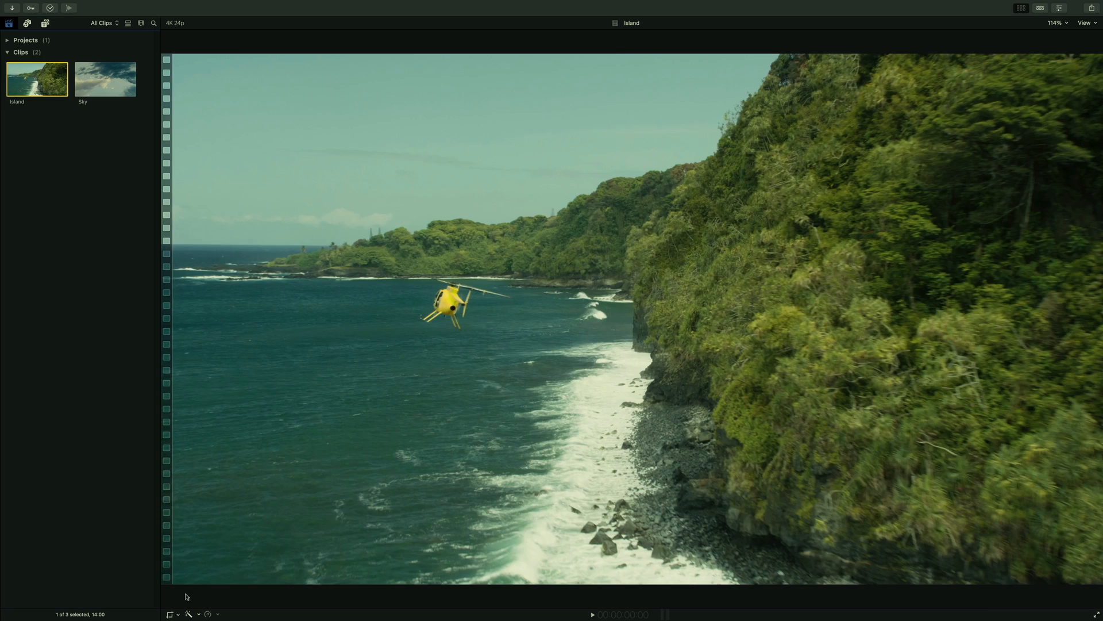
Bring the Removing Sky timeline forward with the Island helicopter clip placed in it
left_click(1041, 8)
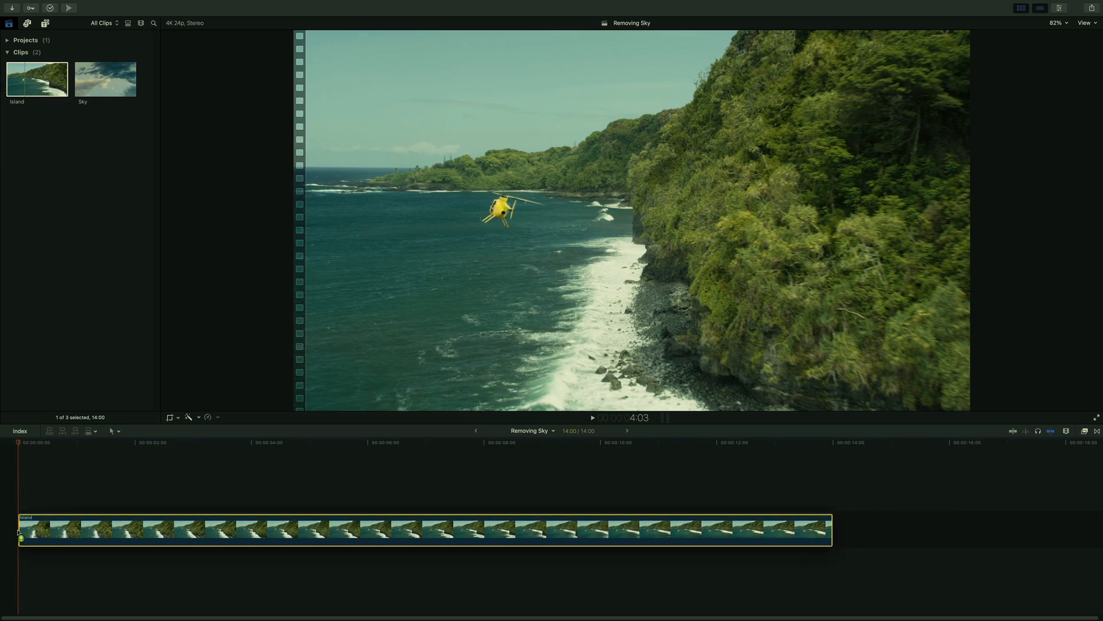
left_click(297, 442)
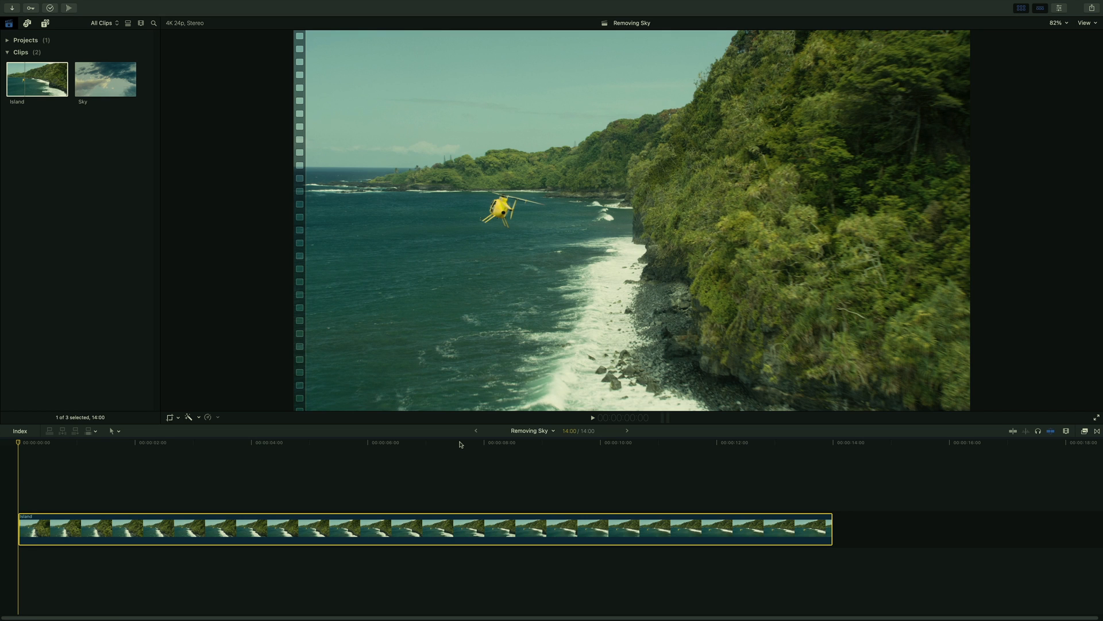
mouse_move(914, 449)
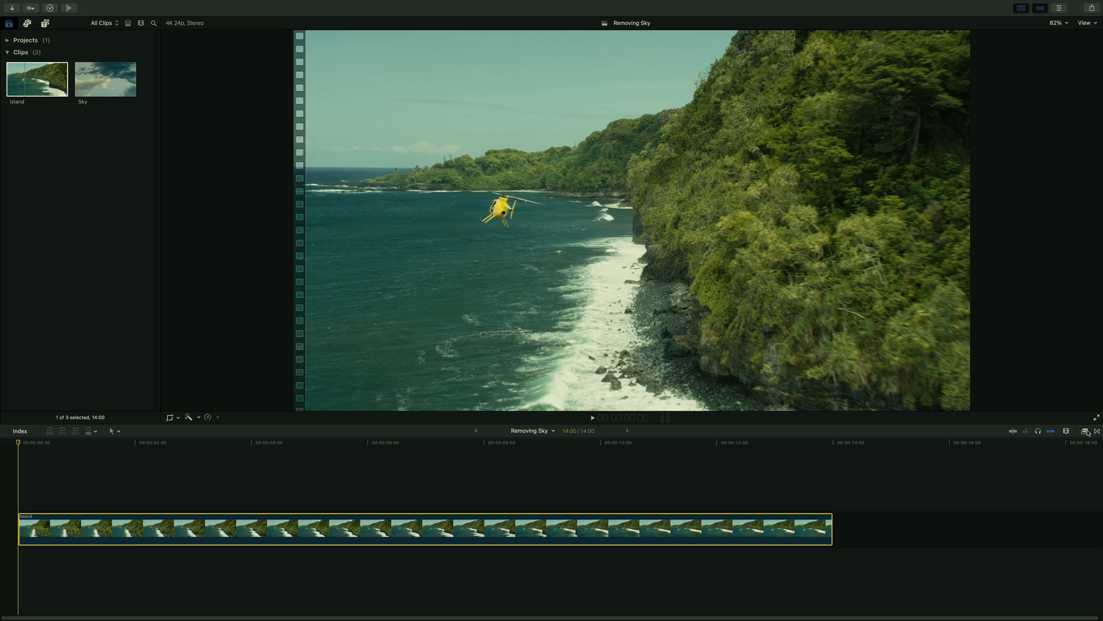
Browse the video effects to the Masks category ready to apply Draw Mask to the Island clip
left_click(1086, 431)
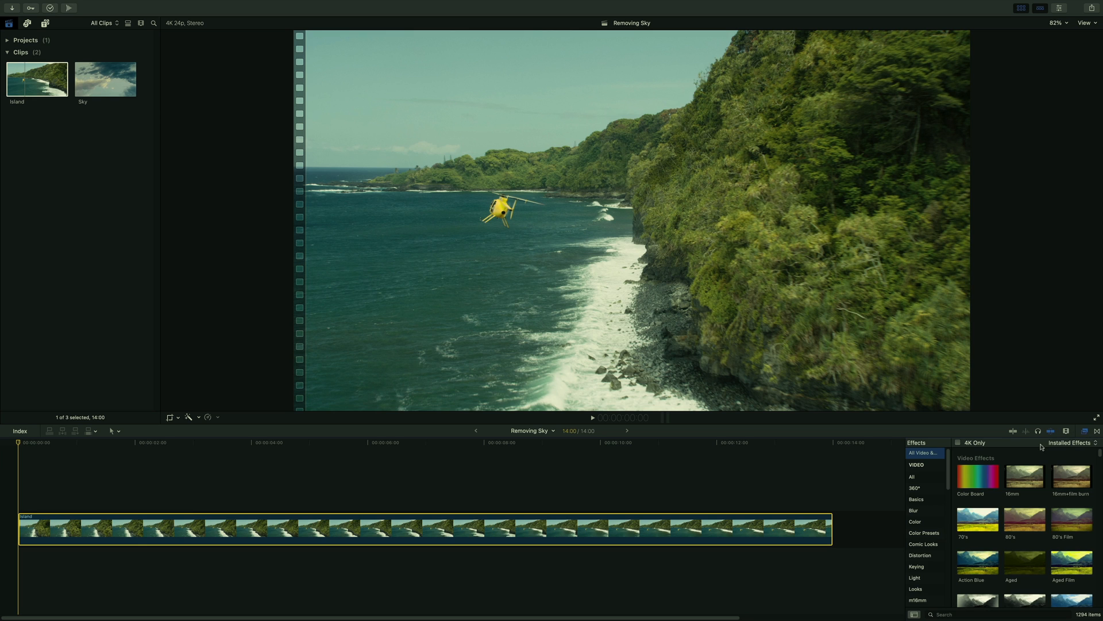
scroll("down", 3)
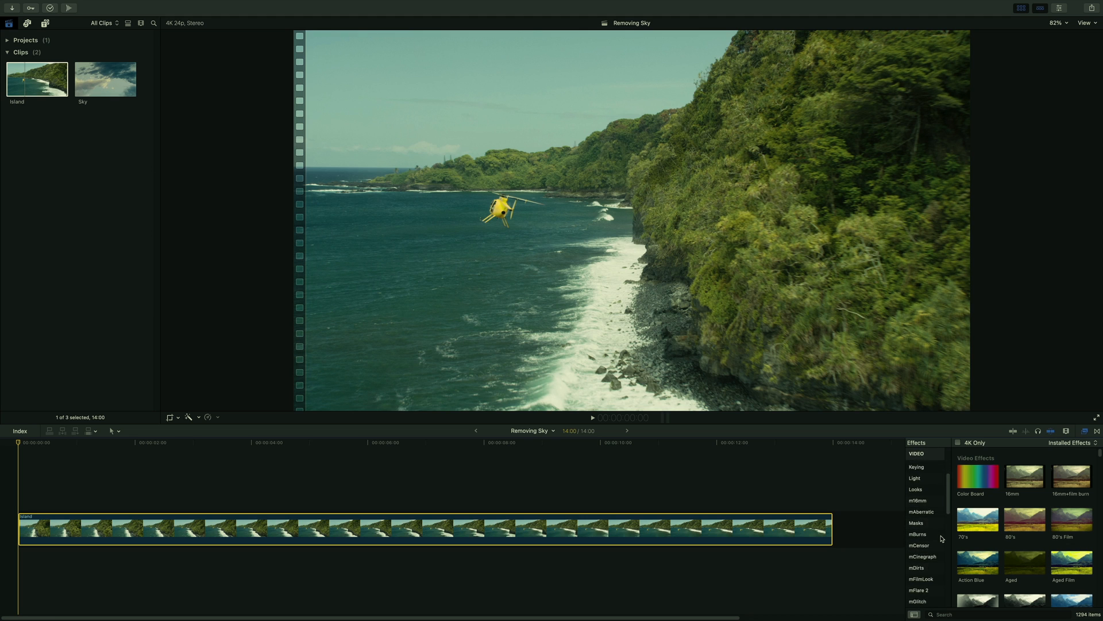
scroll("down", 3)
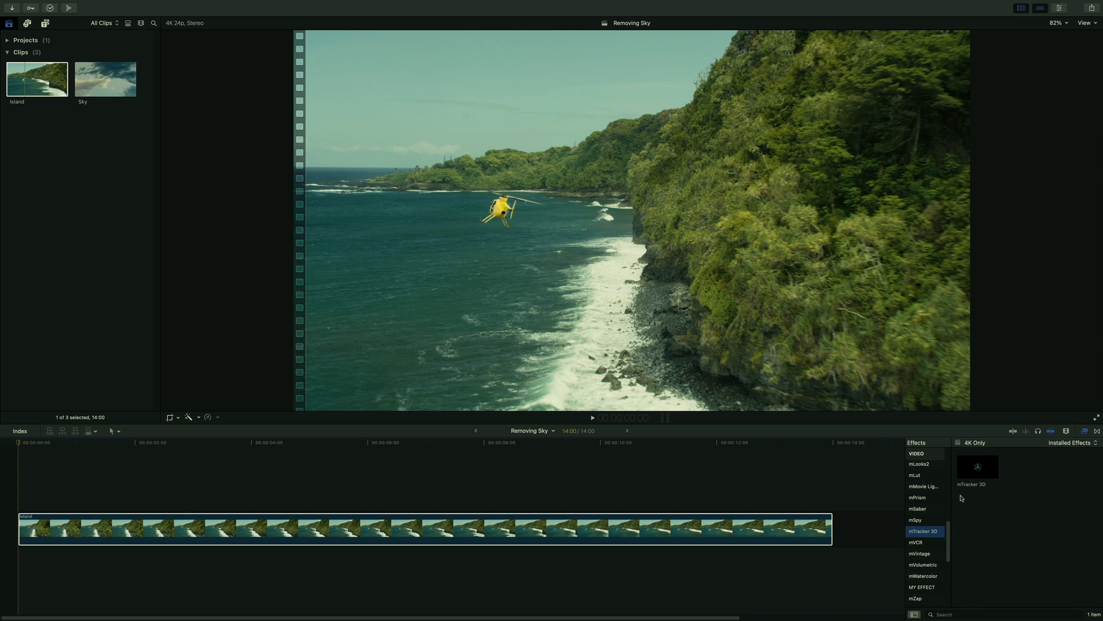
mouse_move(964, 483)
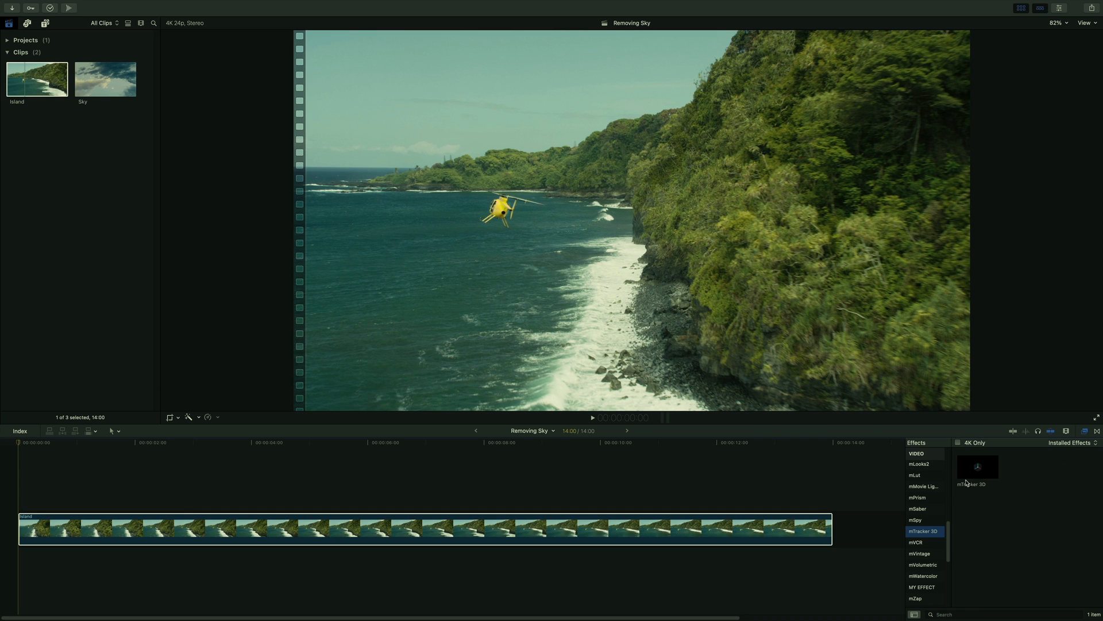
scroll("up", 3)
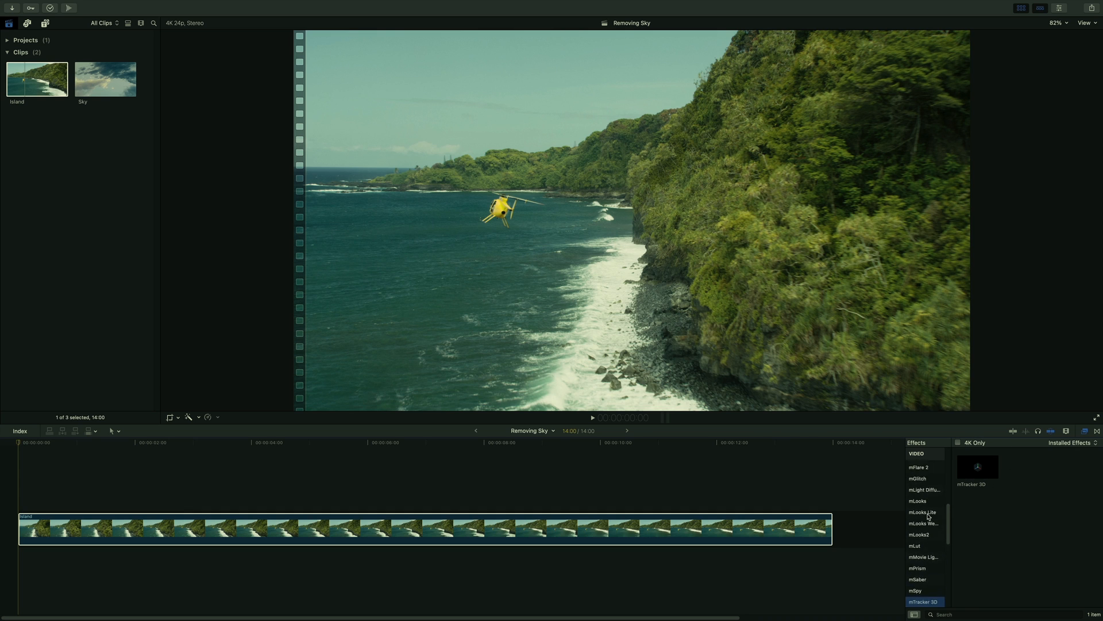
scroll("up", 3)
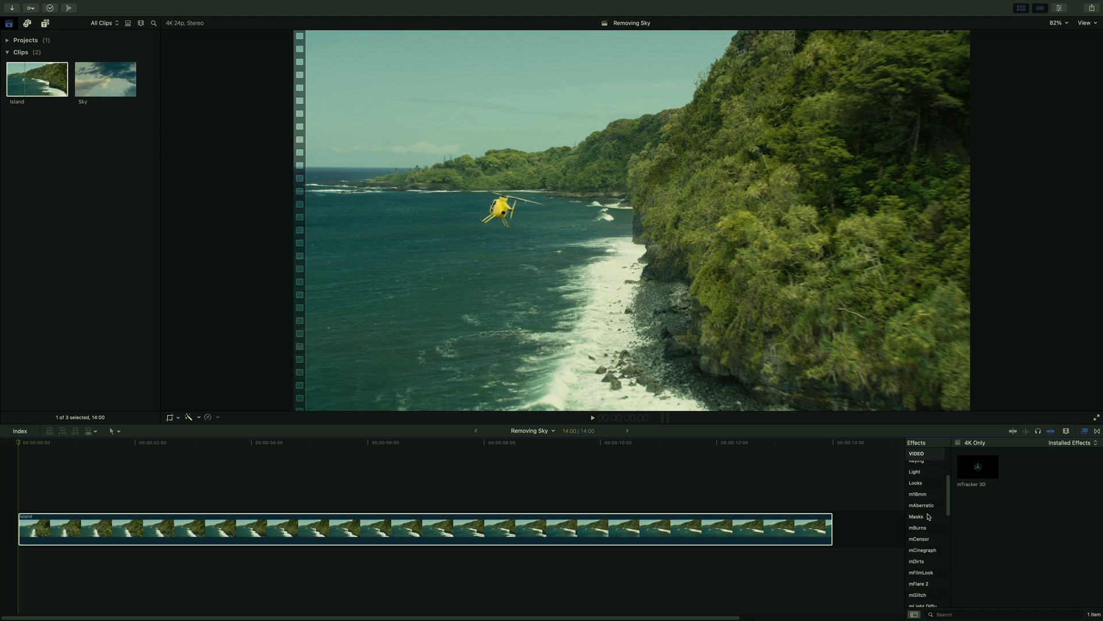
left_click(917, 516)
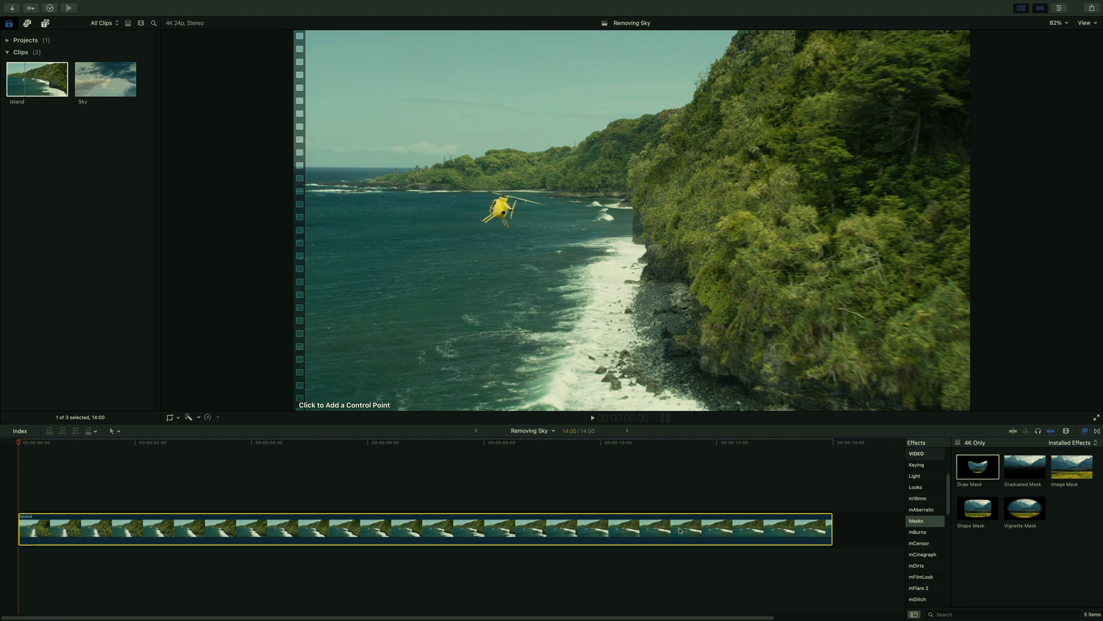
mouse_move(1069, 67)
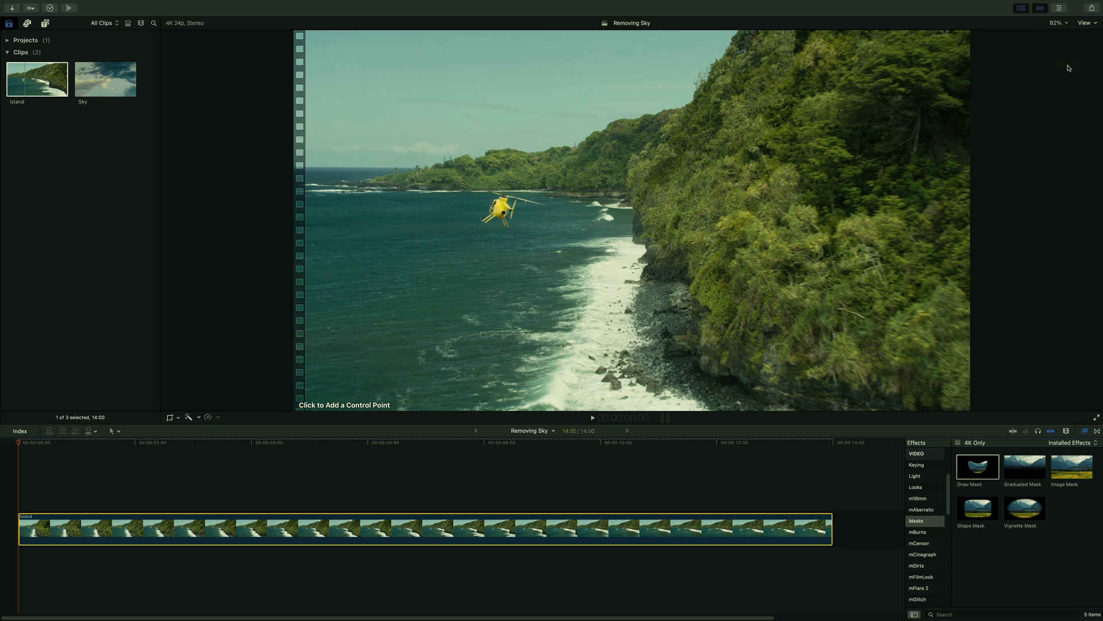
Draw the mask outline along the coastline and invert it so the sea renders black
left_click(1058, 23)
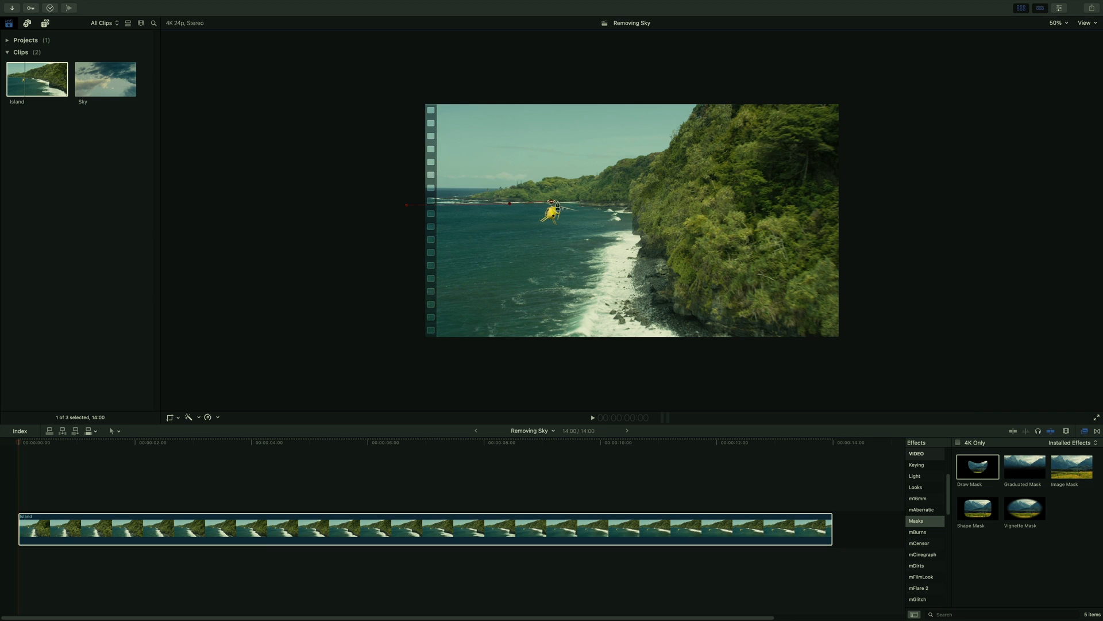
left_click(688, 339)
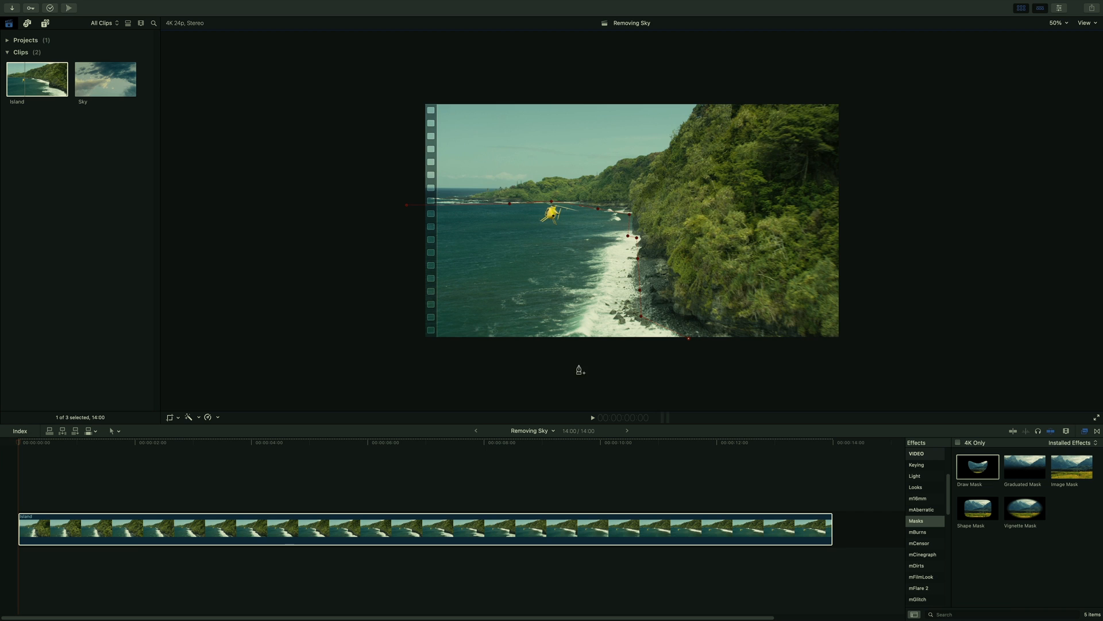
left_click(1062, 8)
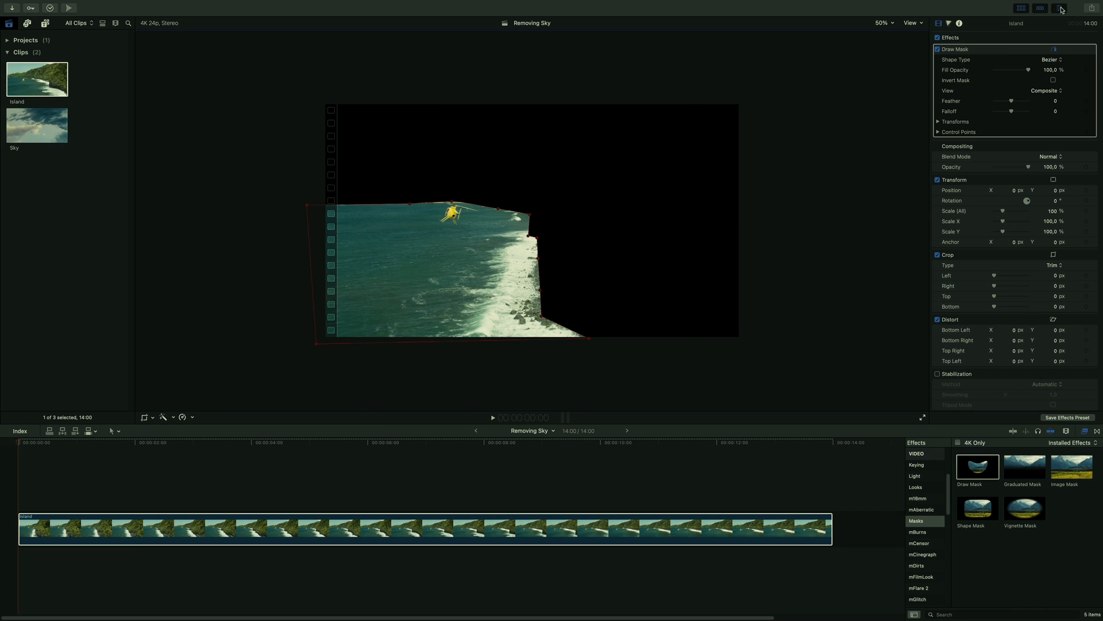
left_click(1032, 77)
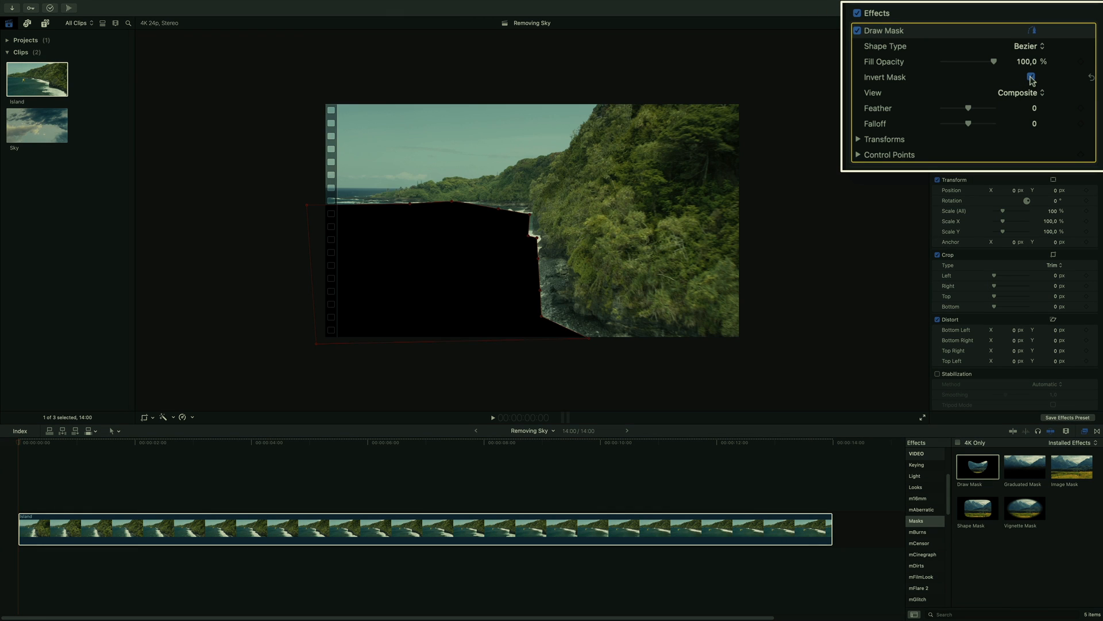
left_click(1029, 77)
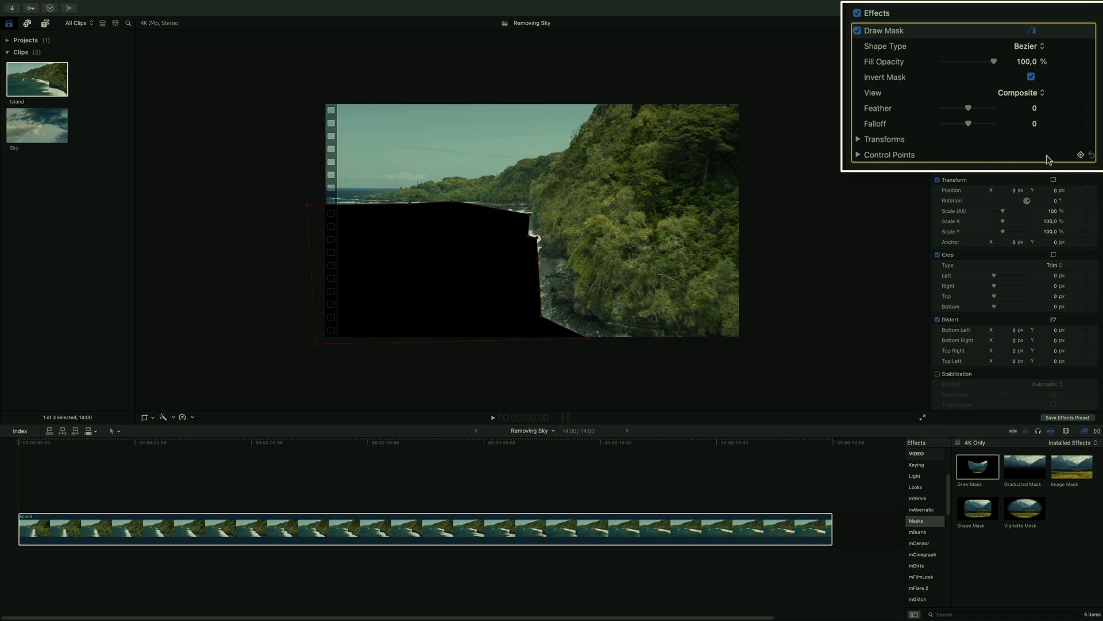
mouse_move(1083, 157)
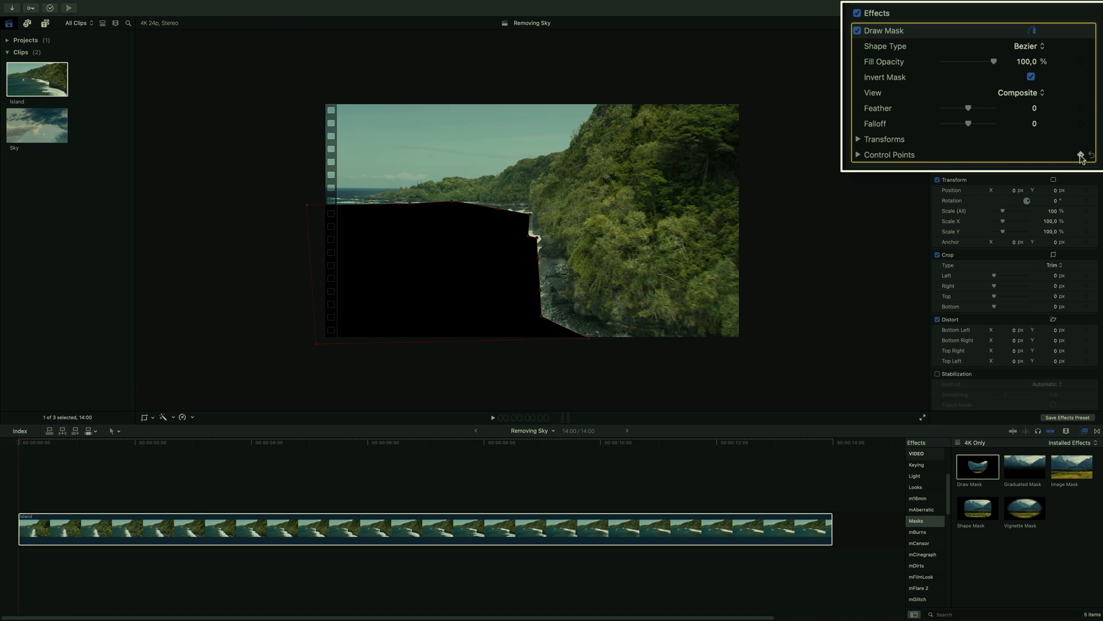
Keyframe the mask control points and reshape them at later frames to follow the coastline
left_click(1080, 154)
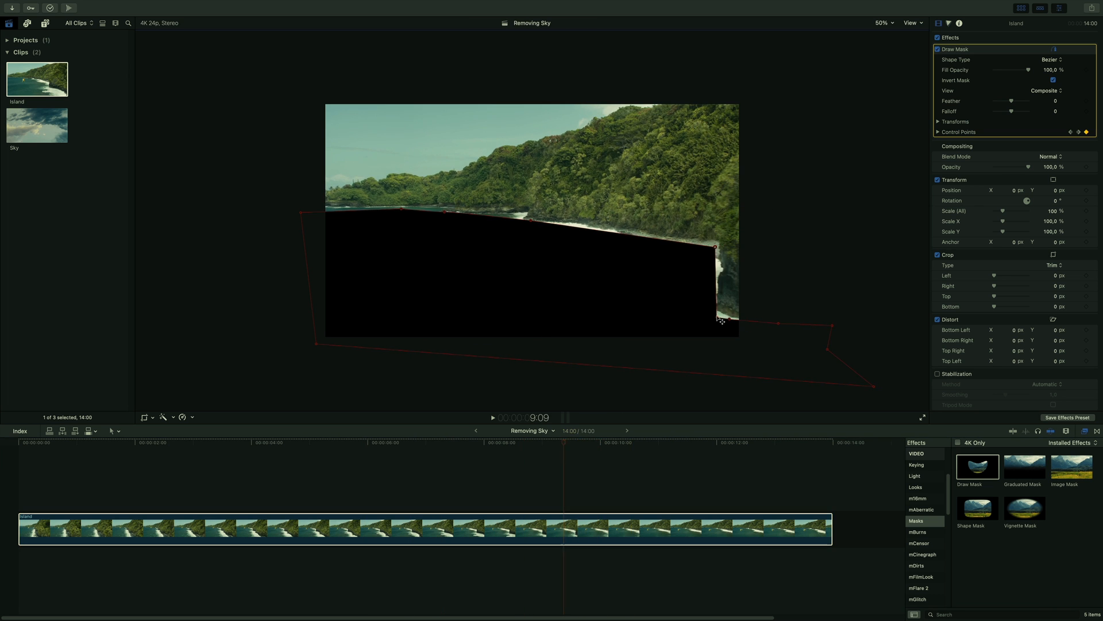
left_click(381, 442)
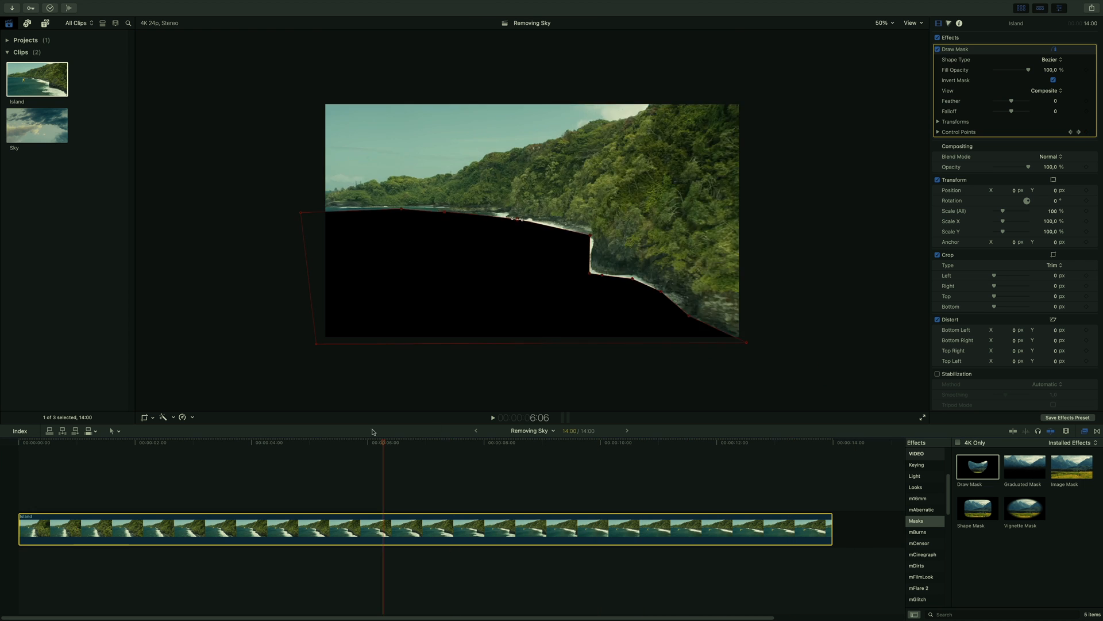
left_click(640, 441)
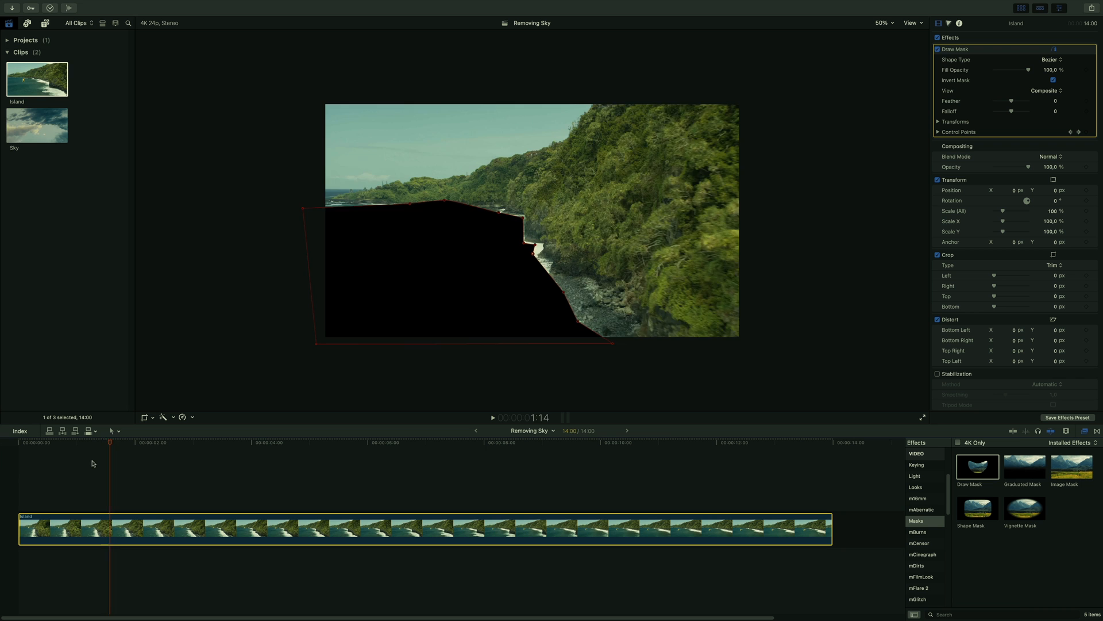
left_click(396, 453)
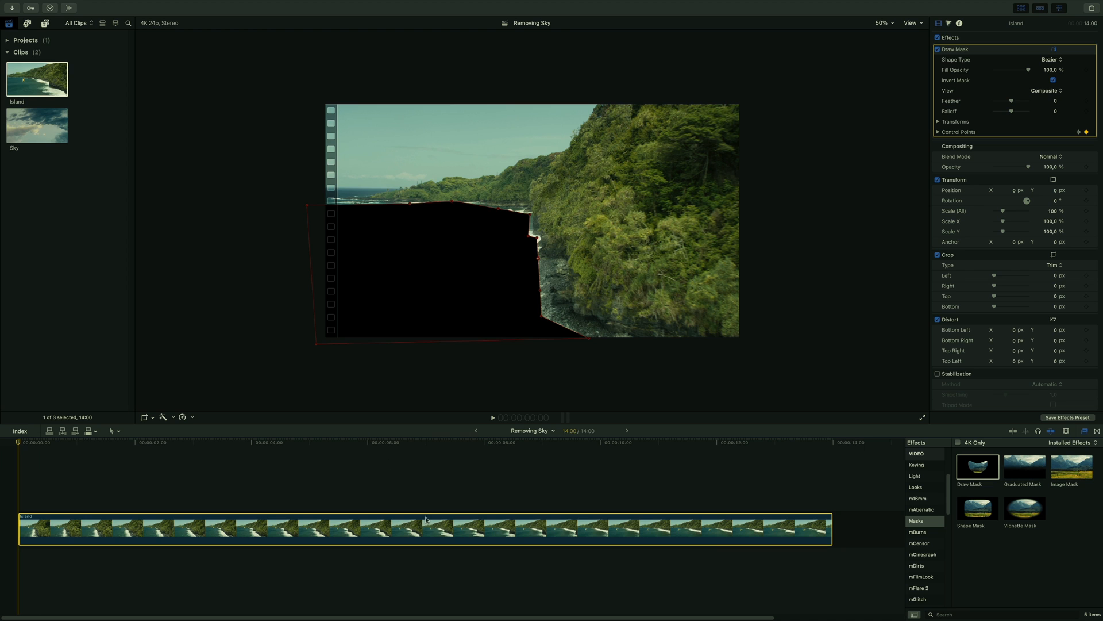
mouse_move(912, 11)
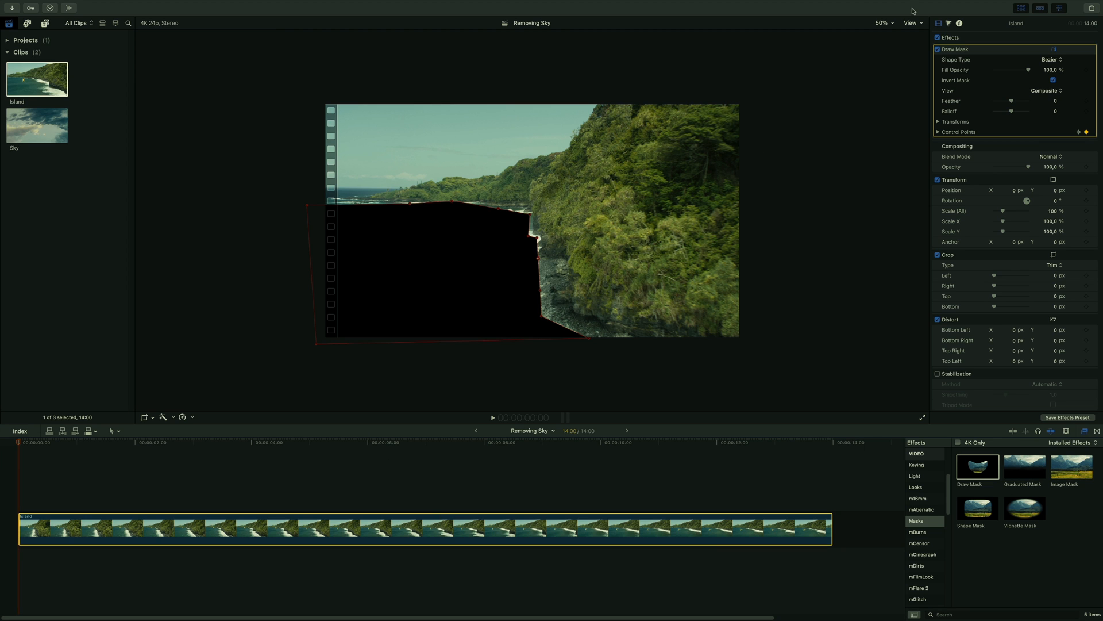
Add a Color Wheels correction to the masked Island clip
left_click(948, 23)
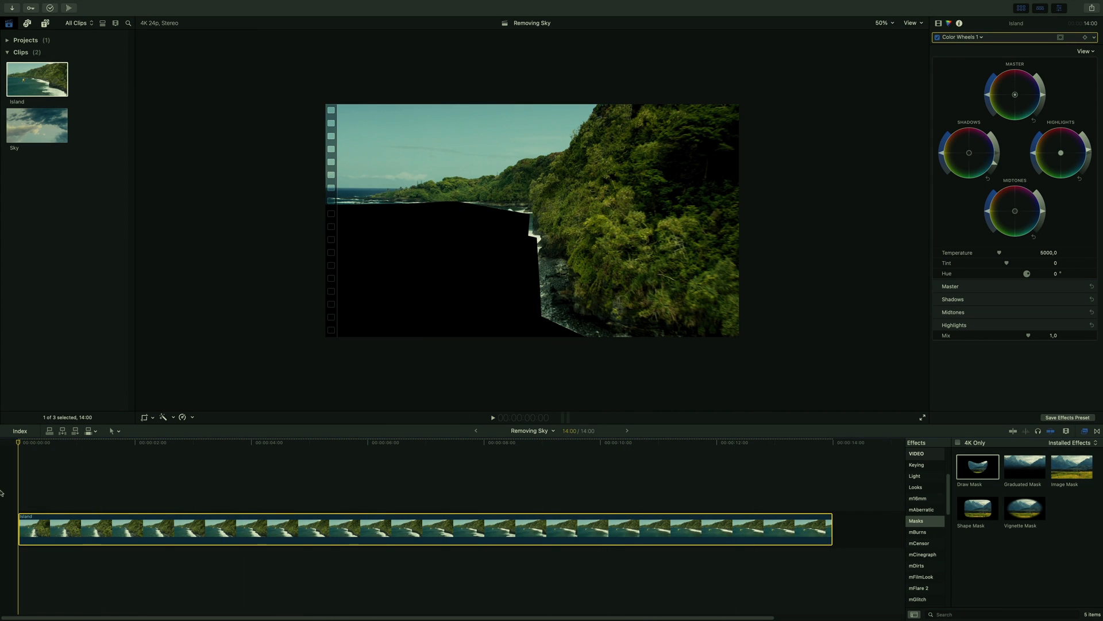
scroll("down", 3)
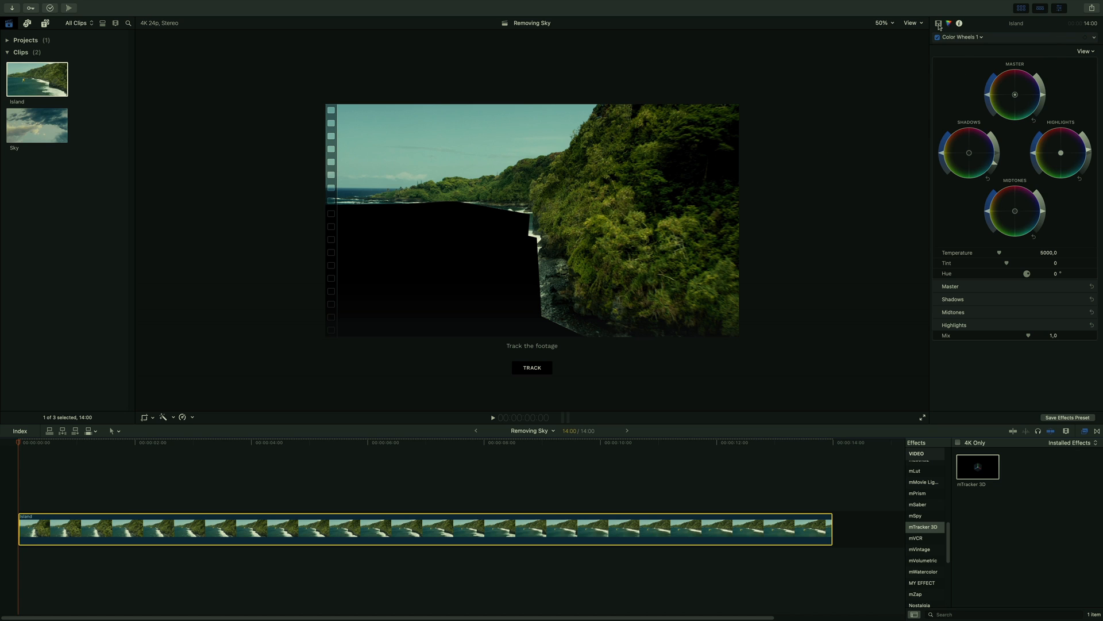
Run mTracker 3D's TRACK on the Island clip to analyse its camera motion
left_click(938, 23)
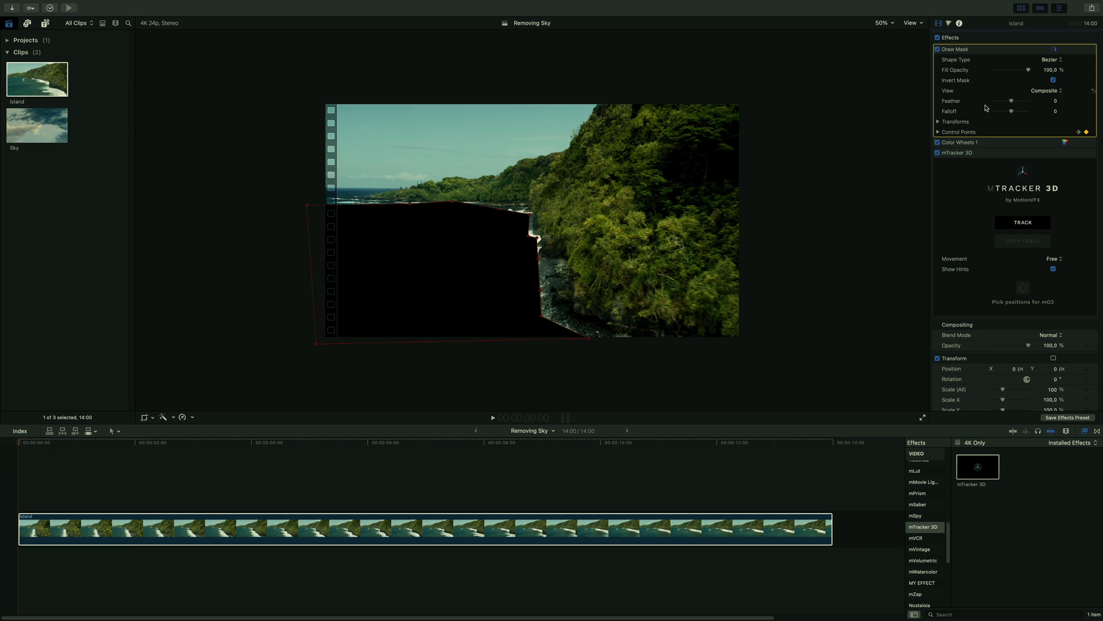
left_click(961, 153)
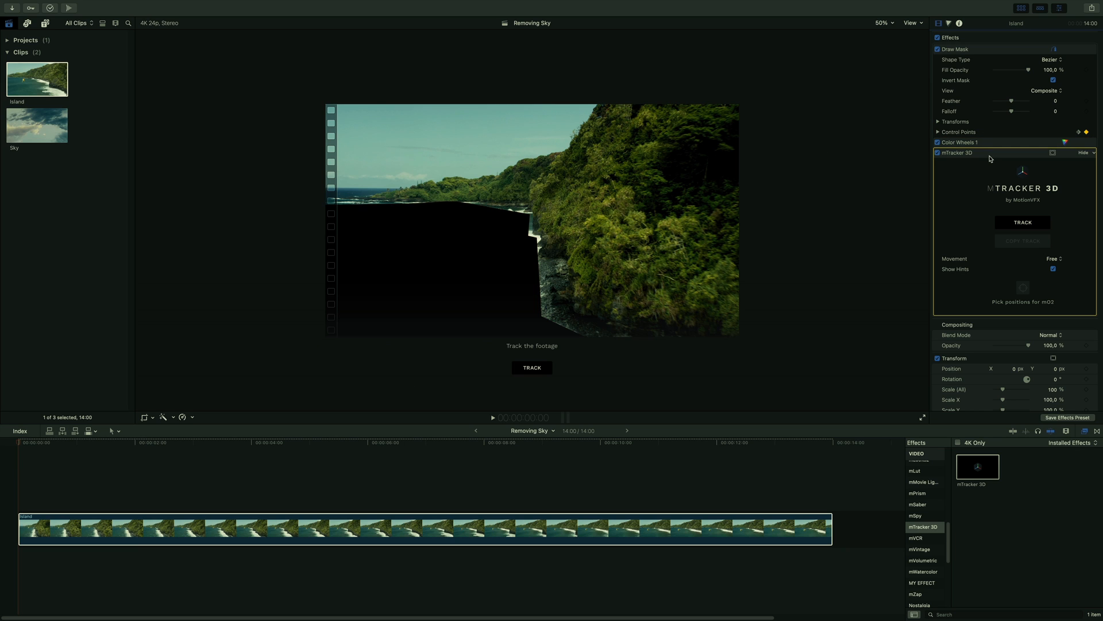
left_click(1021, 222)
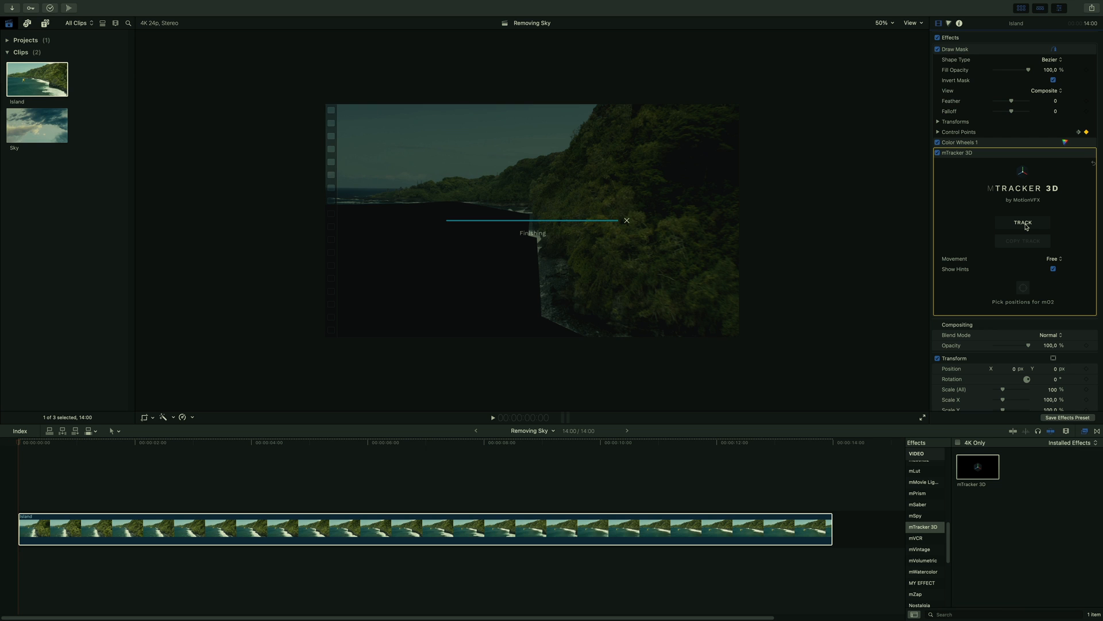
left_click(1023, 221)
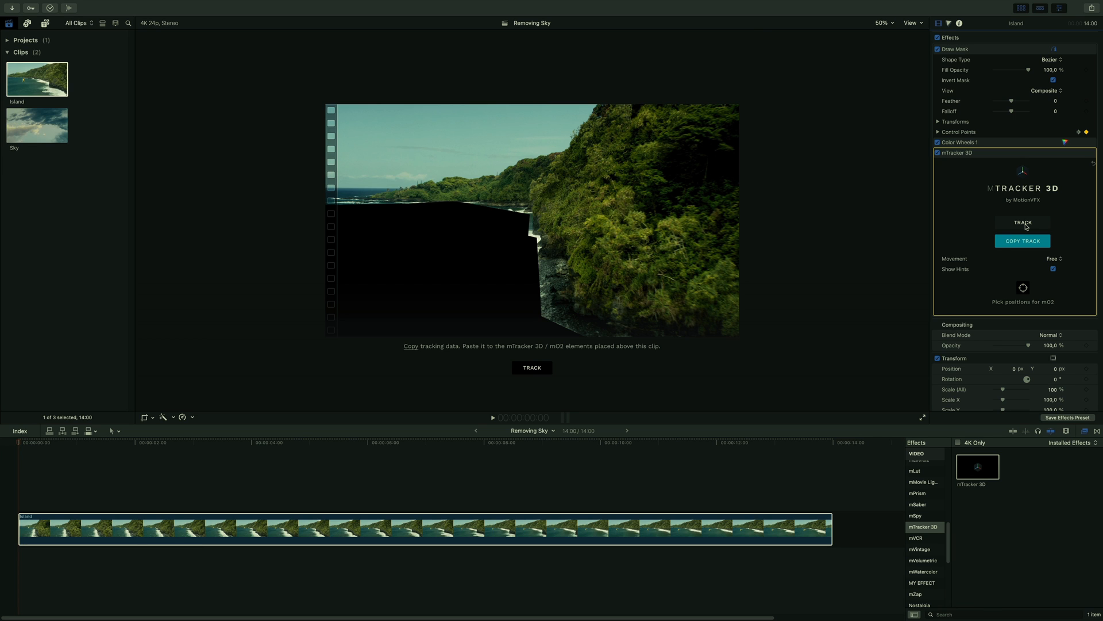
mouse_move(948, 272)
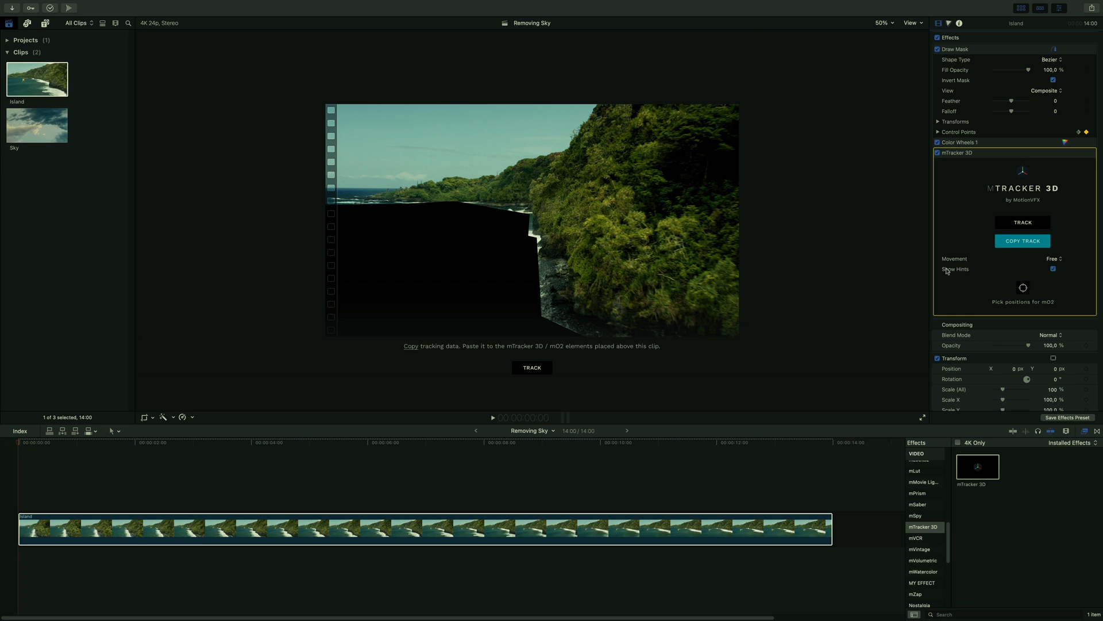
mouse_move(1022, 240)
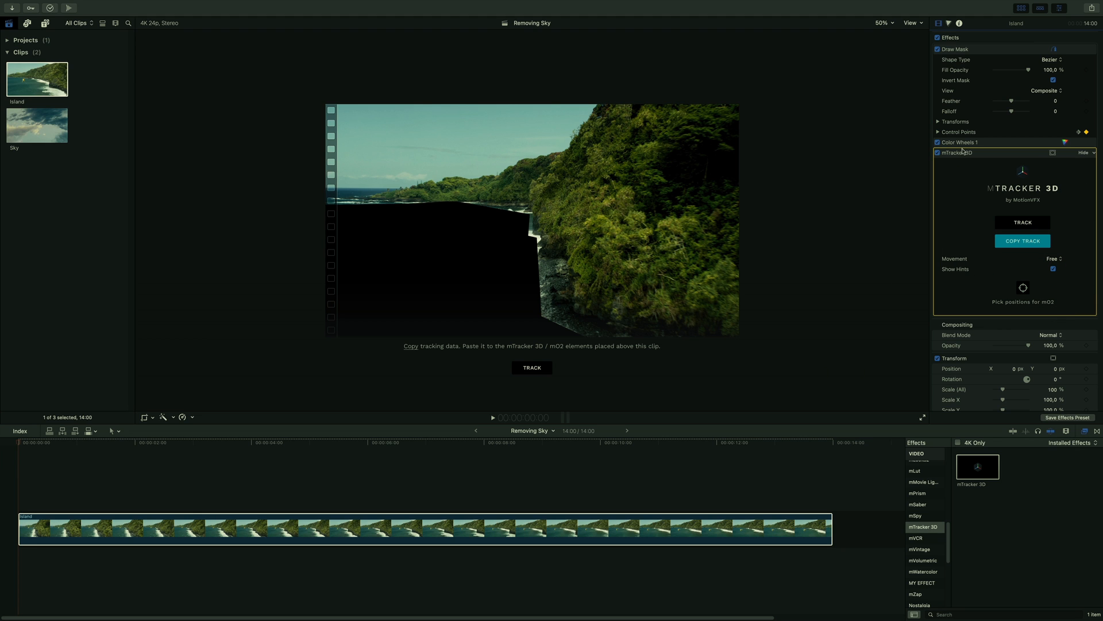
Keep only the tracker effect on the duplicated upper Island clip and hide it
left_click(938, 142)
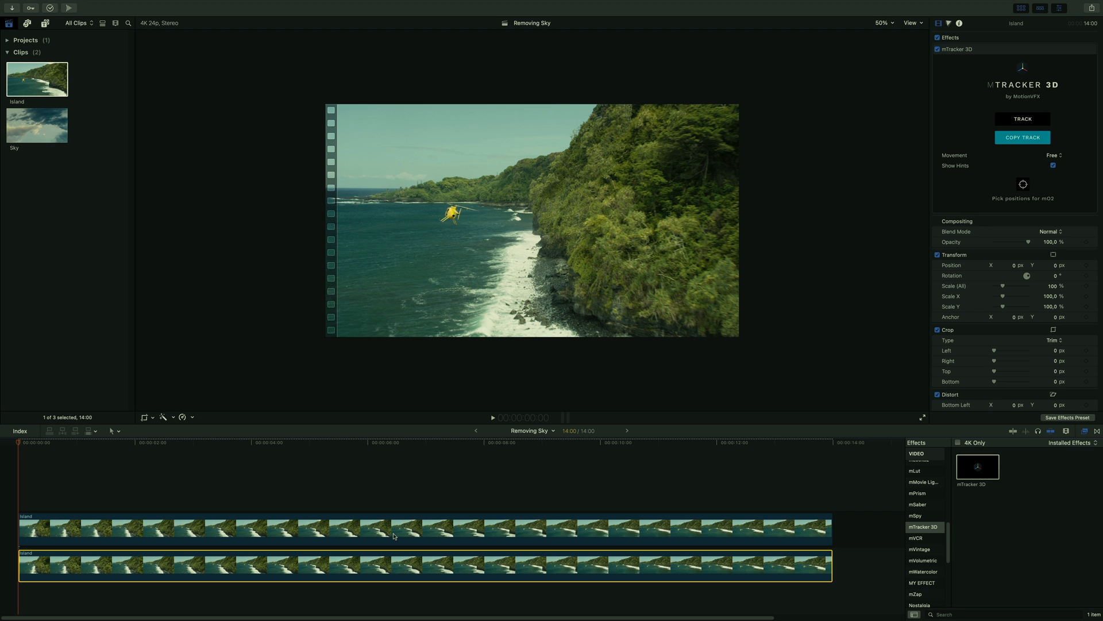
key("v")
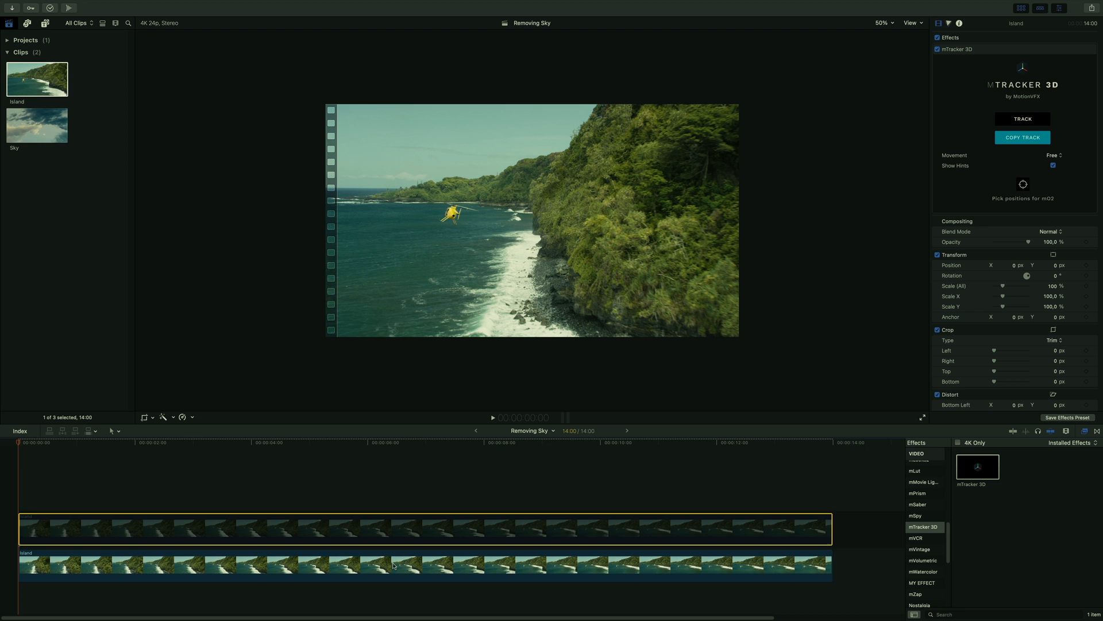
Apply a Threshold matte to the lower Island clip so the sky shows white on black
left_click(393, 566)
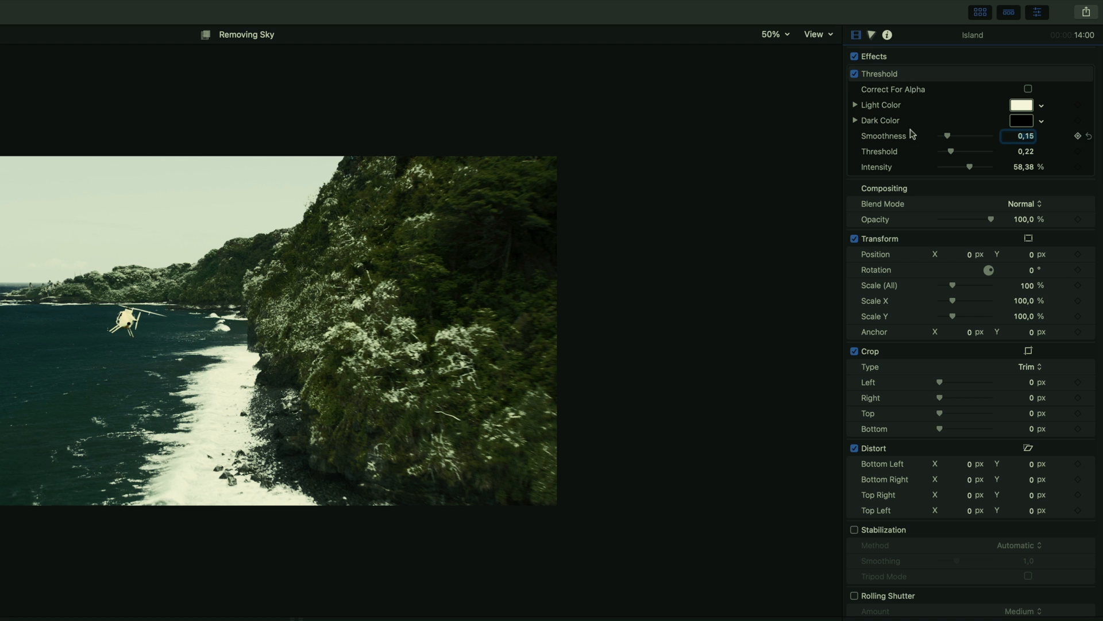
mouse_move(895, 126)
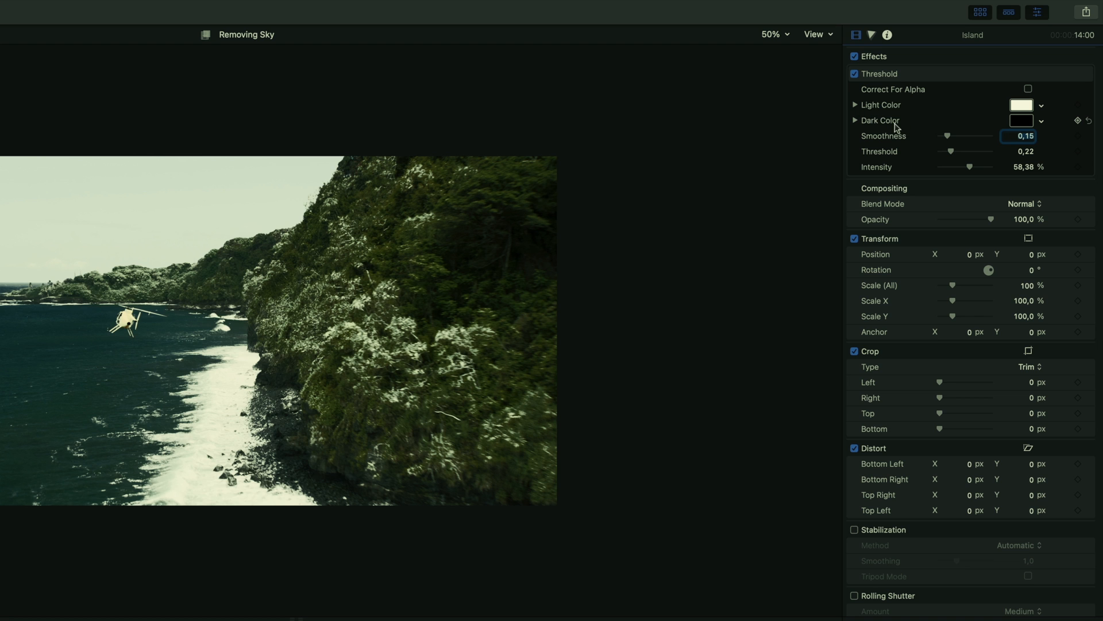
mouse_move(948, 139)
type("0")
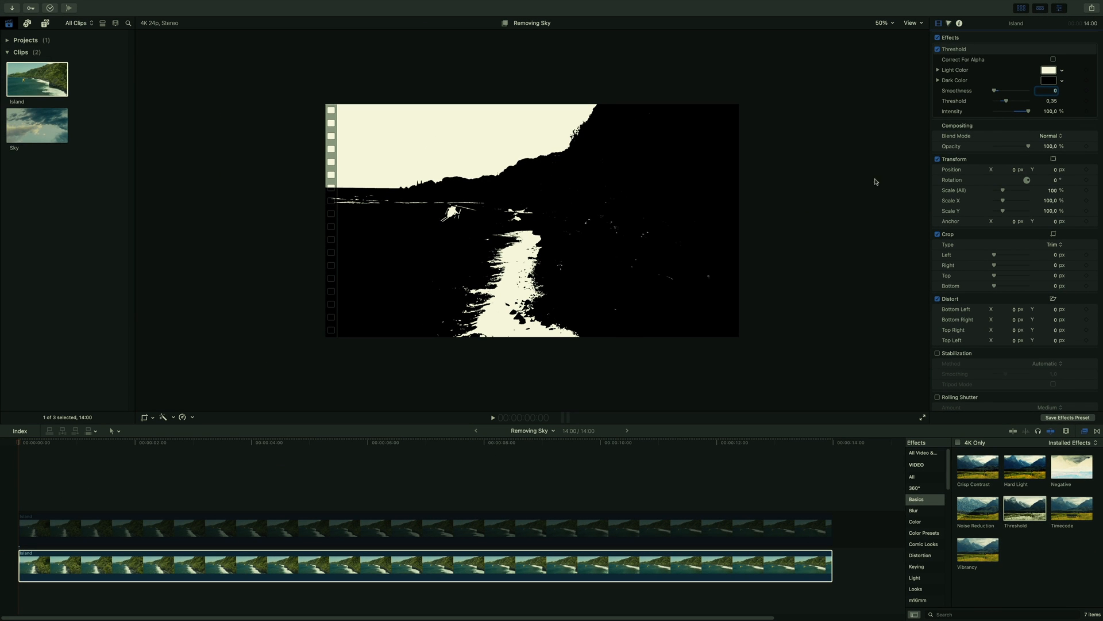
mouse_move(325, 504)
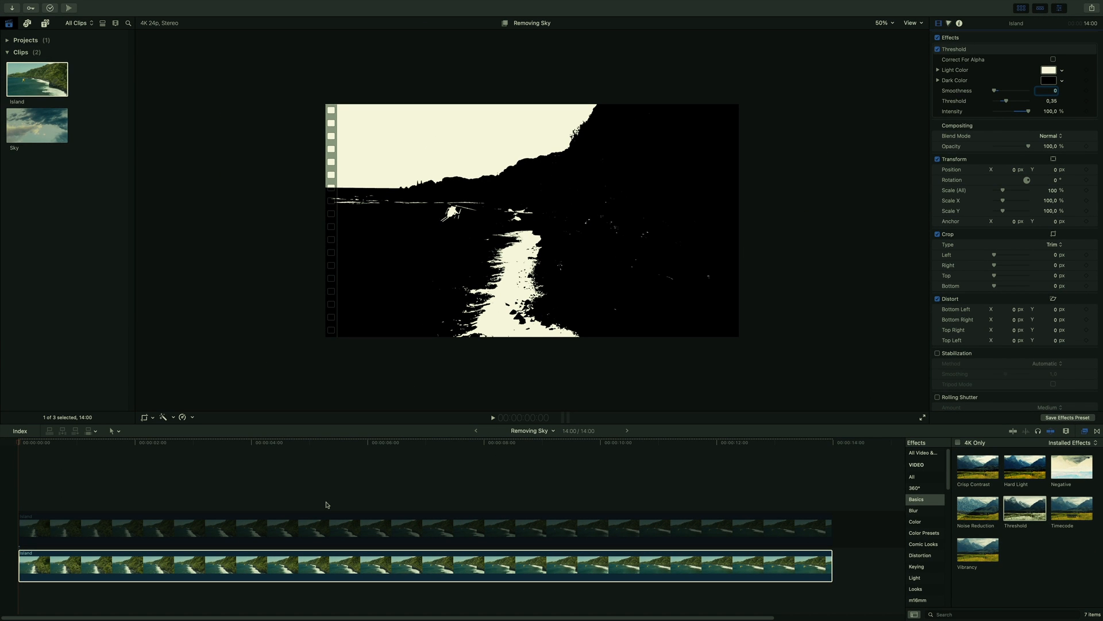
left_click(493, 417)
type("3:00")
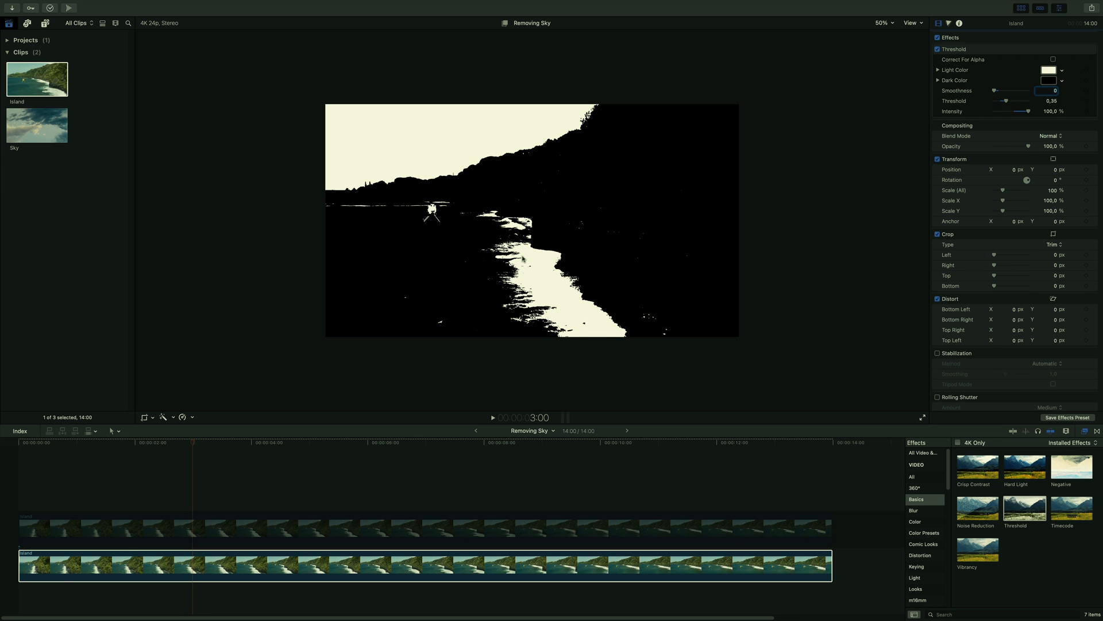
left_click(493, 417)
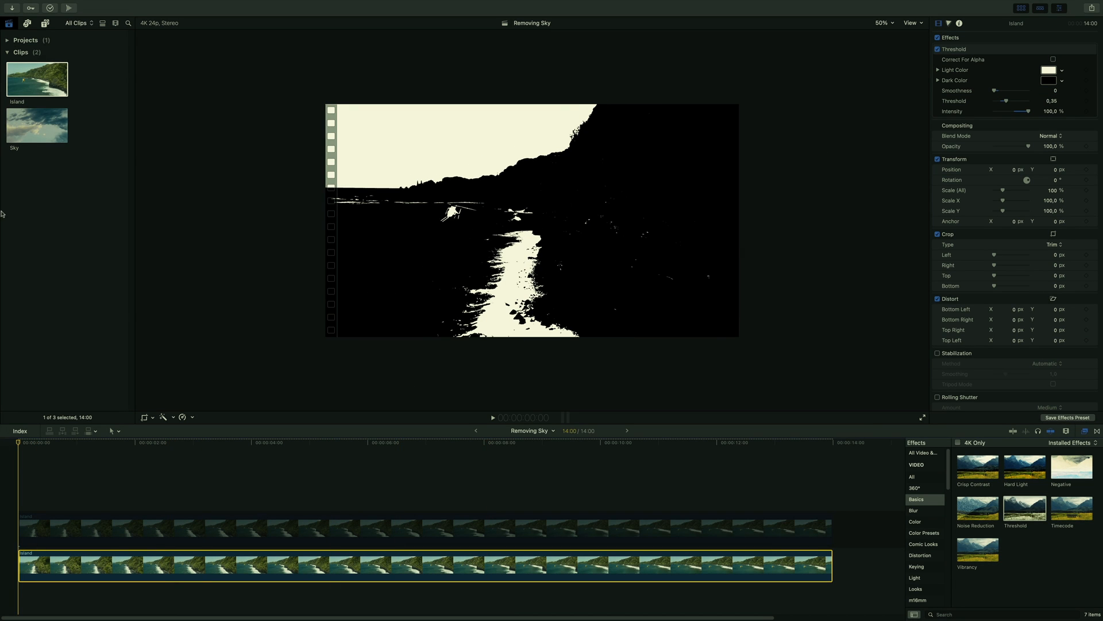
left_click(46, 23)
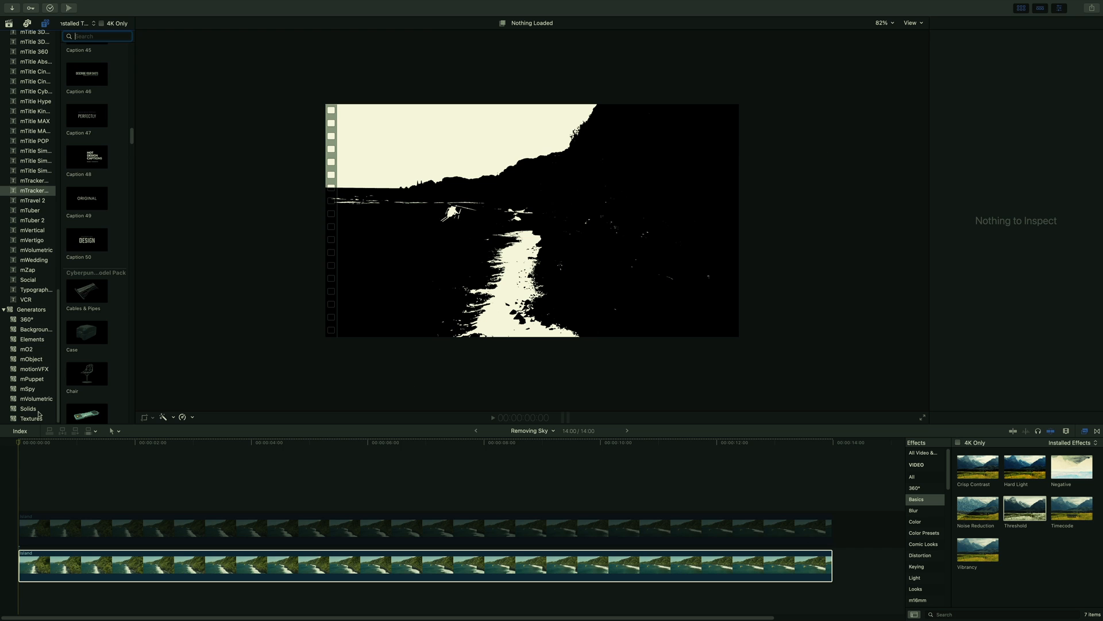
Add a Custom black solid and shape its Draw Mask points along the ridge line
left_click(27, 408)
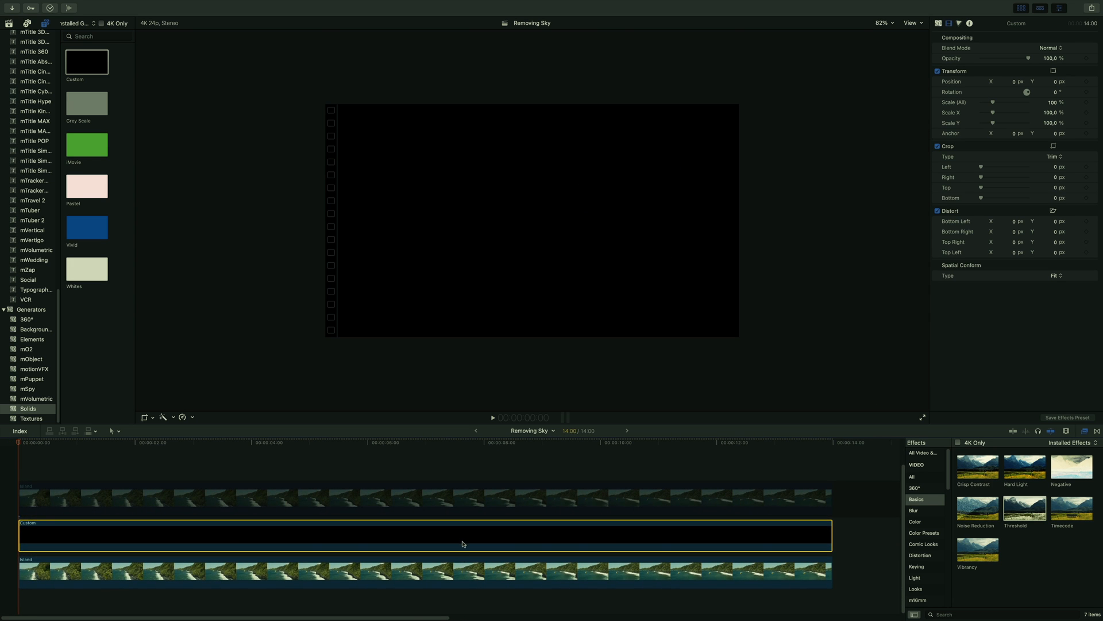
key("v")
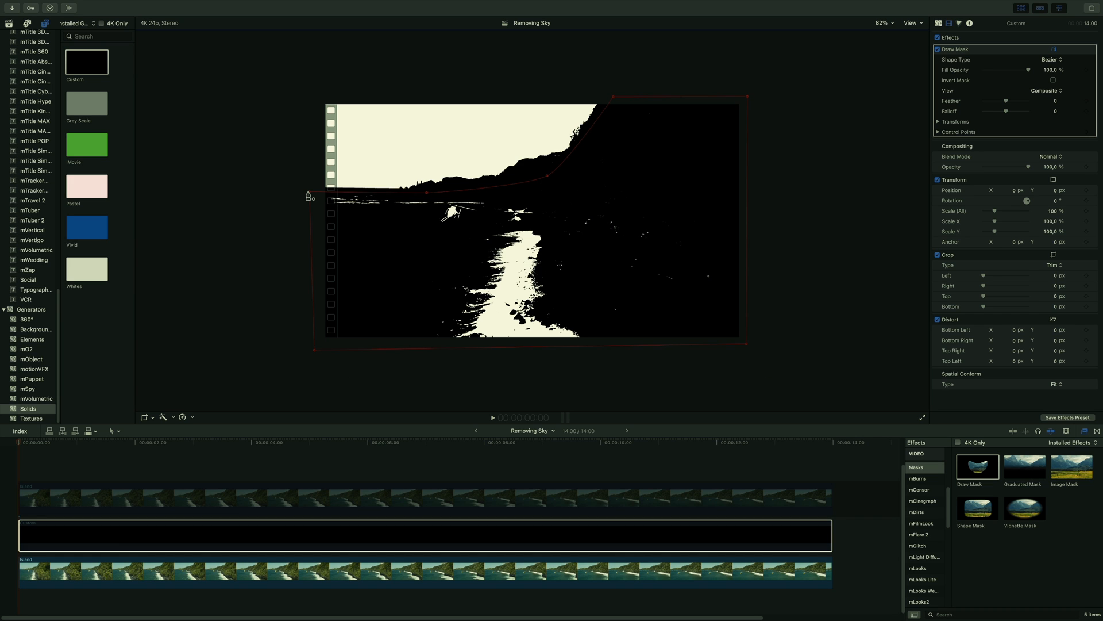
key("v")
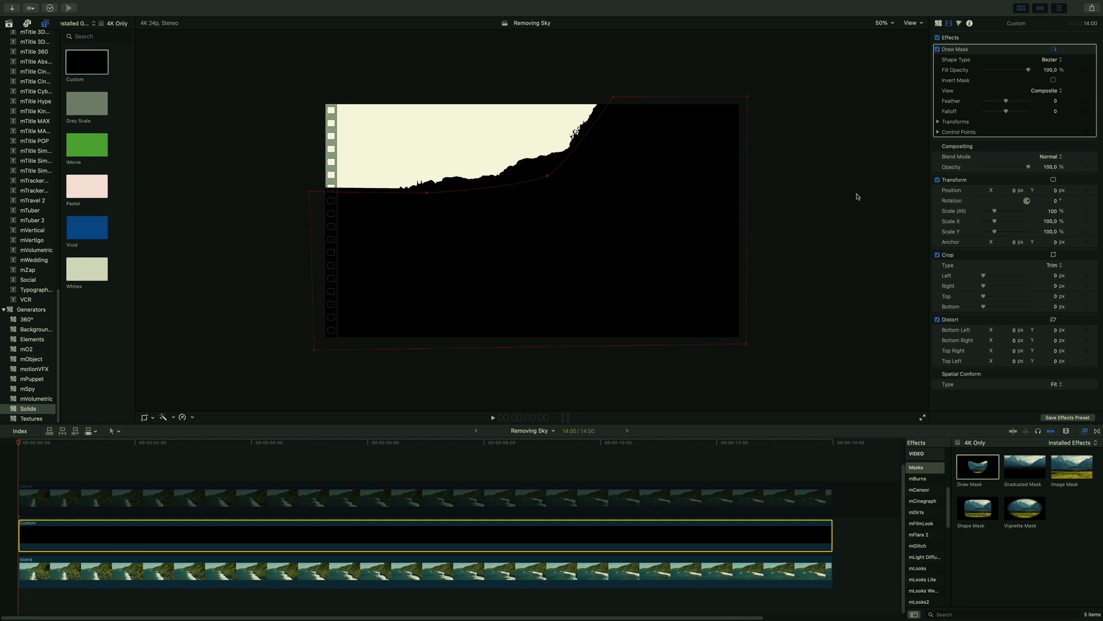
mouse_move(1087, 134)
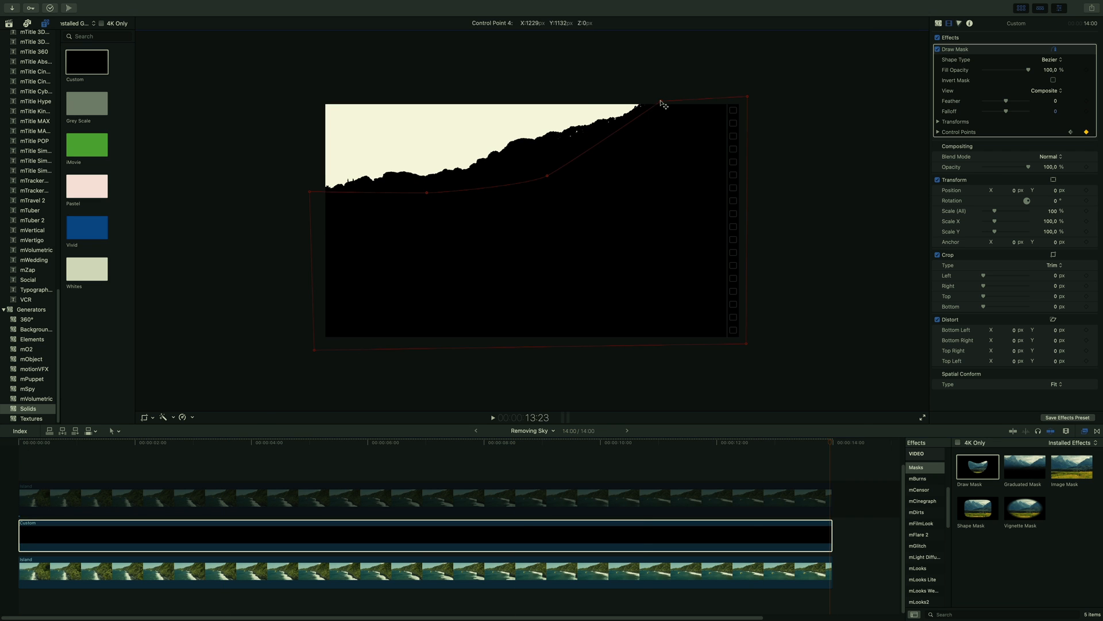
left_click(374, 441)
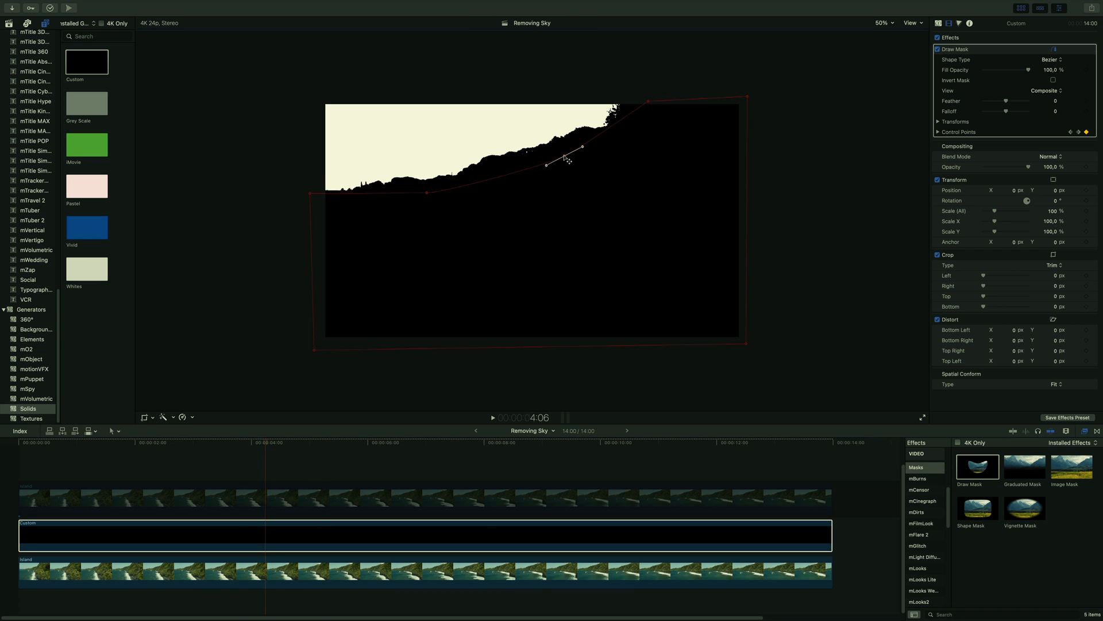
left_click(486, 448)
type("Mask")
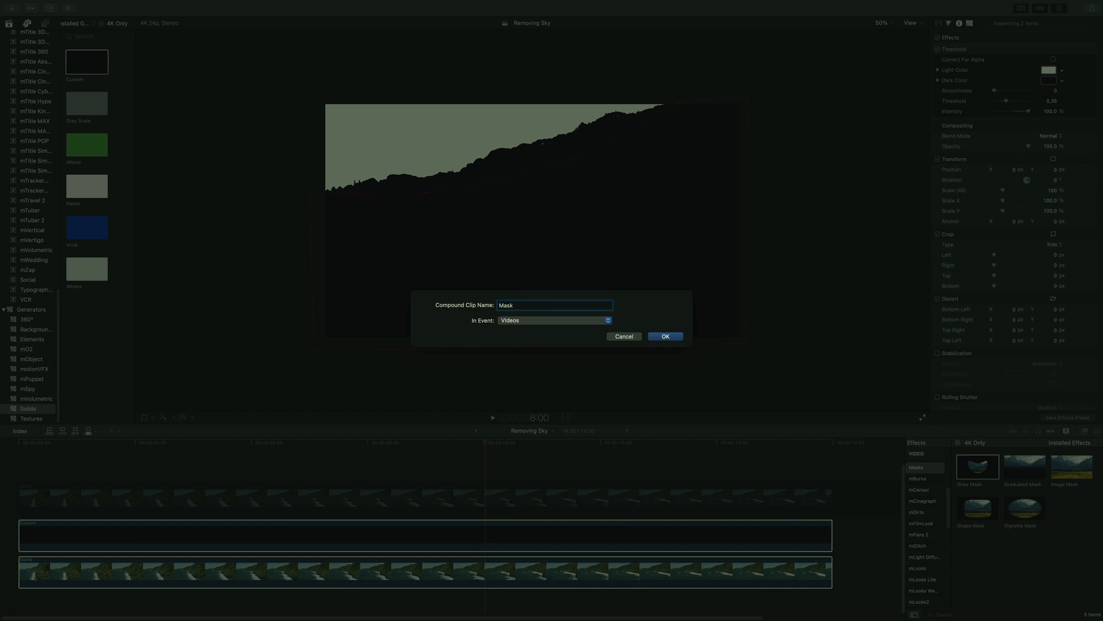
Confirm the 'Mask' compound clip and turn the upper Island clip back on
left_click(664, 336)
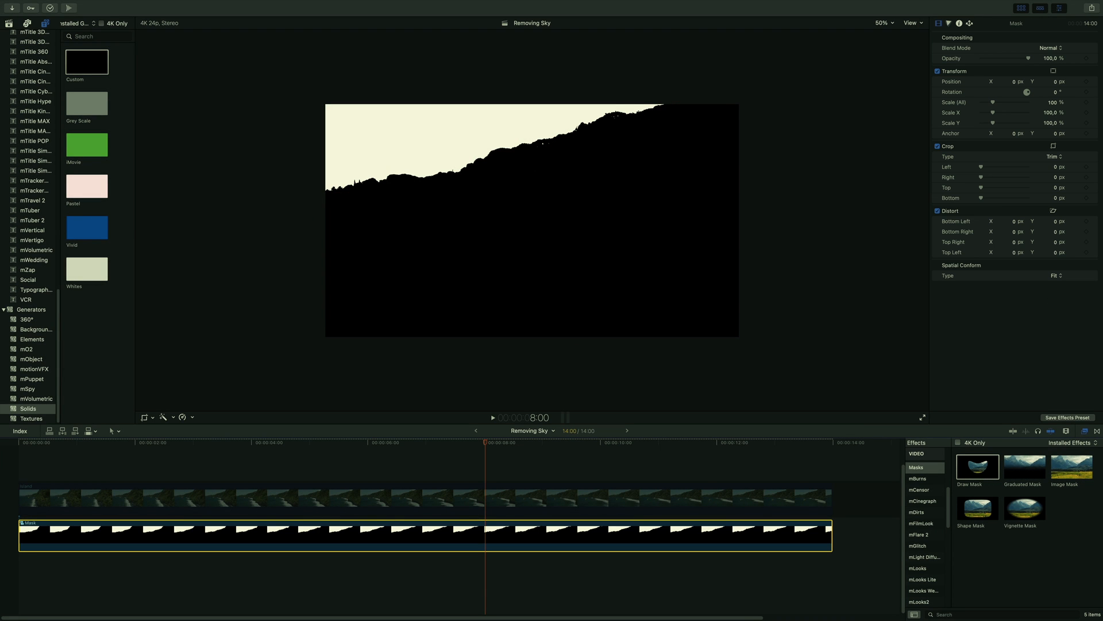
key("v")
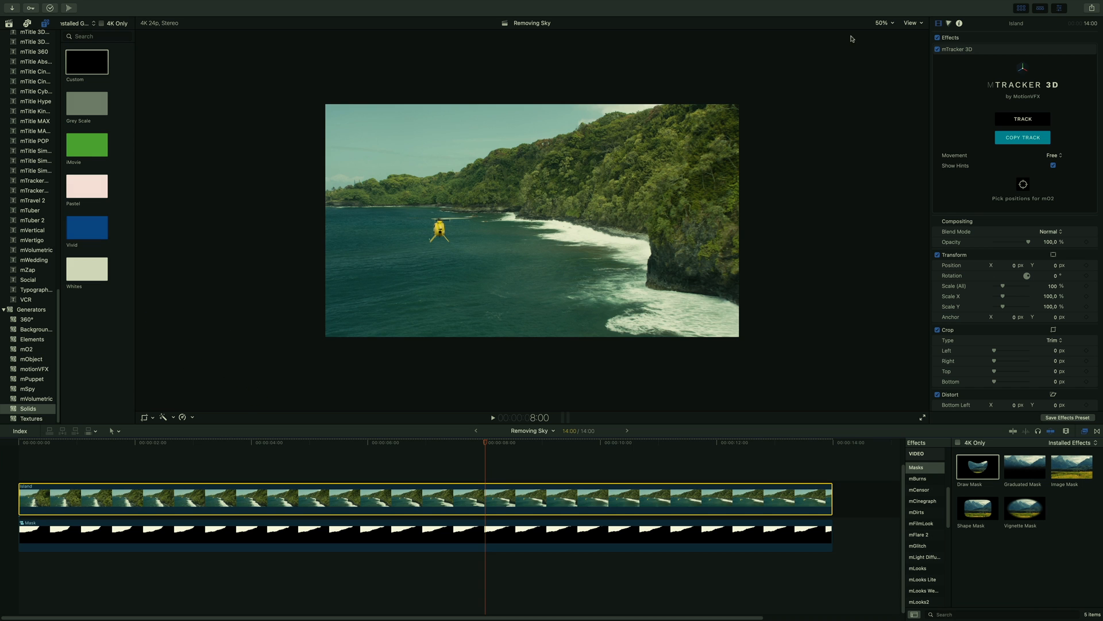
Add an Image Mask to the upper Island clip sourced from the Mask compound clip
left_click(882, 23)
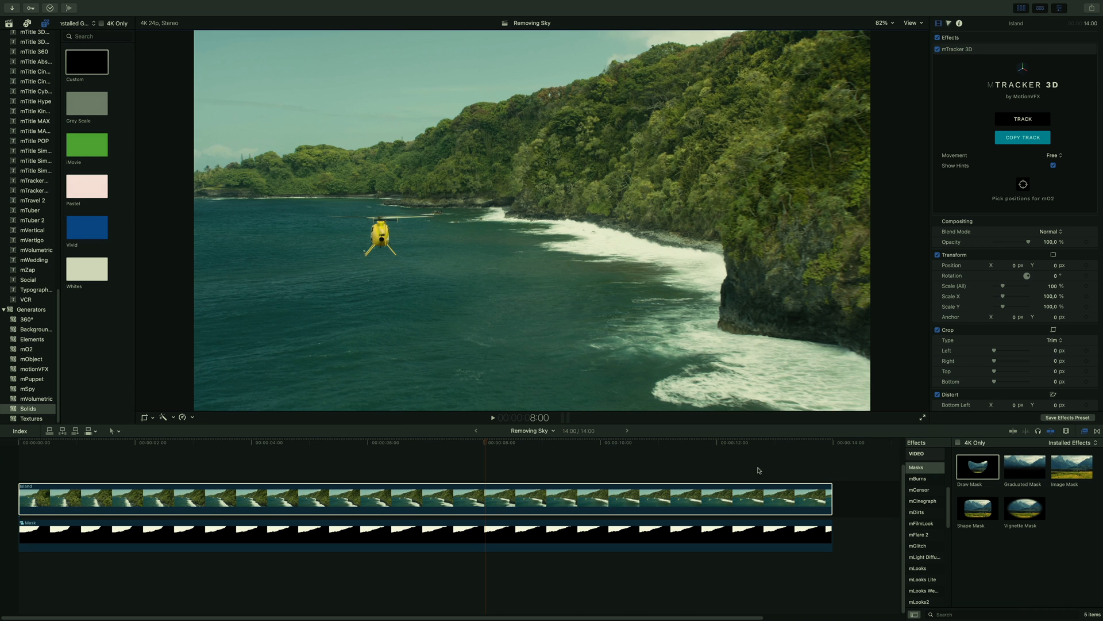
left_click(484, 460)
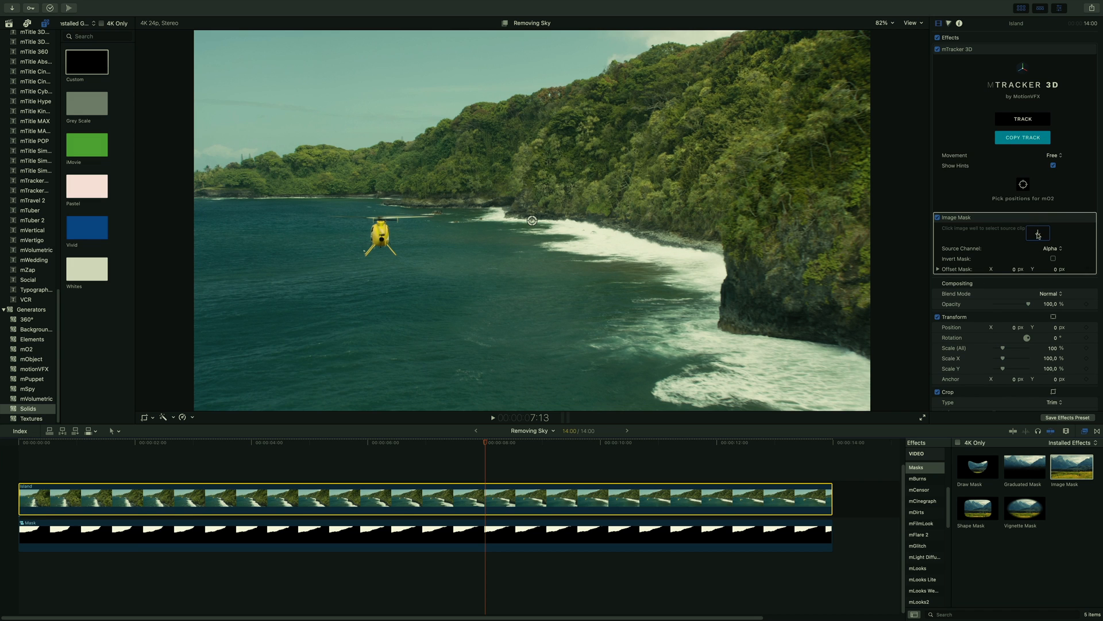
left_click(1037, 233)
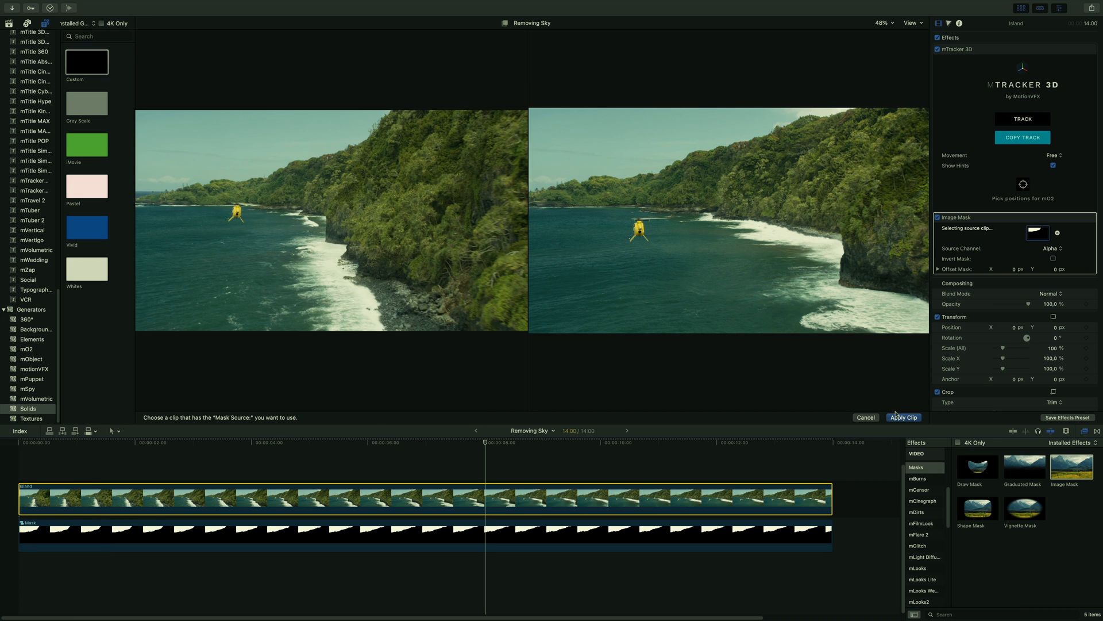
left_click(903, 416)
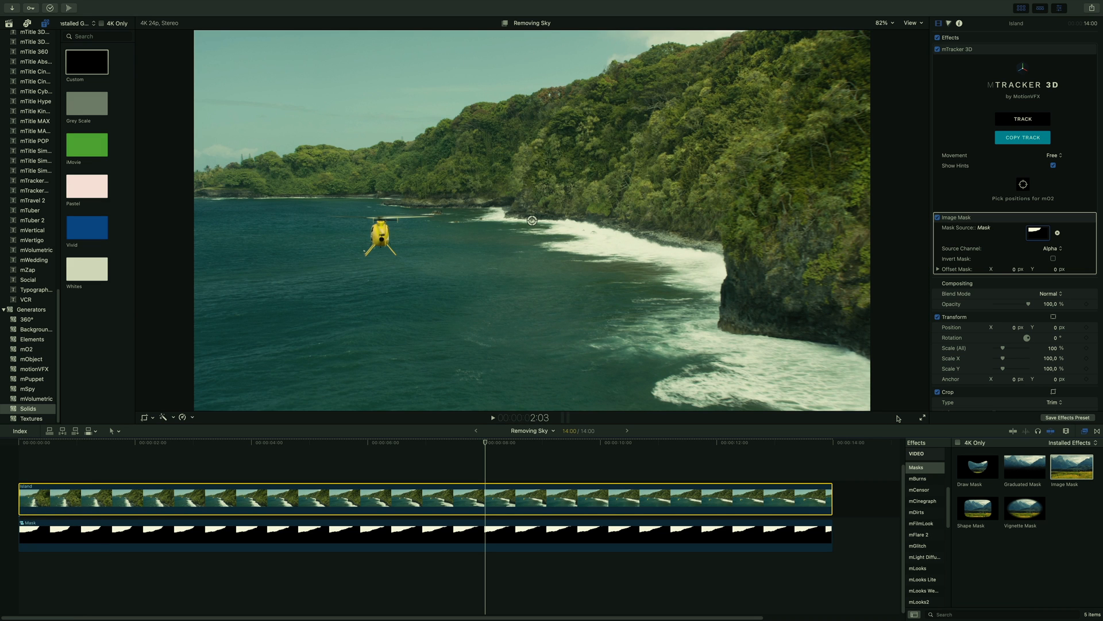
mouse_move(869, 249)
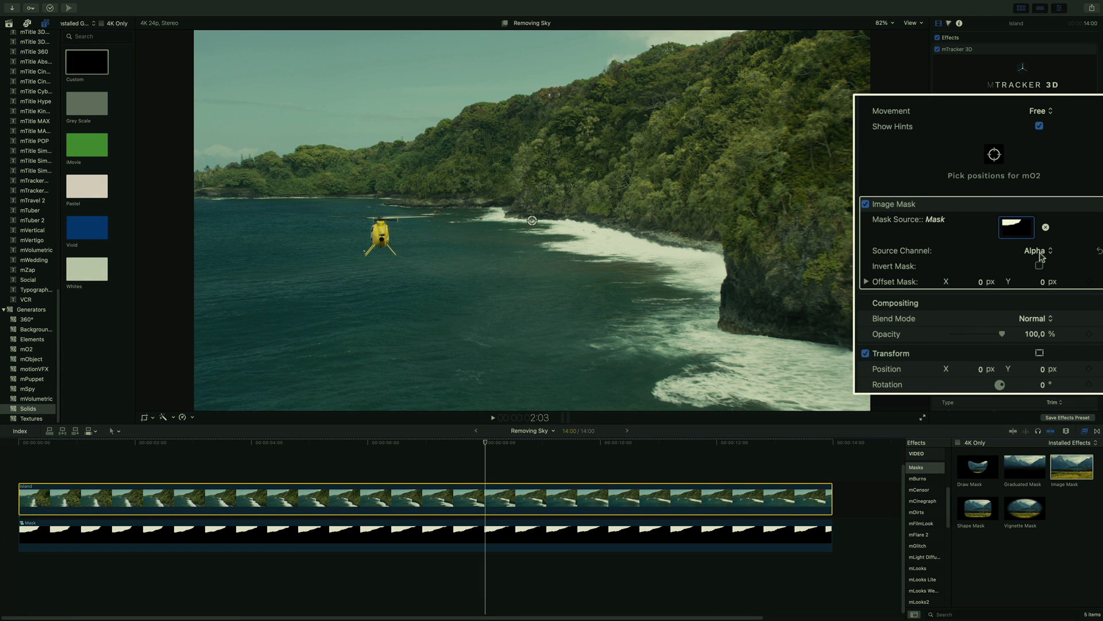
Drive the mask by luminance, invert it so the island shows, and disable the Mask clip
left_click(1037, 251)
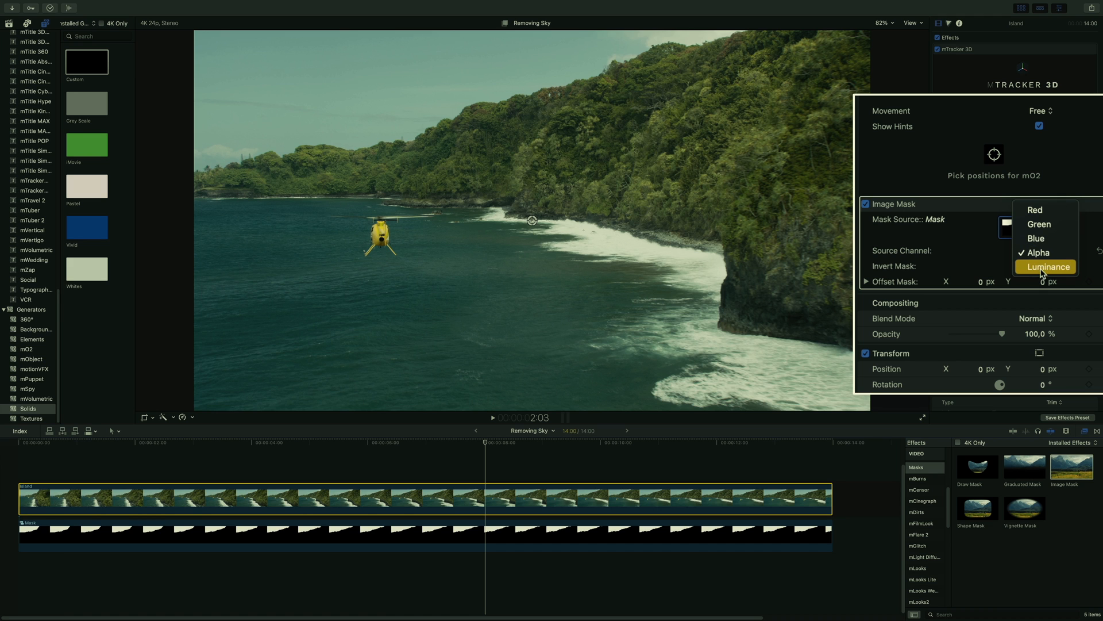
left_click(1048, 266)
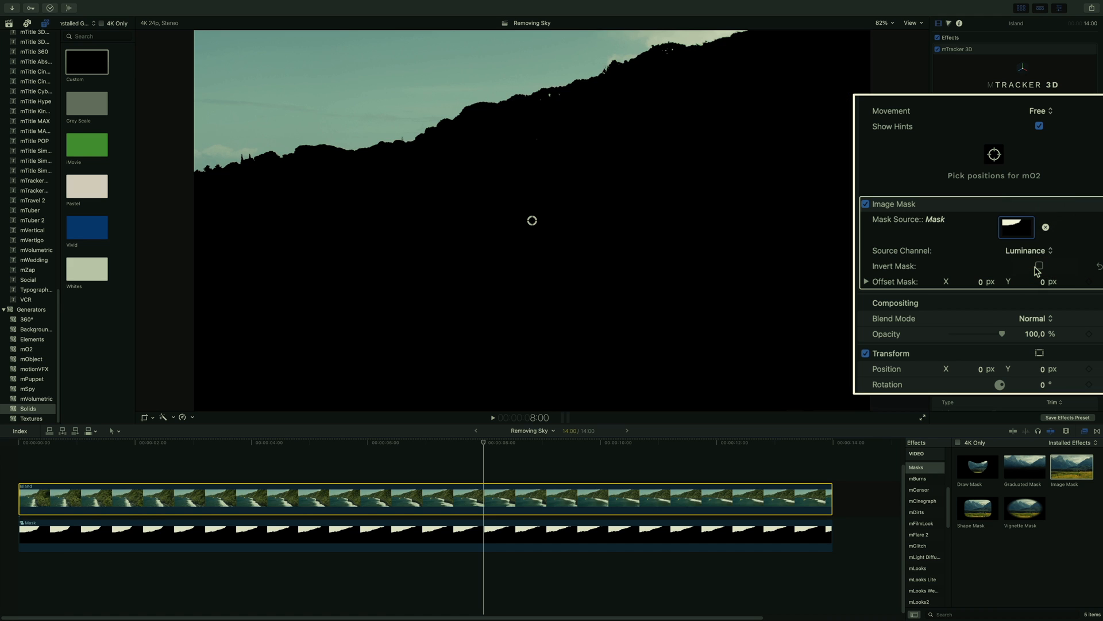
left_click(1039, 266)
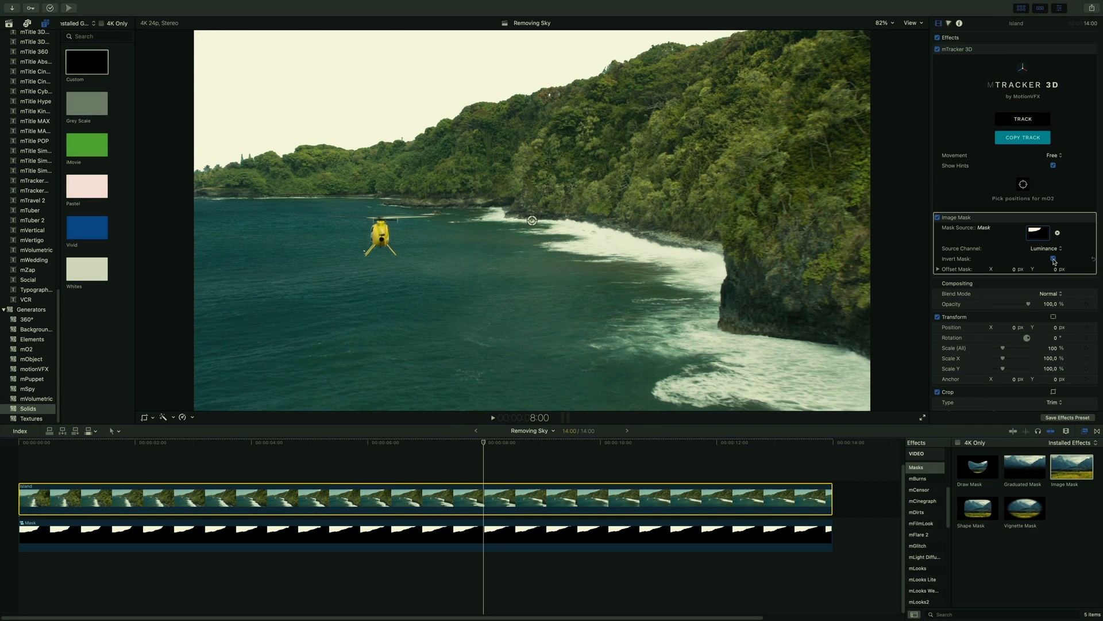
left_click(1054, 259)
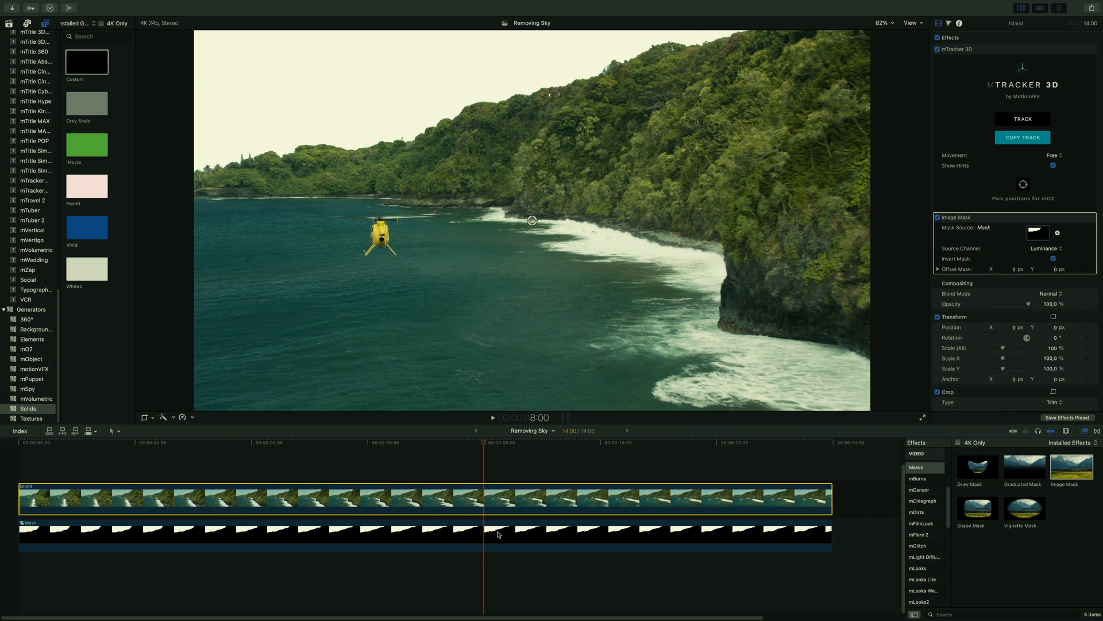
left_click(421, 536)
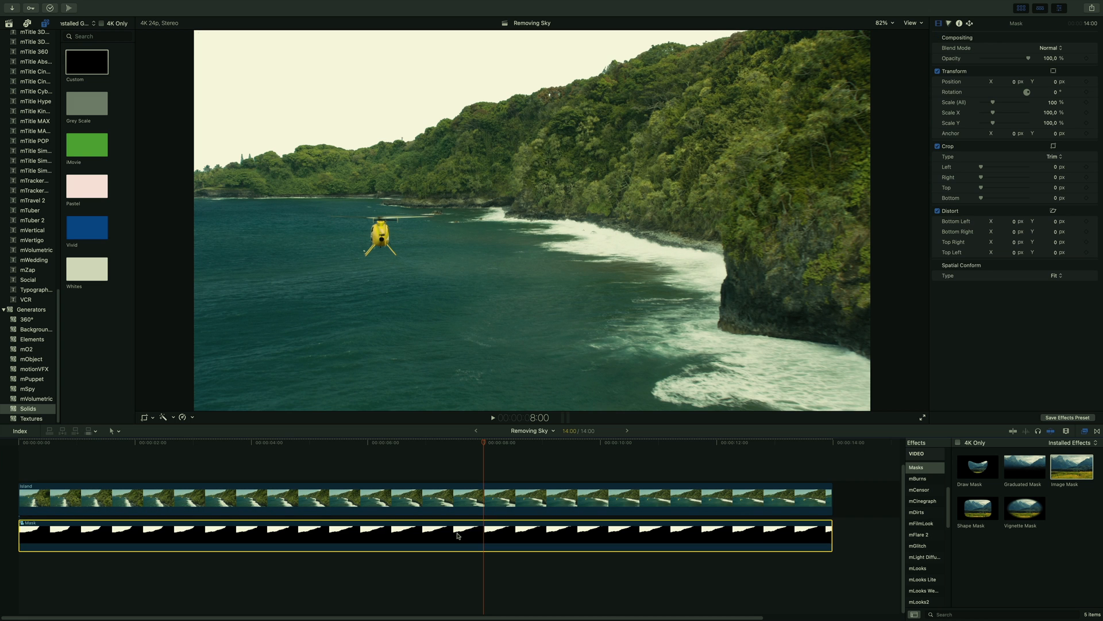
key("v")
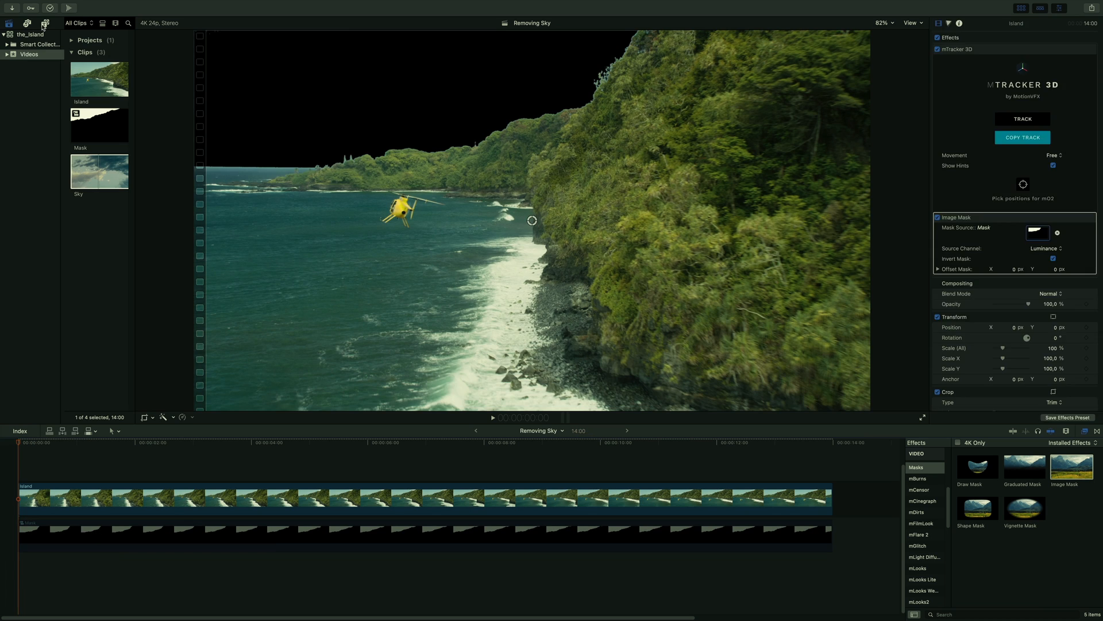
Add the Drop Zone Basic title from mTracker 3D's Drop Zones group to the timeline
left_click(46, 23)
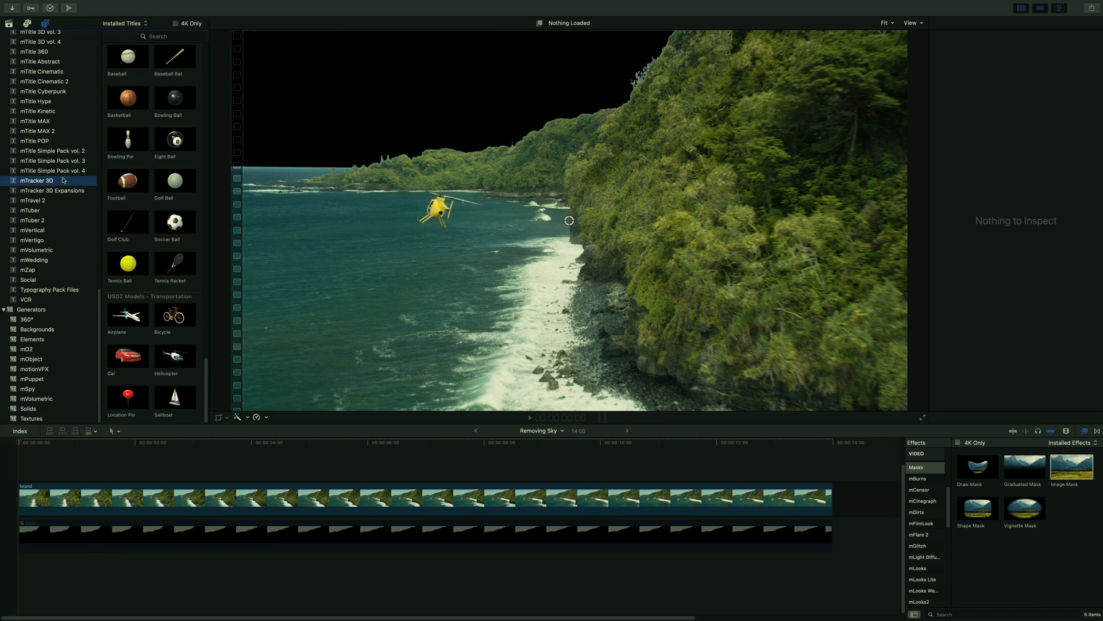
mouse_move(136, 156)
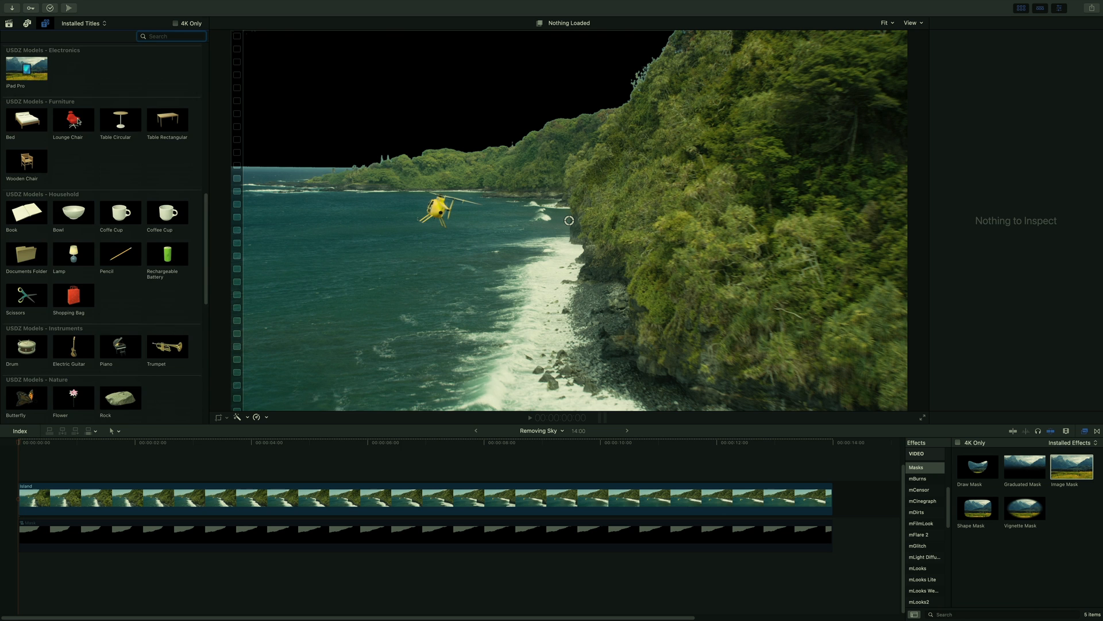
scroll("down", 3)
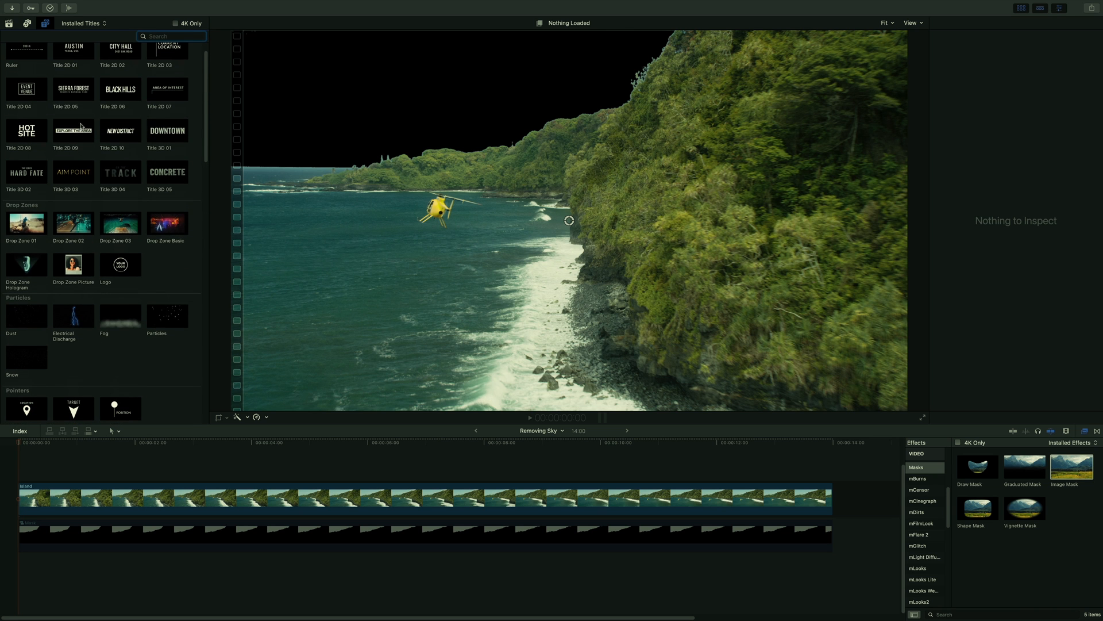
left_click(166, 223)
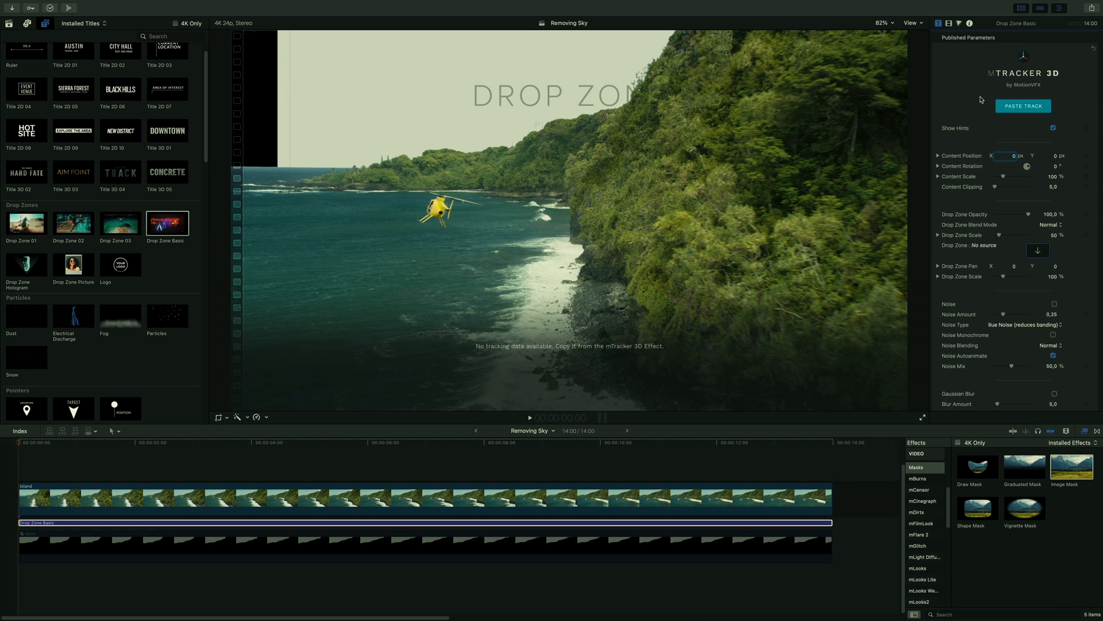
Set the Sky clip from the browser as the drop zone's source clip
left_click(1038, 249)
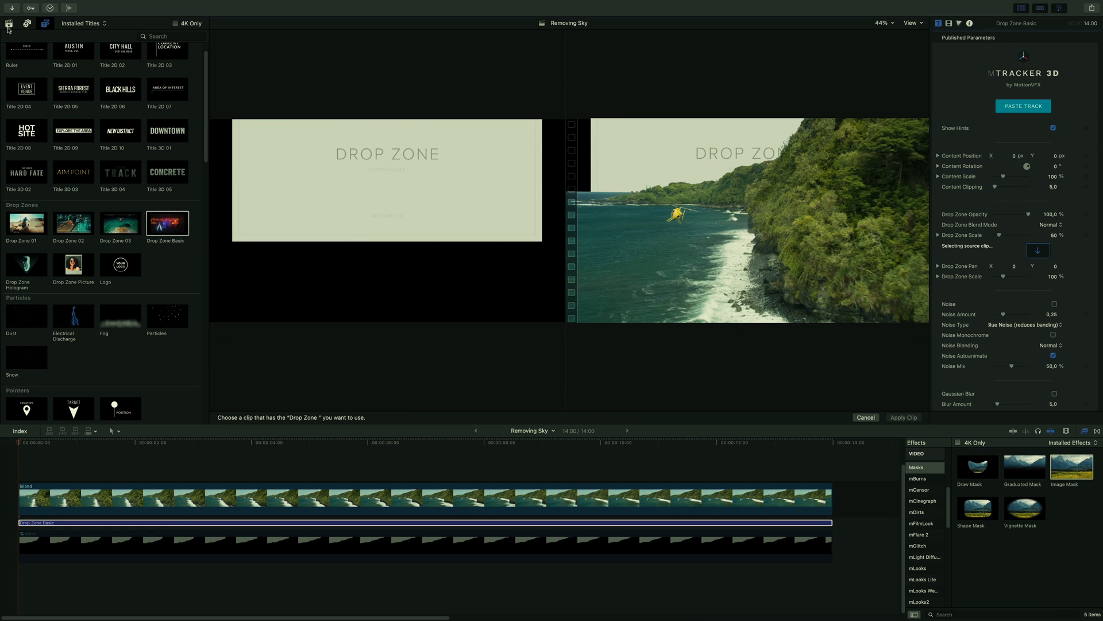
left_click(138, 171)
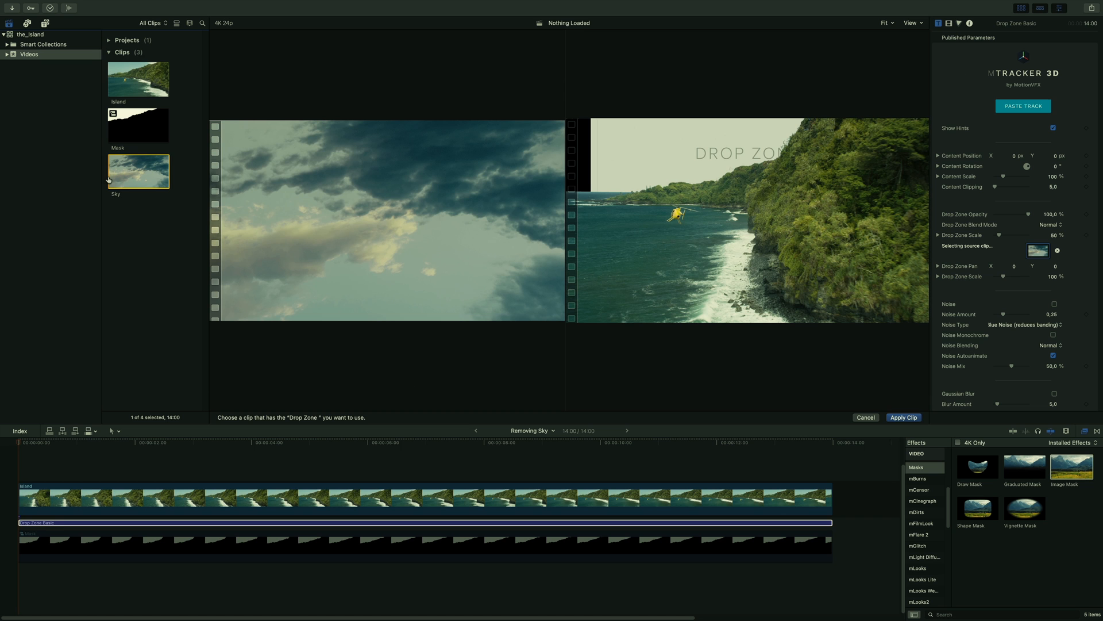
left_click(904, 416)
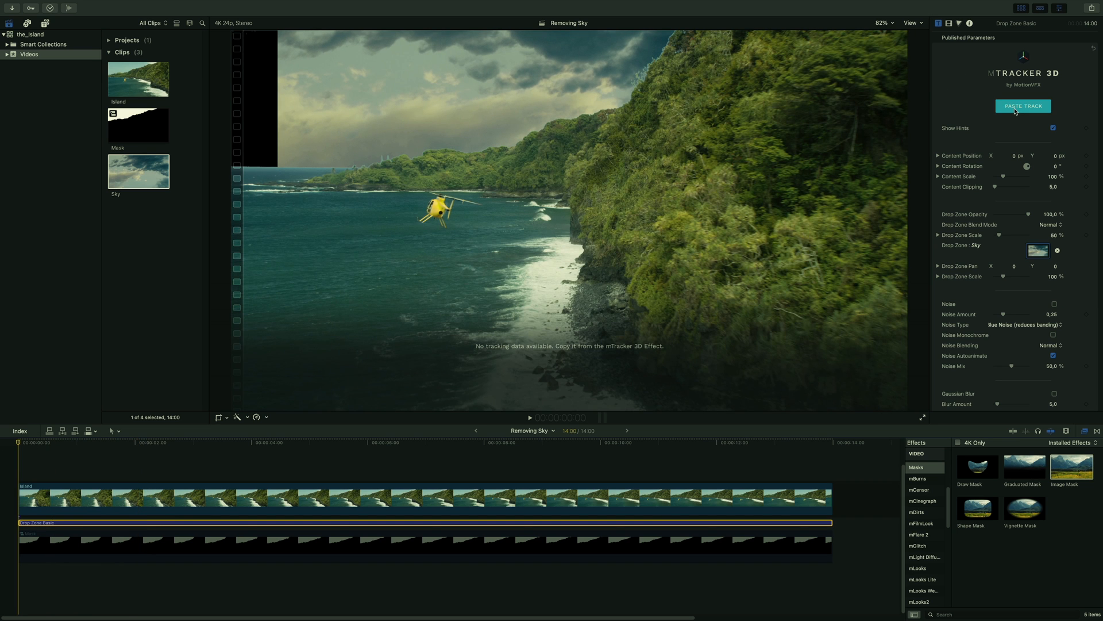
Paste the saved camera tracking data into the drop zone title and confirm
left_click(1022, 106)
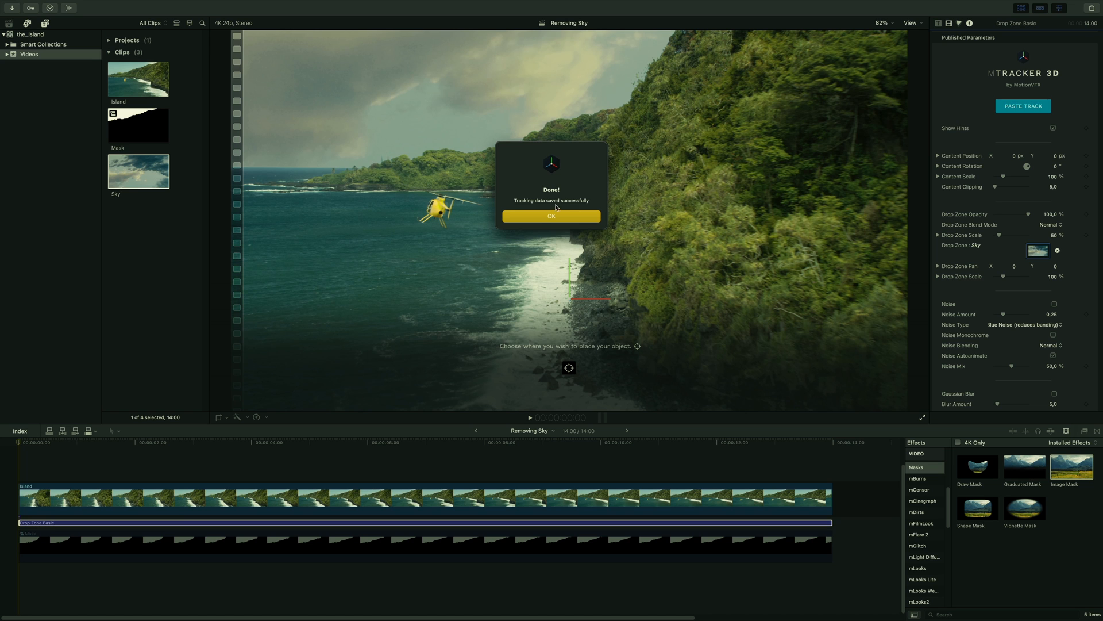
left_click(550, 216)
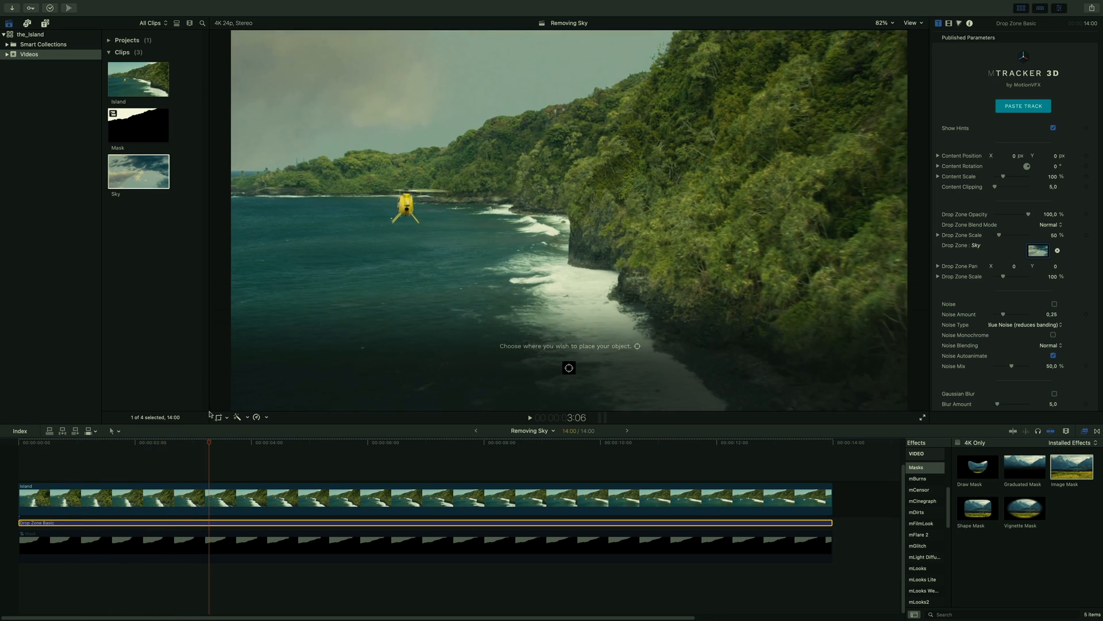
Anchor the sky to a tracked ridge point, scale content to 800% and check it later in the clip
left_click(436, 442)
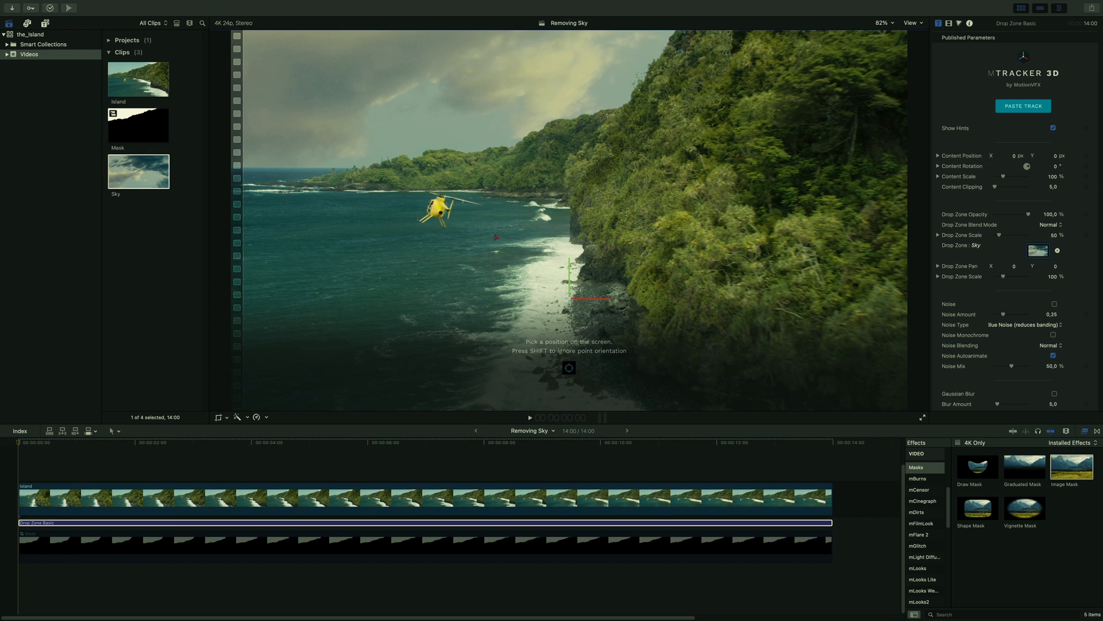
left_click(475, 163)
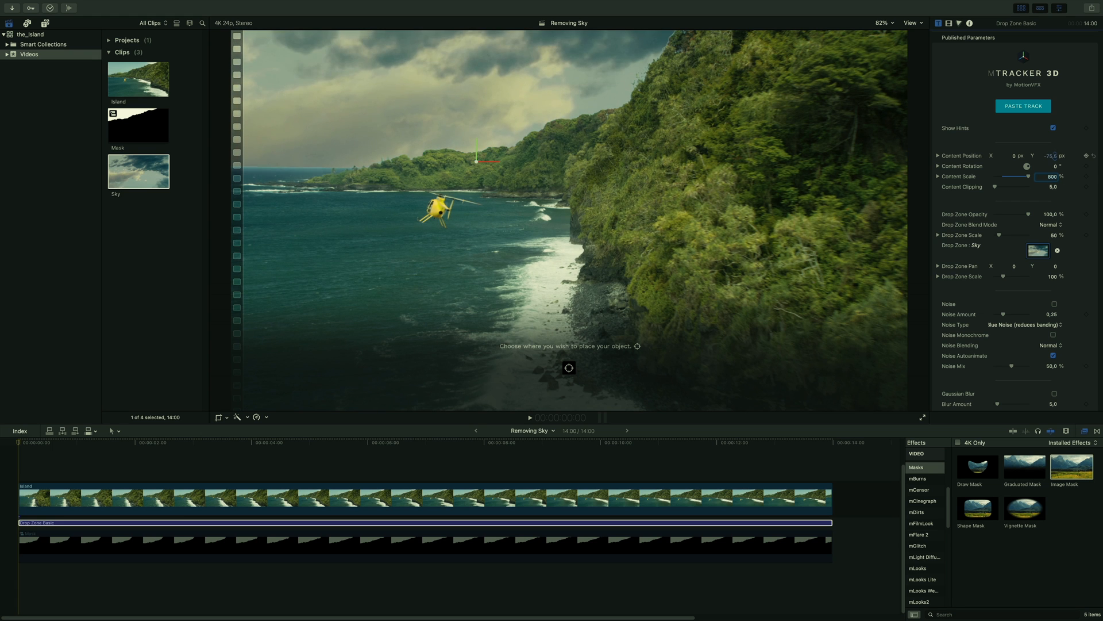
left_click(266, 443)
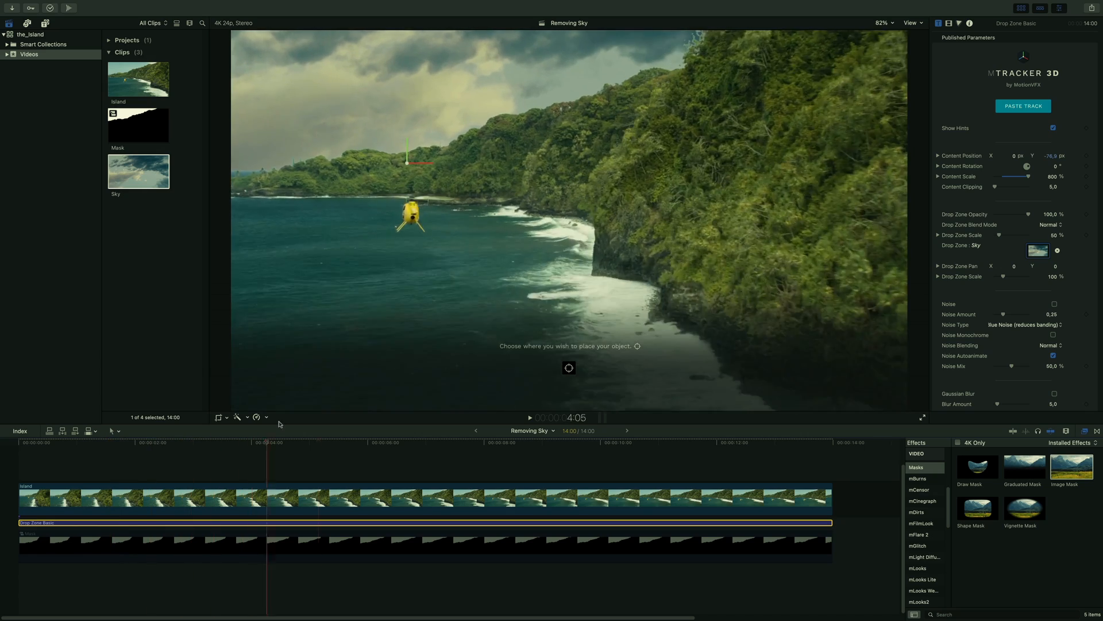
left_click(358, 447)
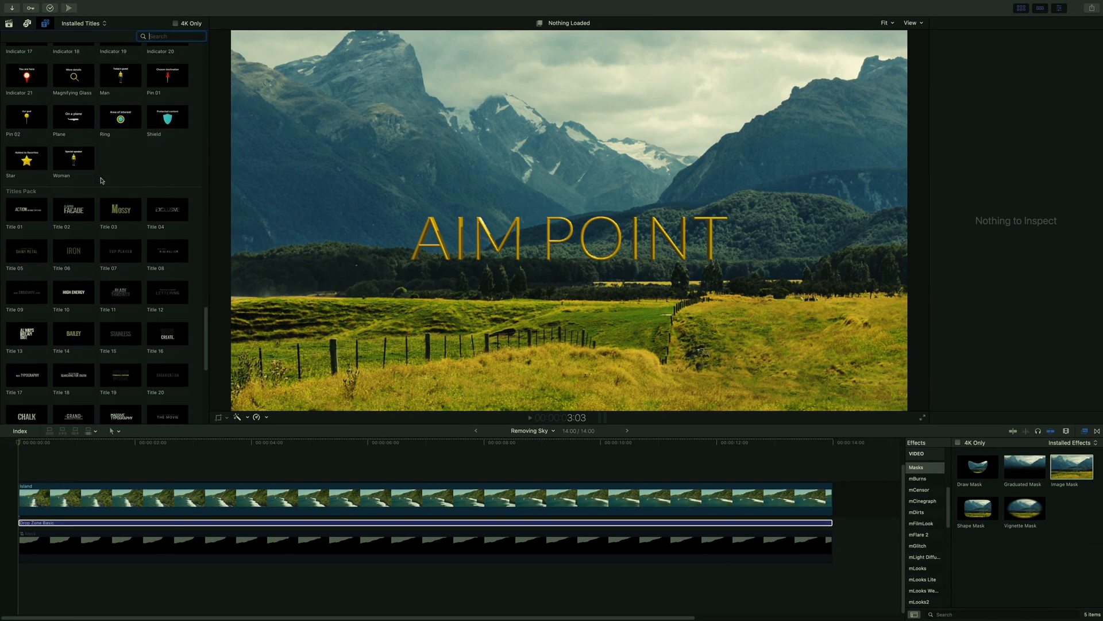
Add mTracker 3D Title 27 and paste the tracking data into it, confirming the save
scroll("down", 3)
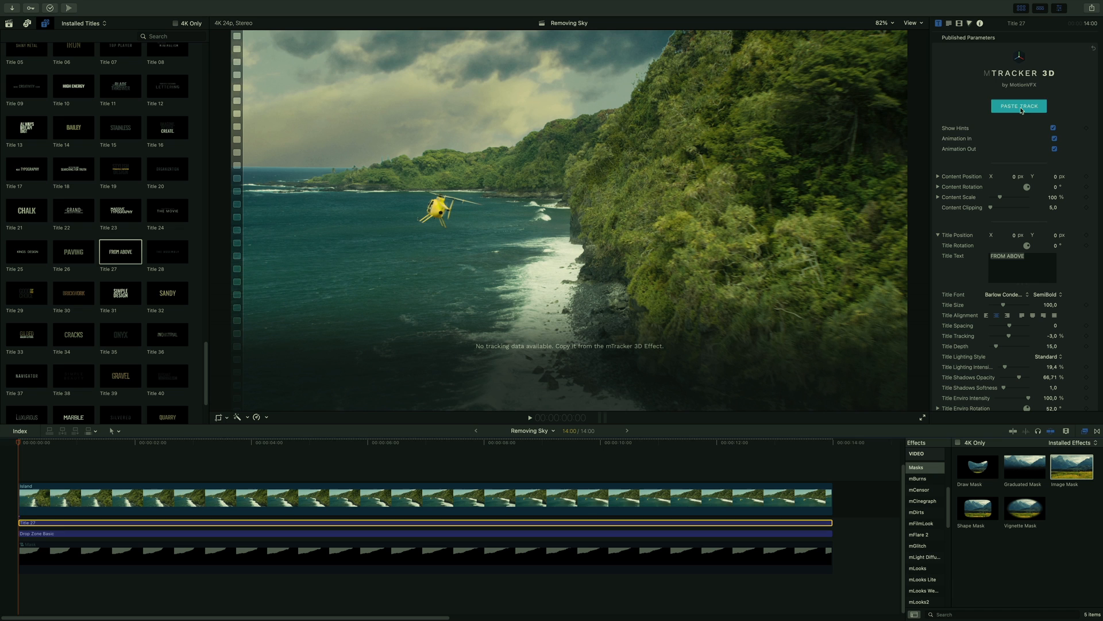
left_click(1019, 105)
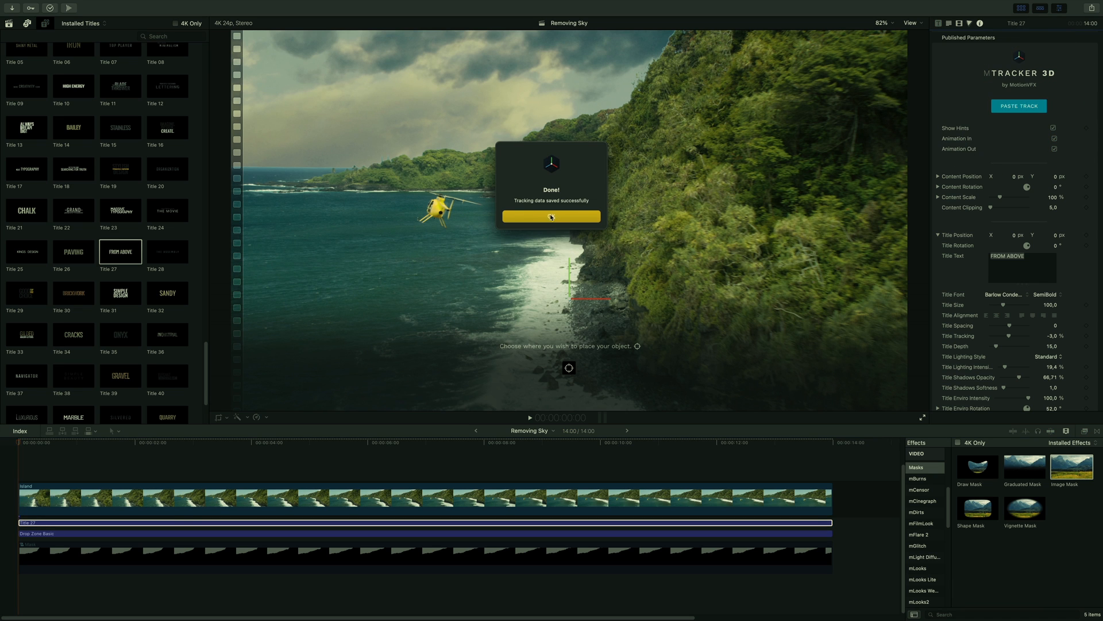
left_click(550, 216)
type("CHASE")
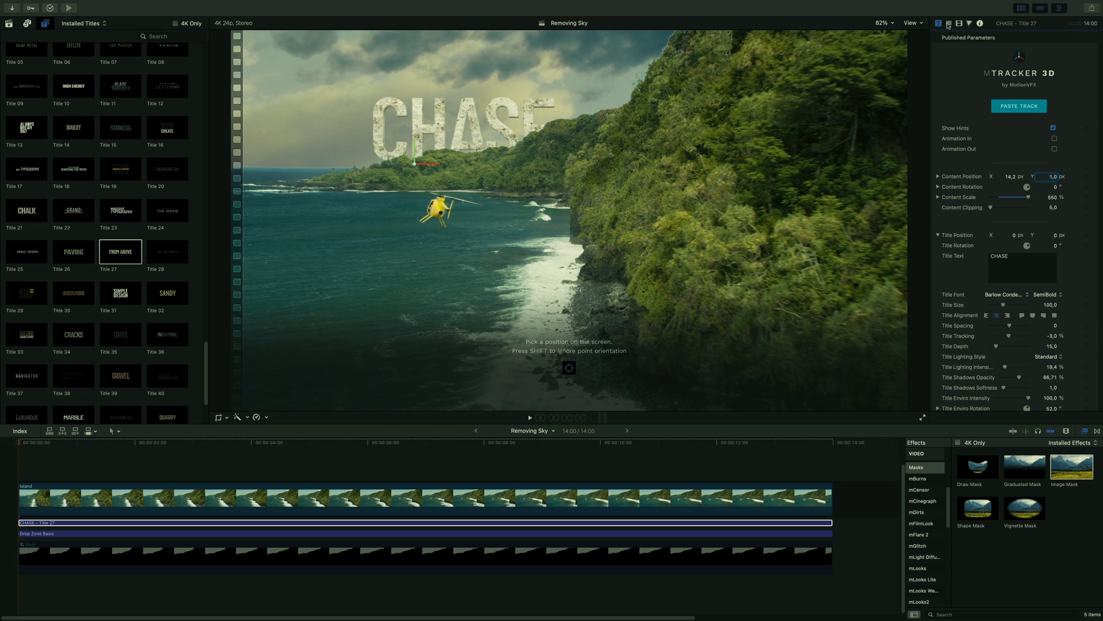
Apply the Grunge > Grunge Stains material to the CHASE letters in the Text inspector
left_click(938, 23)
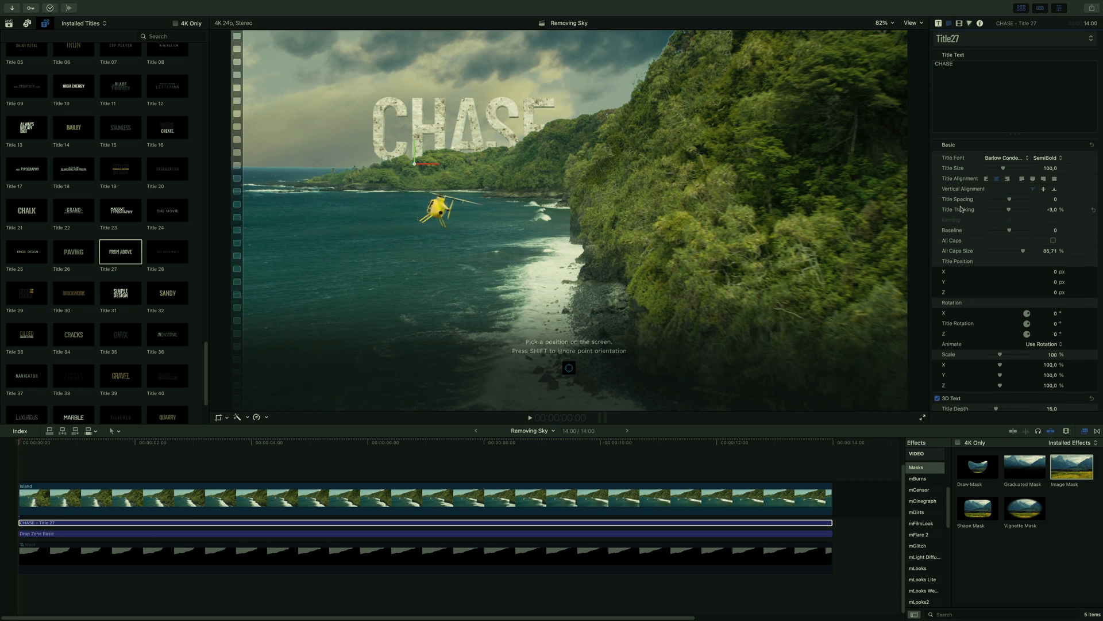
scroll("down", 3)
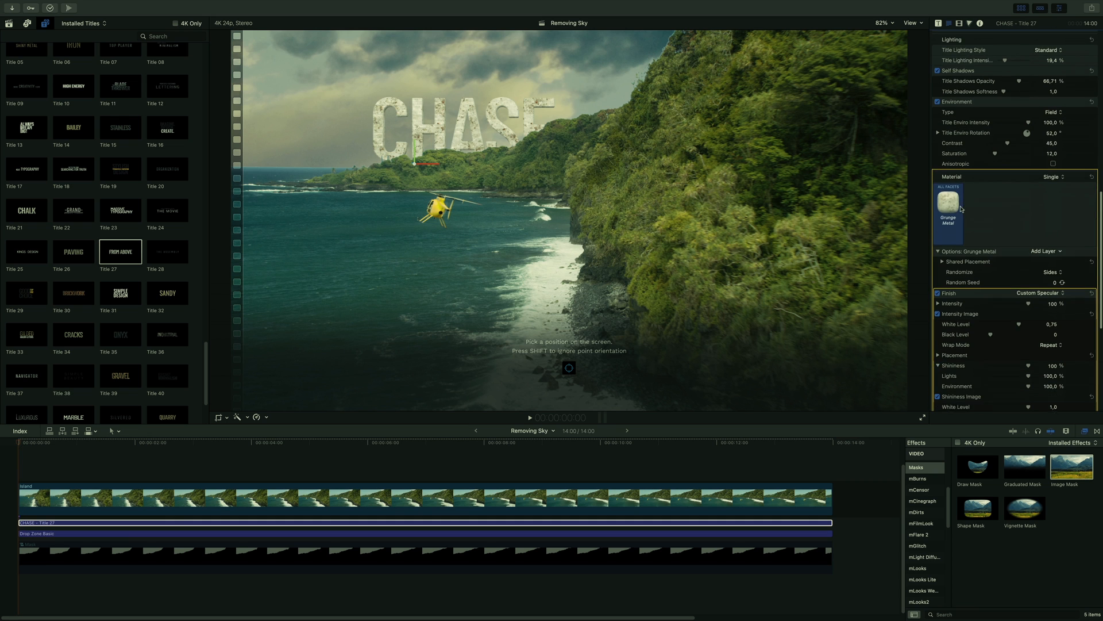
left_click(949, 202)
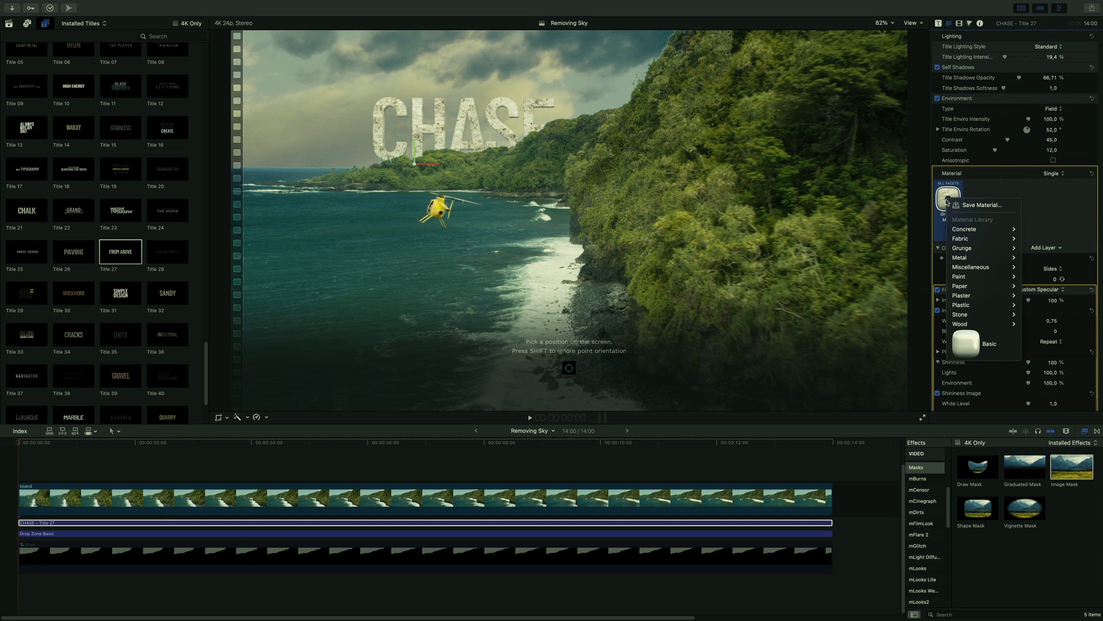
mouse_move(962, 249)
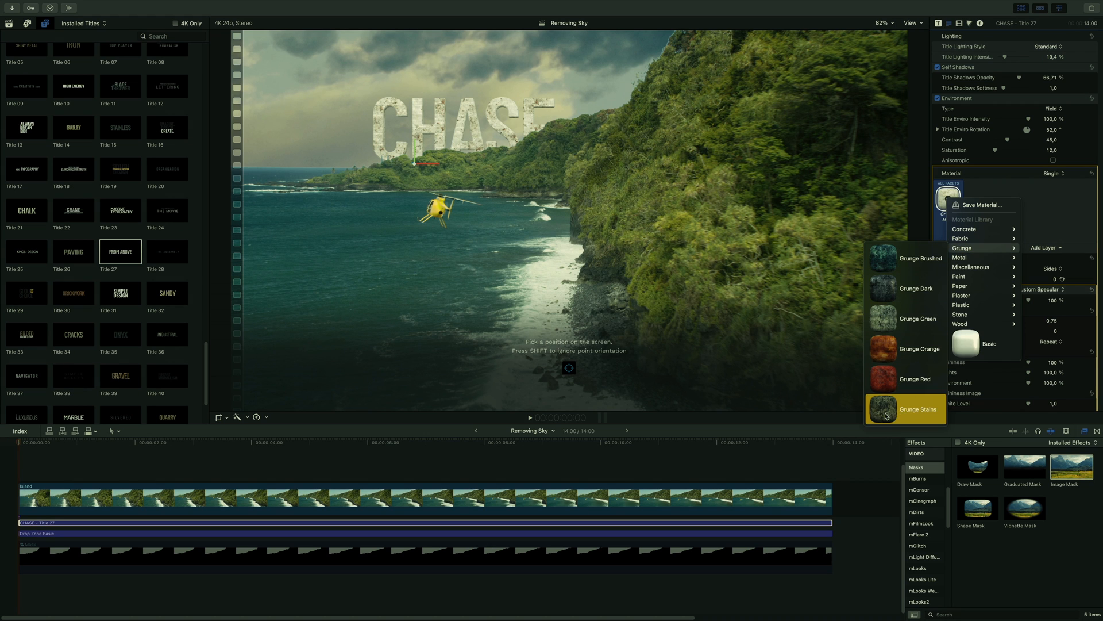
left_click(919, 409)
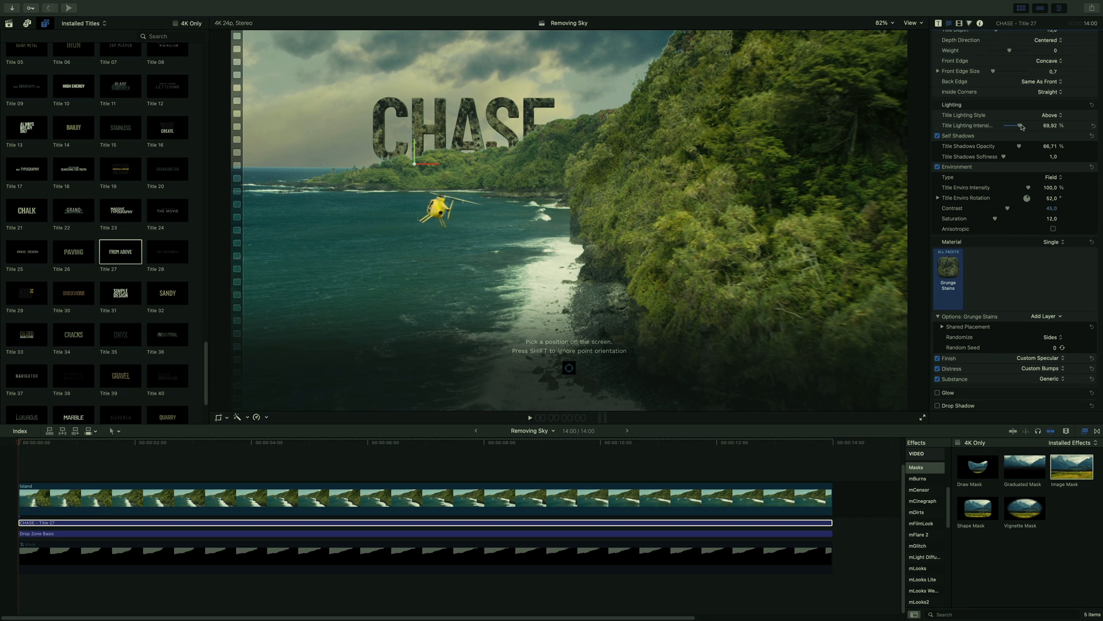
Soften the title's lighting and environment intensity for a moodier look
left_click(939, 368)
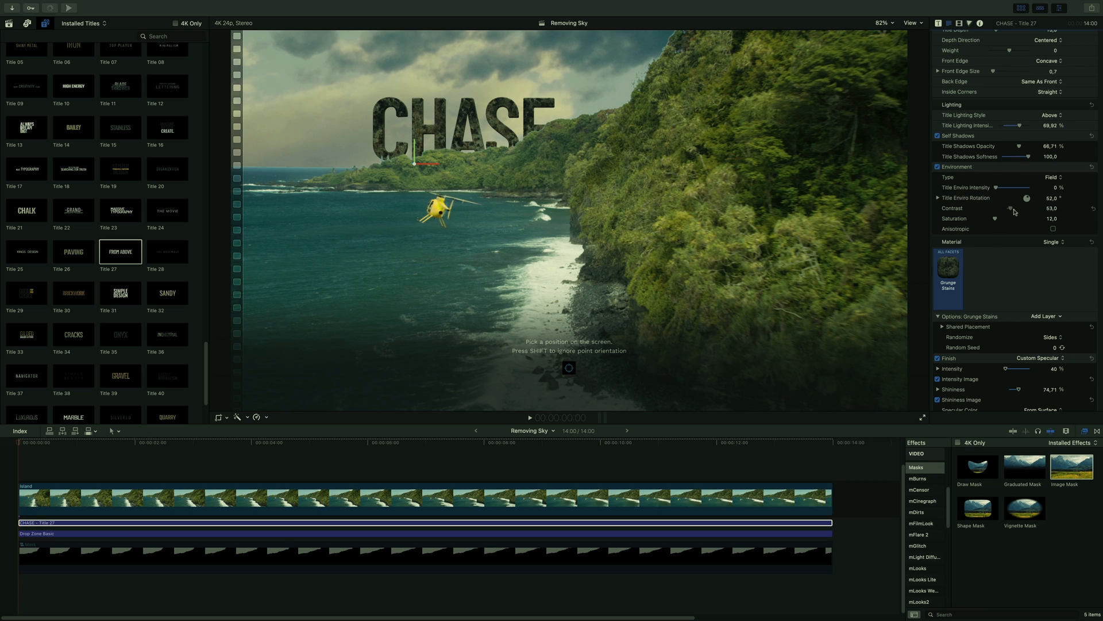
scroll("down", 3)
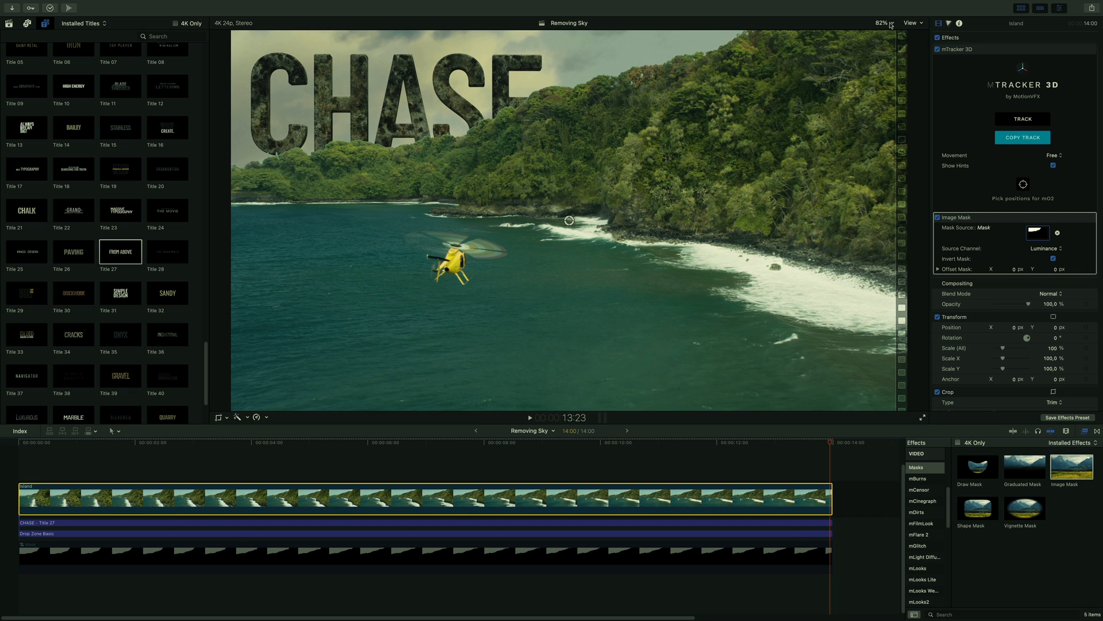
Duplicate the Island clip onto a connected lane above and show its Color inspector
left_click(882, 23)
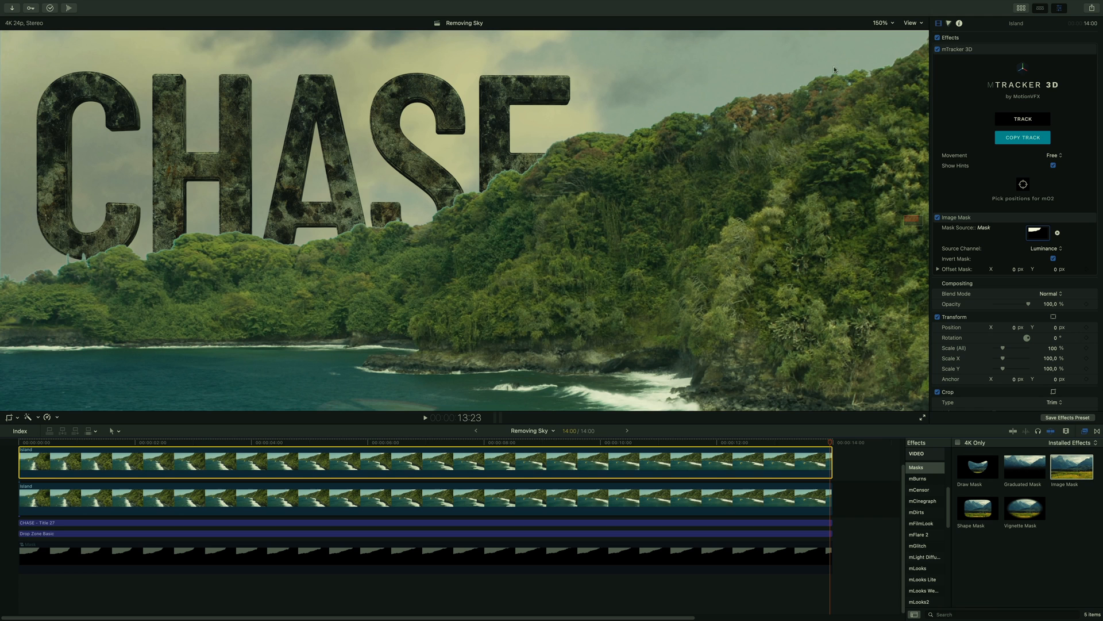
mouse_move(519, 461)
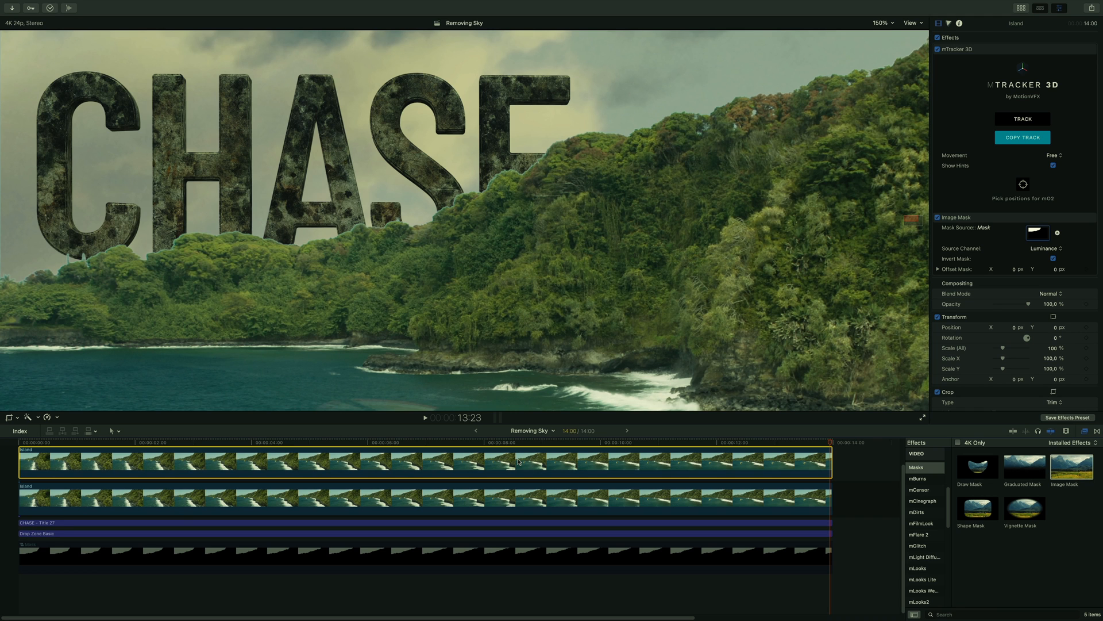
left_click(949, 23)
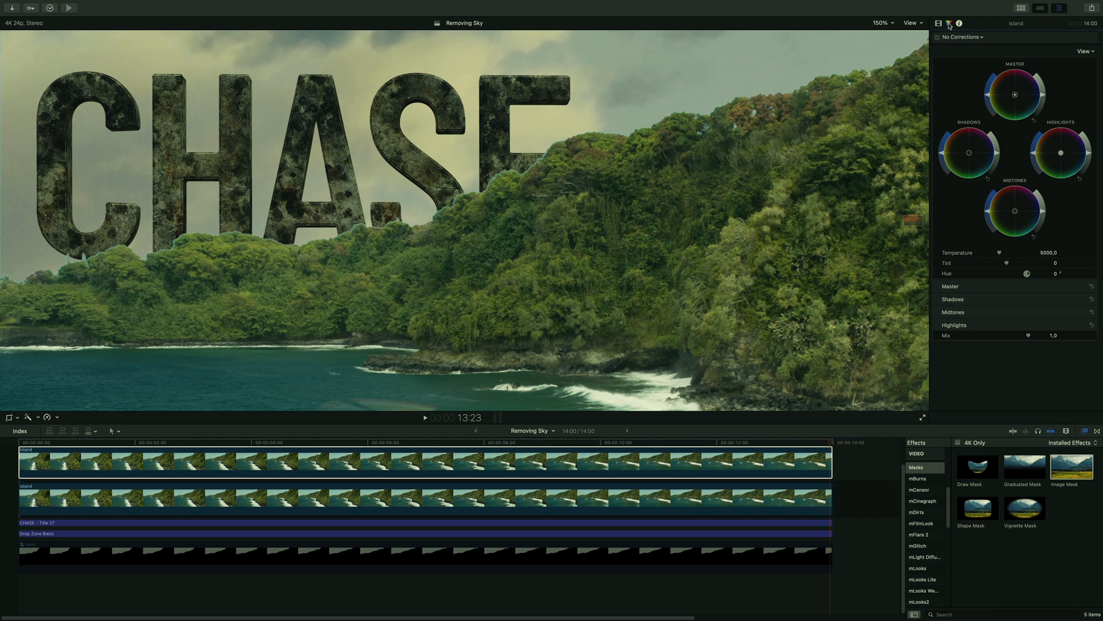
Add a Hue/Saturation Curves correction and sample the blue fringe colour
left_click(962, 37)
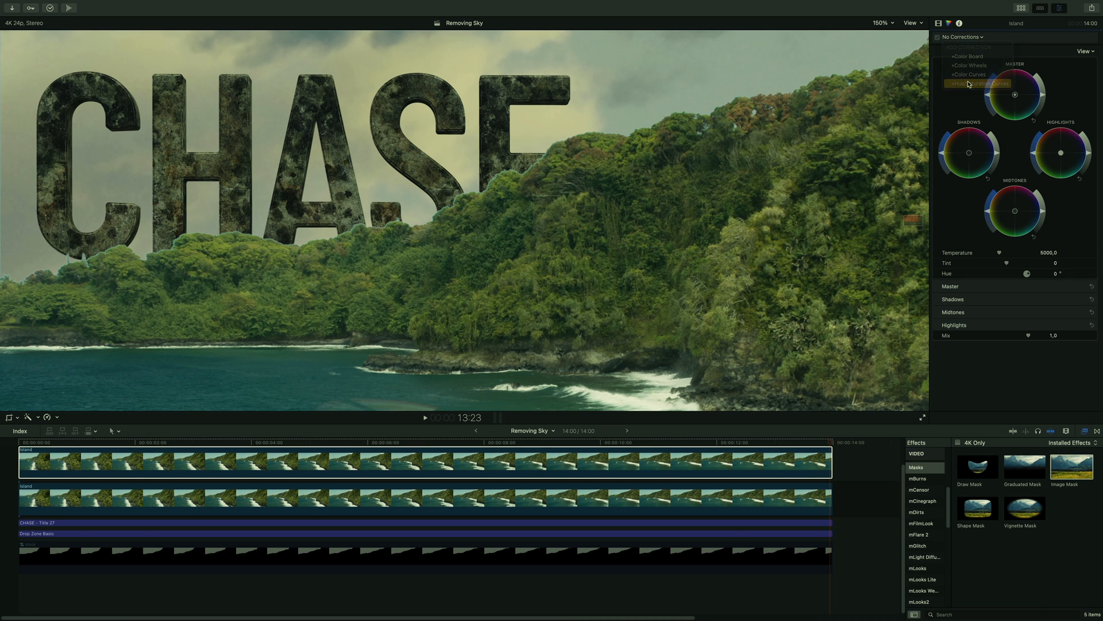
left_click(977, 84)
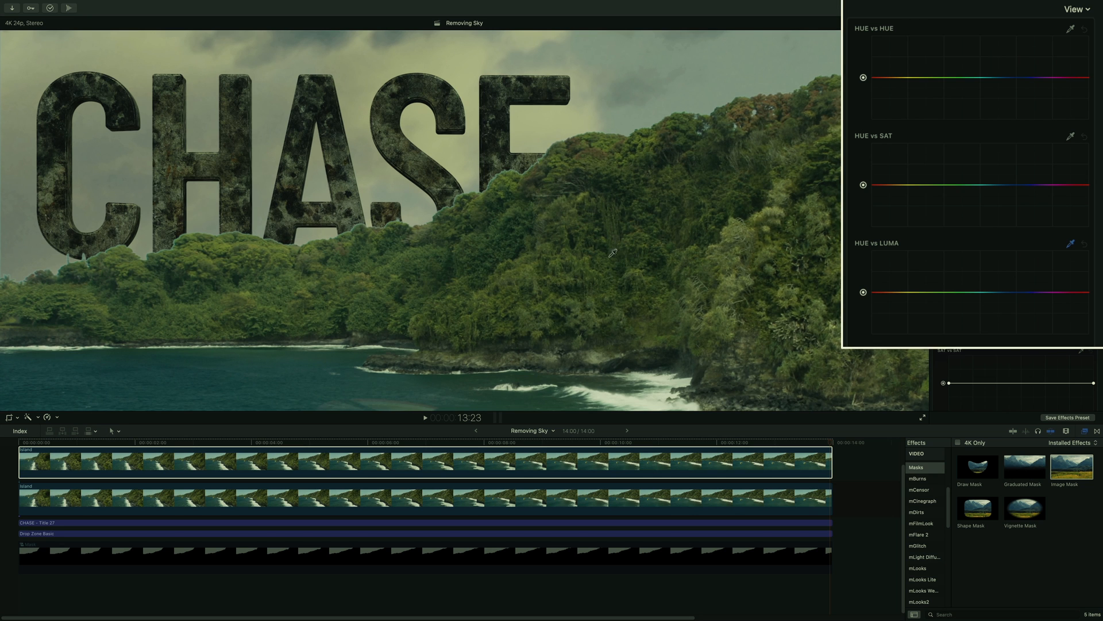
left_click(992, 292)
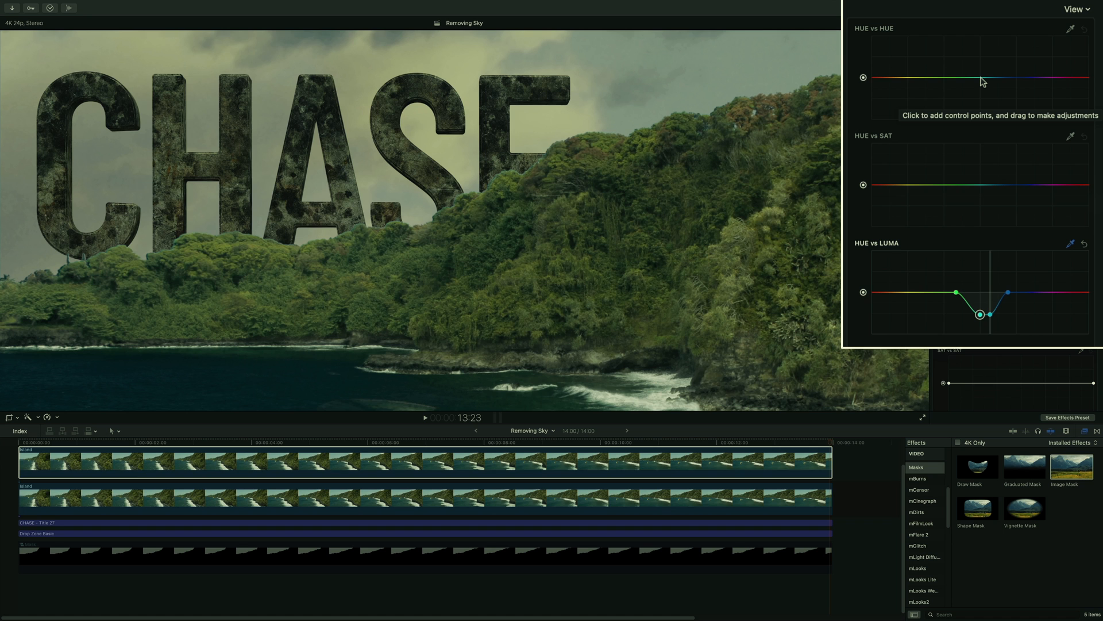
Shape Hue vs Luma and Hue vs Hue points to darken blues and shift them toward green
left_click(1008, 77)
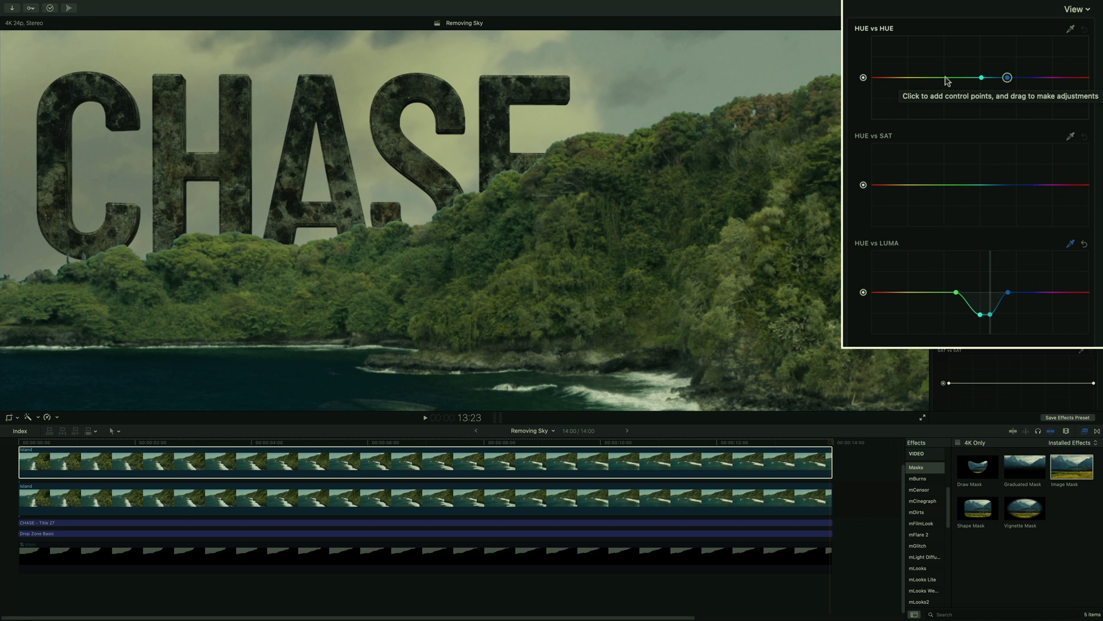
left_click(948, 77)
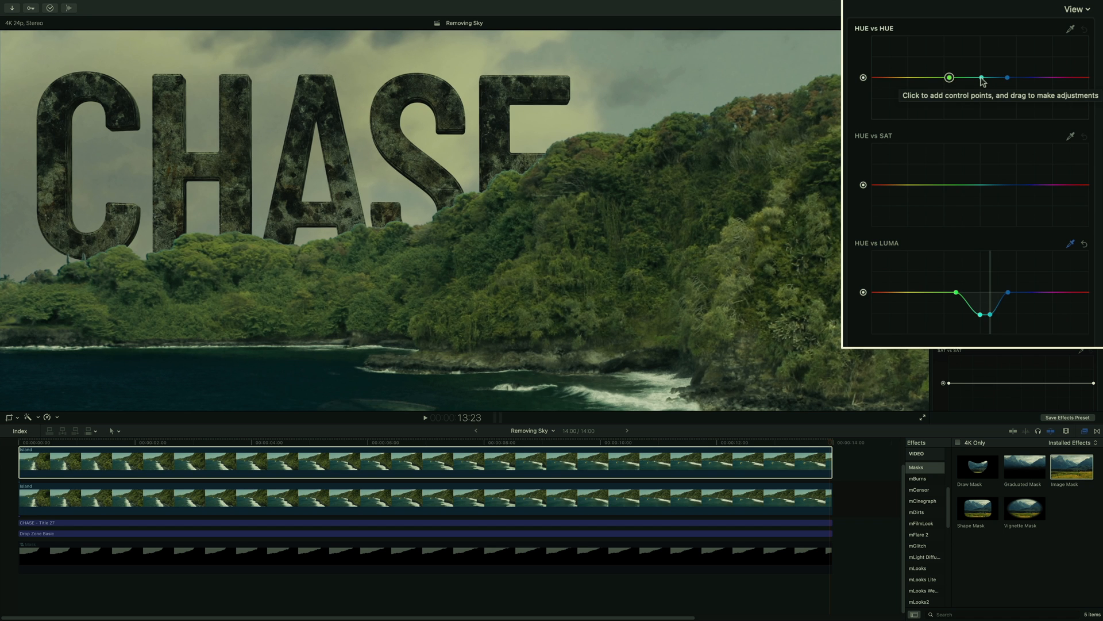
mouse_move(1049, 80)
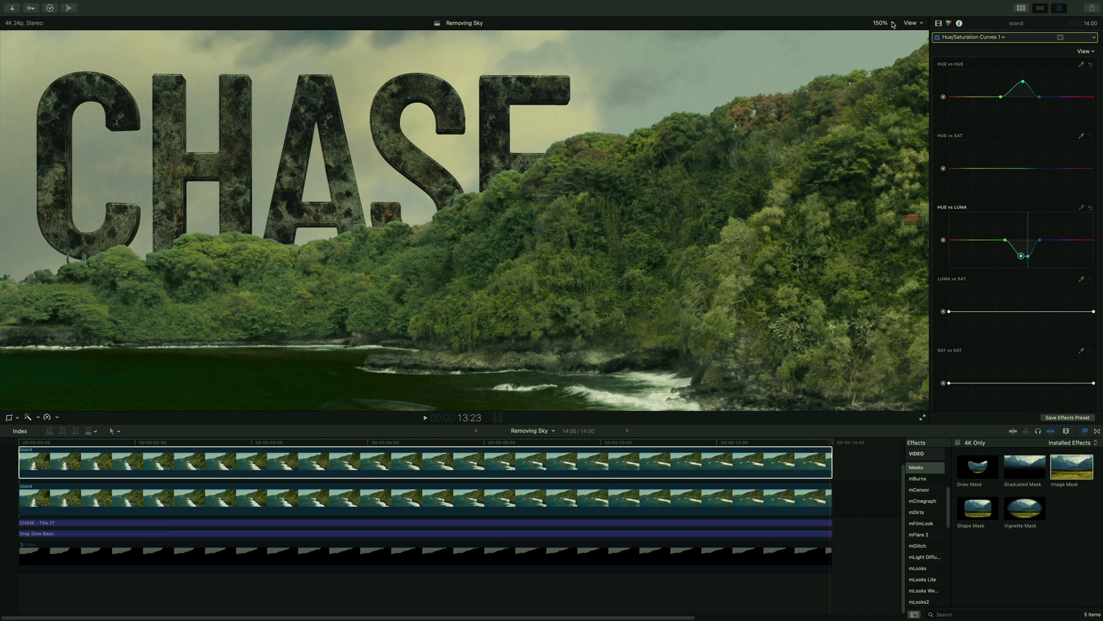
left_click(881, 23)
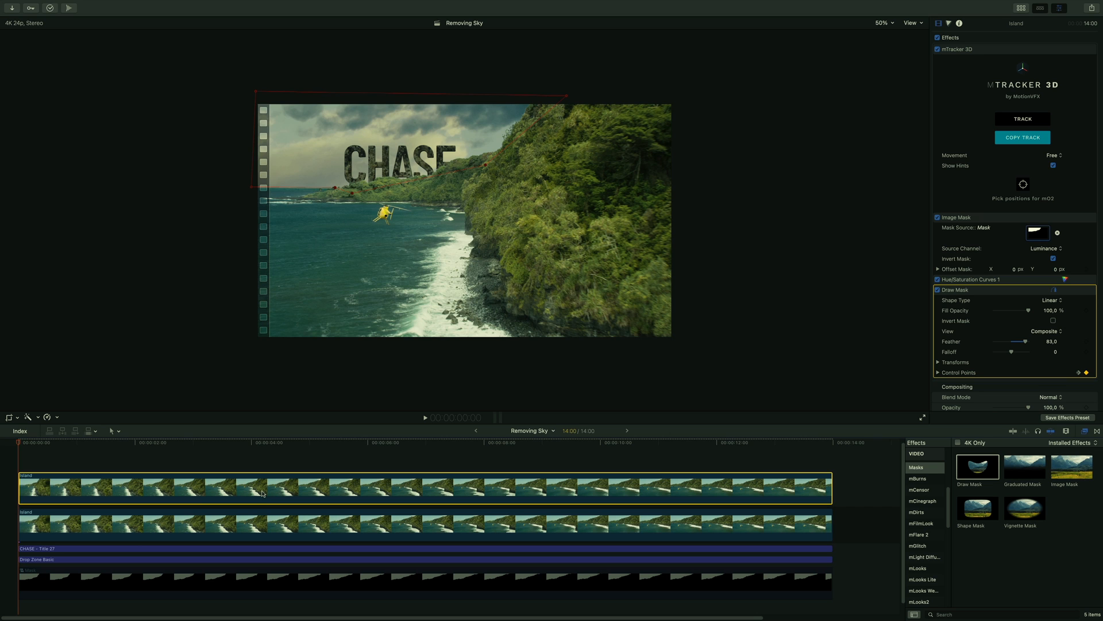
Paste only the Draw Mask onto the lower Island clip, inverted with a tighter feather
key("cmd+c")
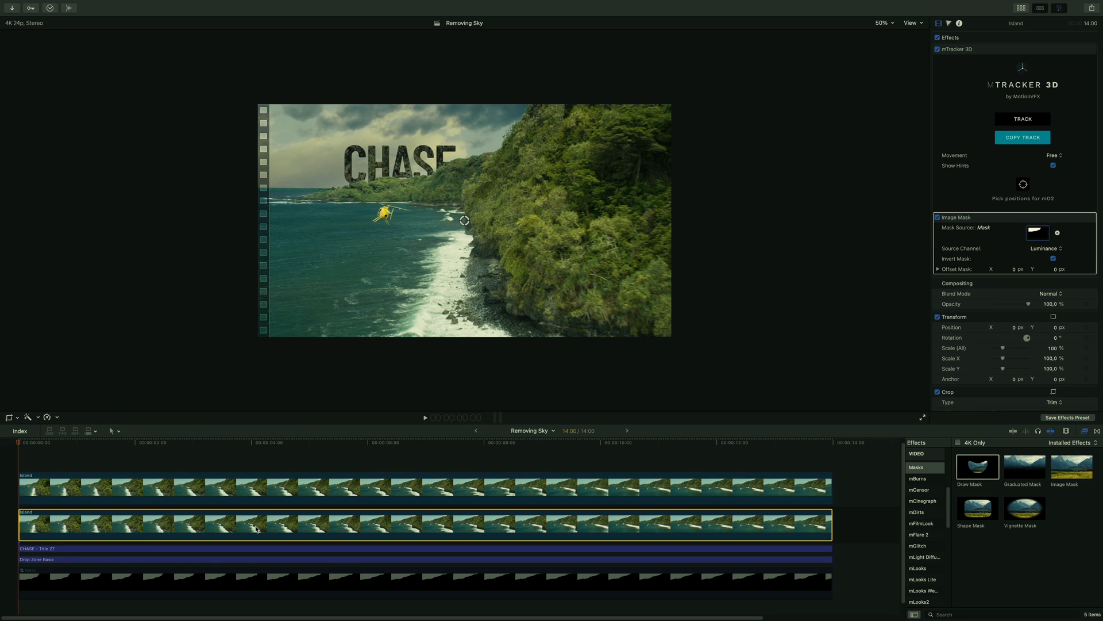
key("shift+cmd+v")
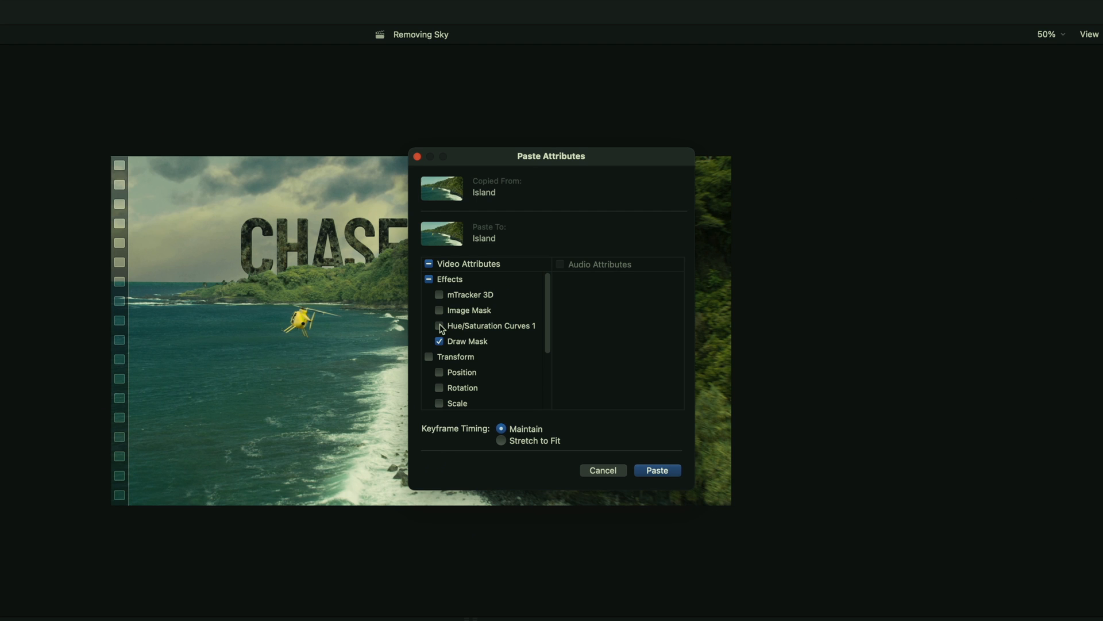
left_click(656, 470)
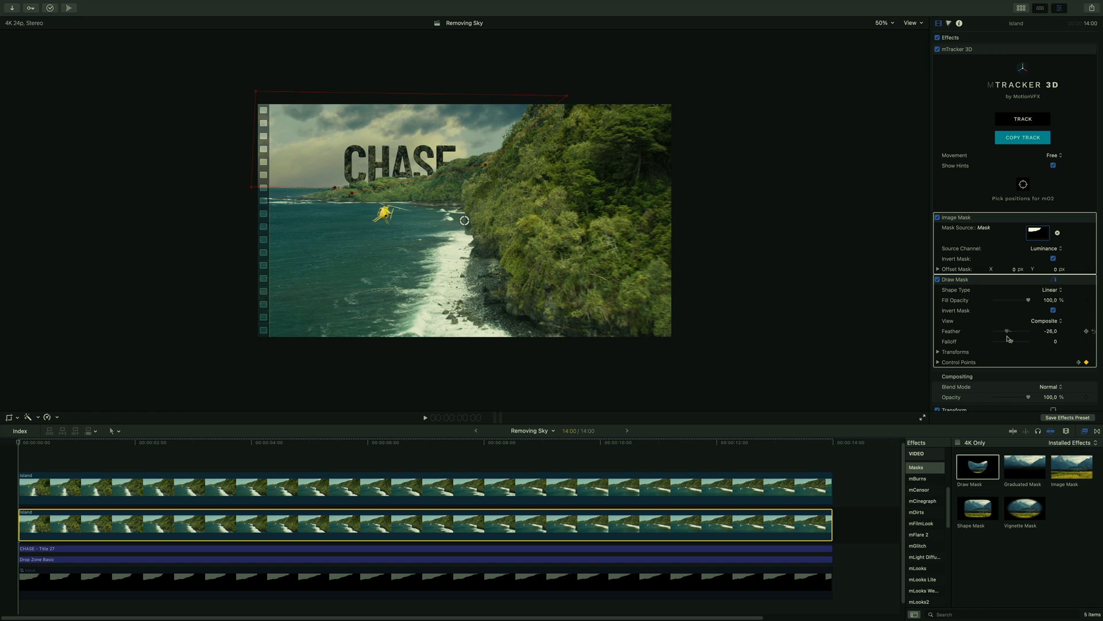
left_click(422, 487)
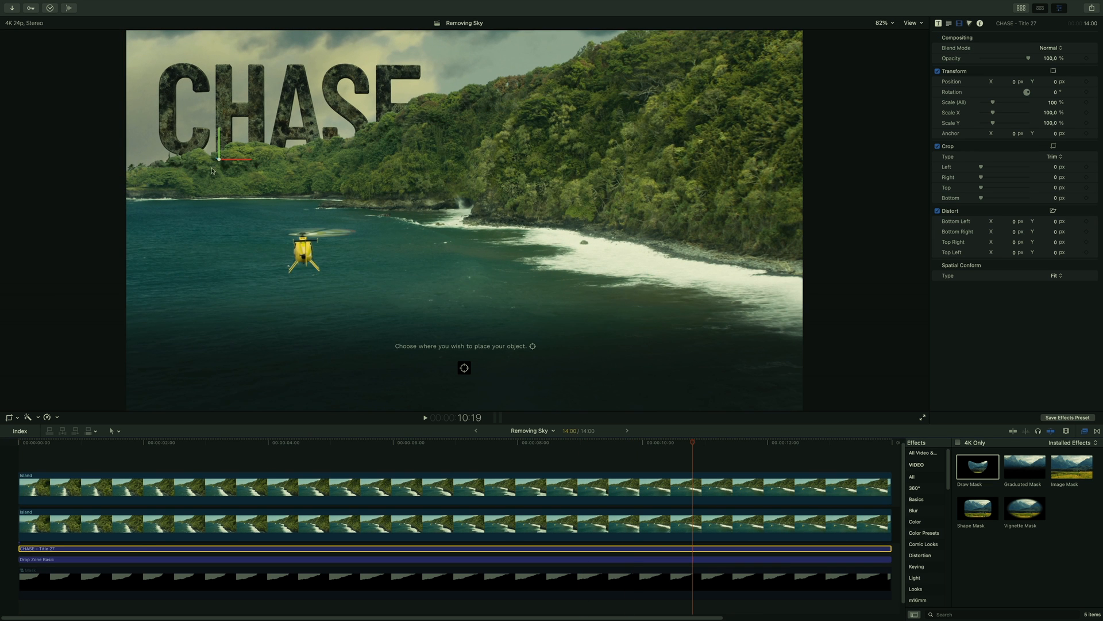
mouse_move(521, 337)
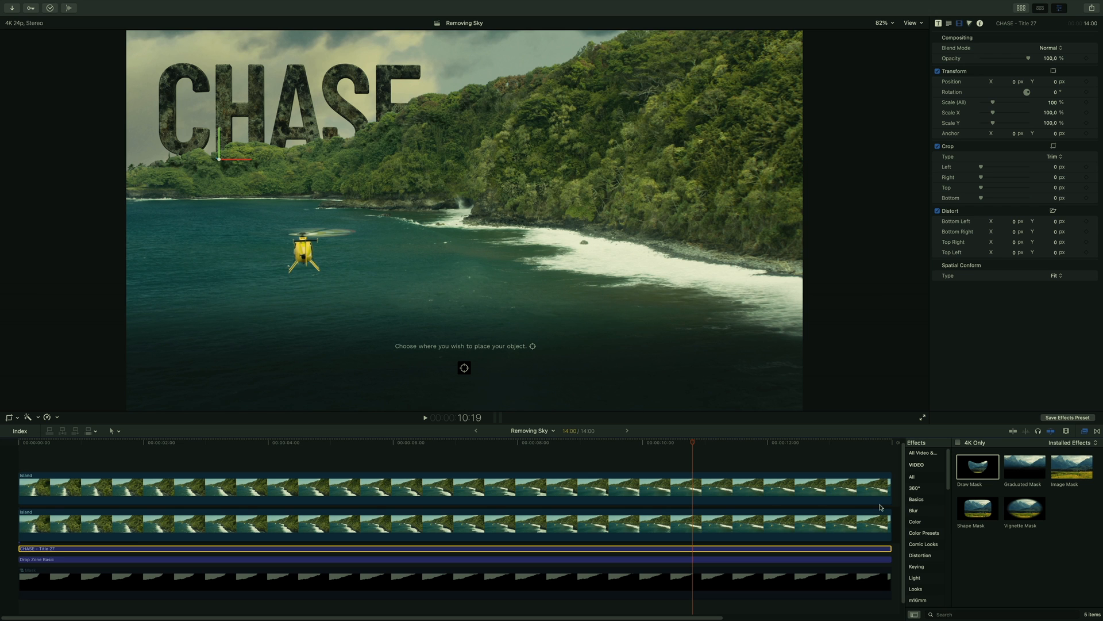
Apply the Gaussian effect from the Blur category to the CHASE title
left_click(913, 510)
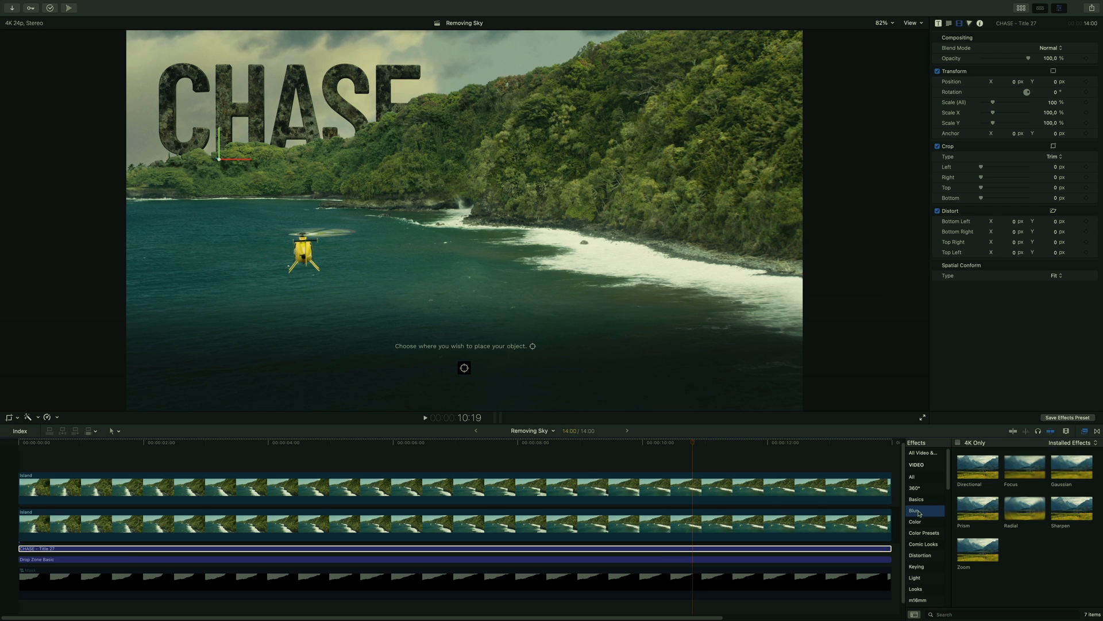
double_click(1071, 467)
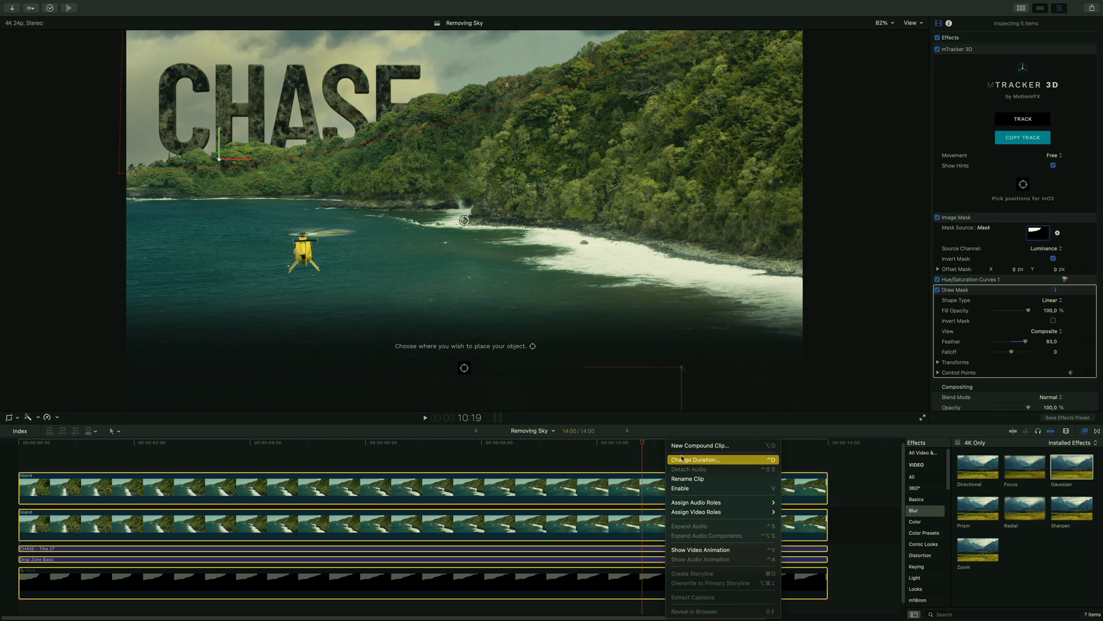
Merge all selected clips into a new compound clip named CC
left_click(700, 444)
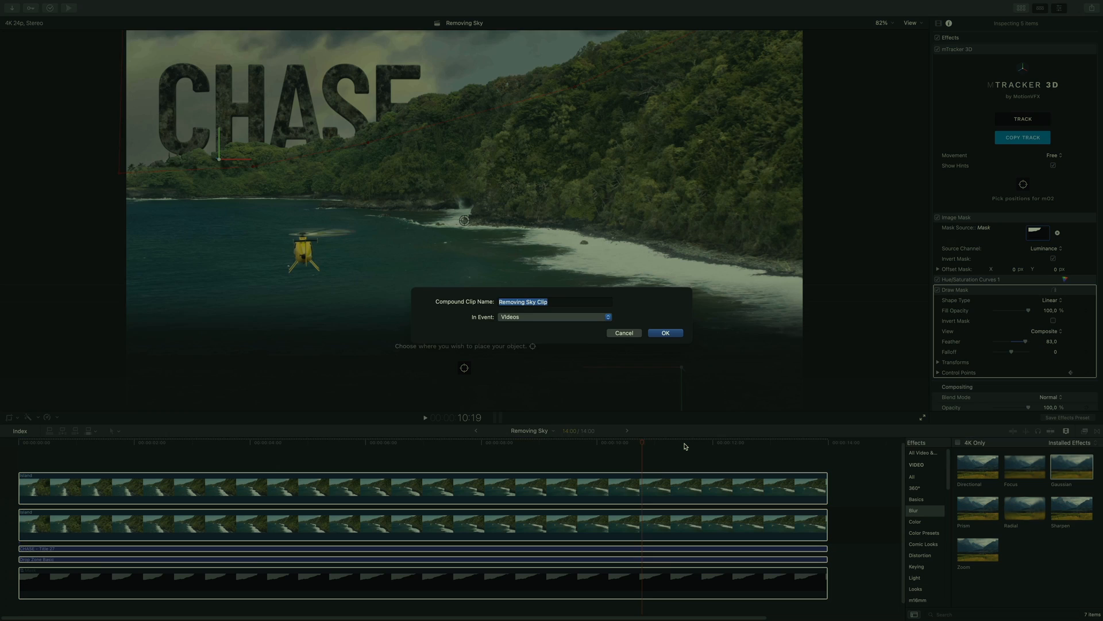
type("CC")
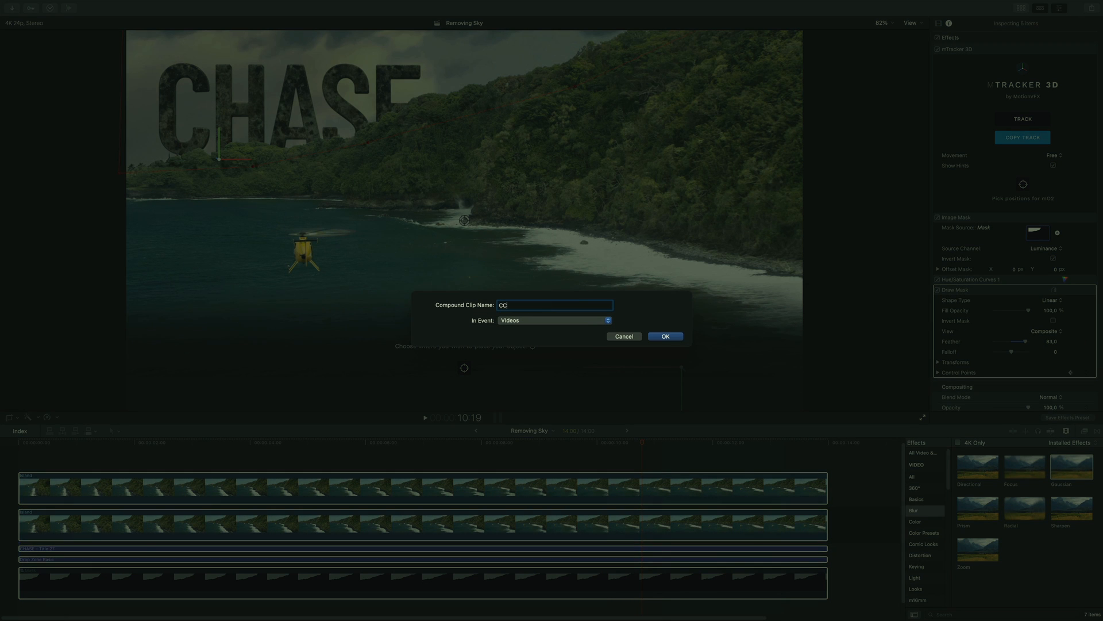
left_click(664, 336)
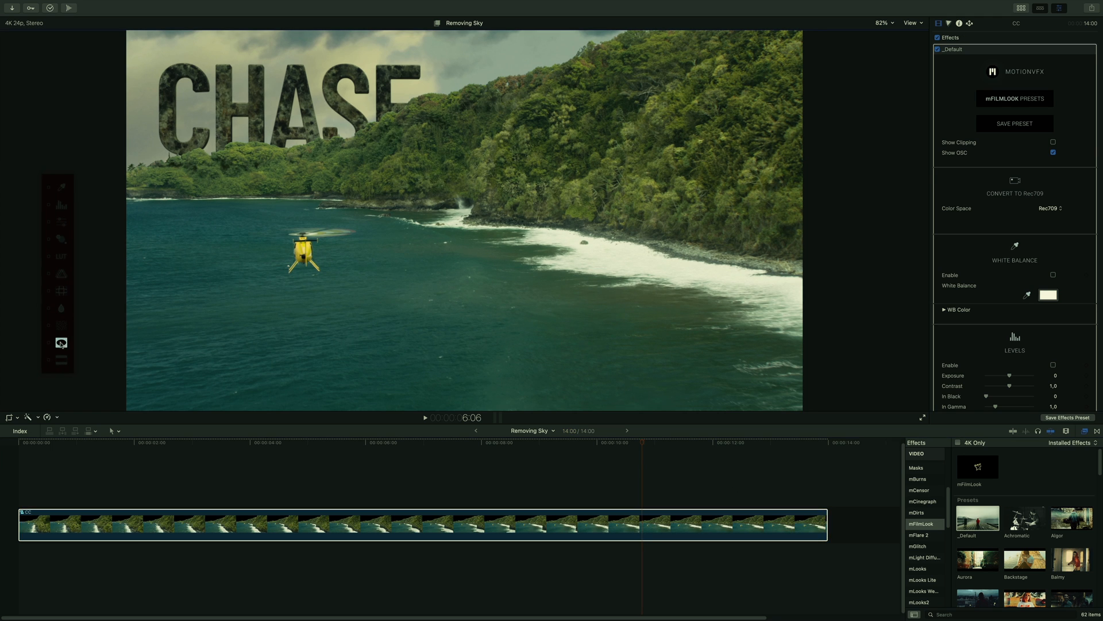
Enable Letterbox, apply the Adaptation LUT from the preset library, and enable Levels to lower the gamma
left_click(61, 344)
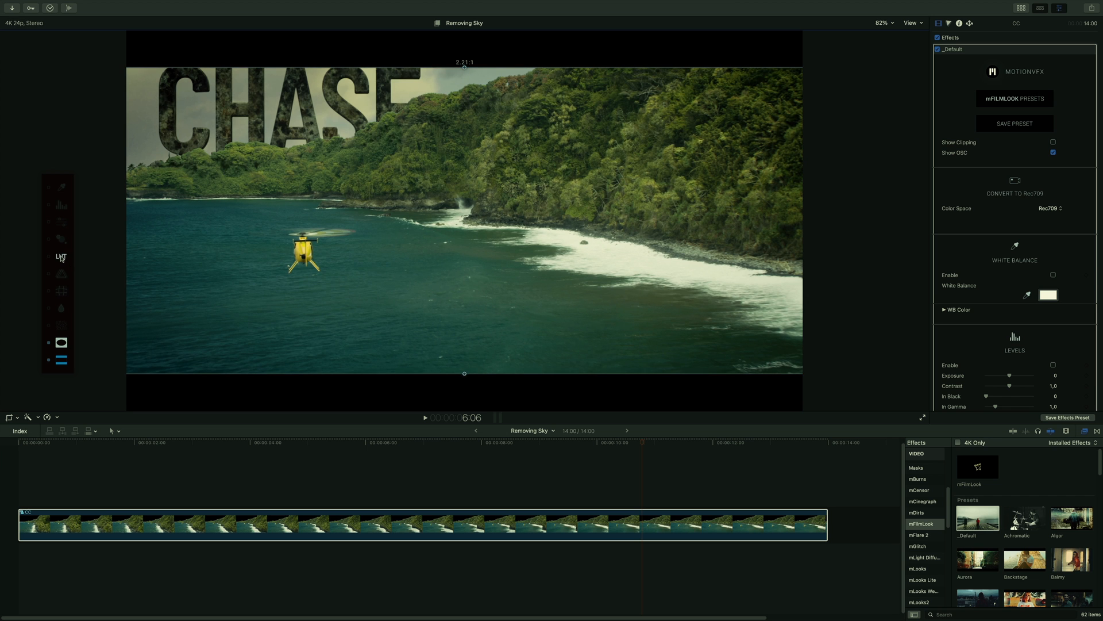
left_click(61, 256)
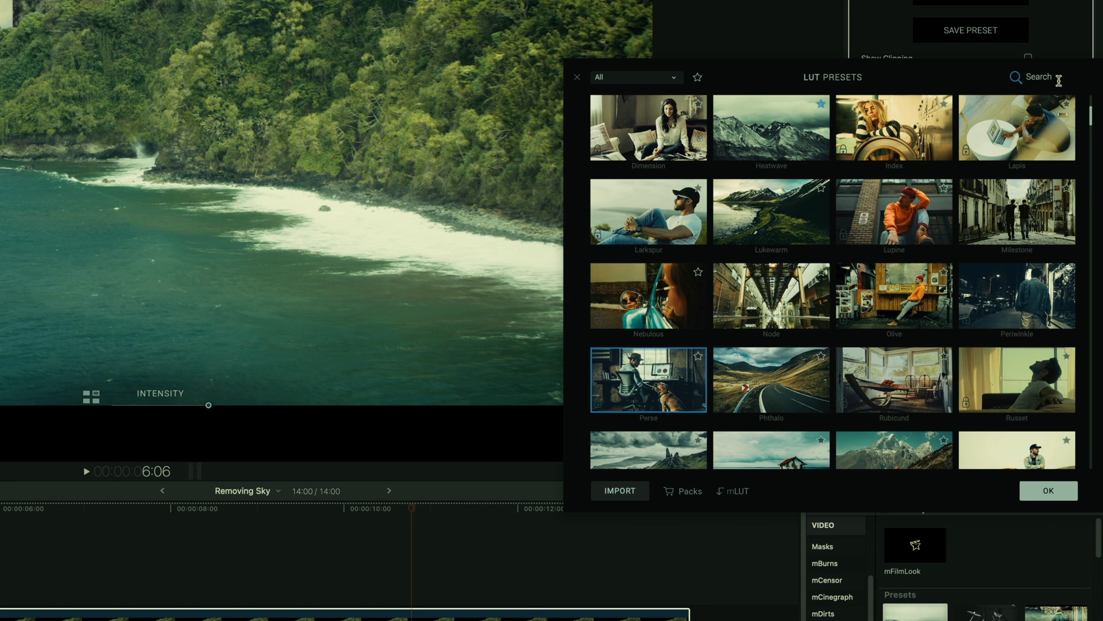
type("ada")
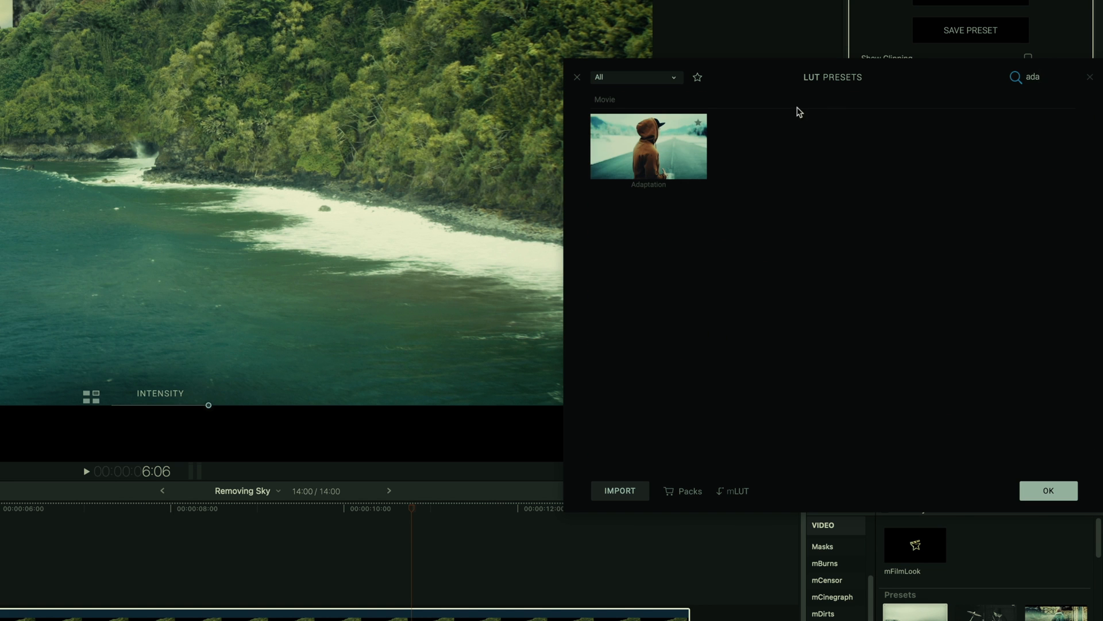
left_click(1048, 491)
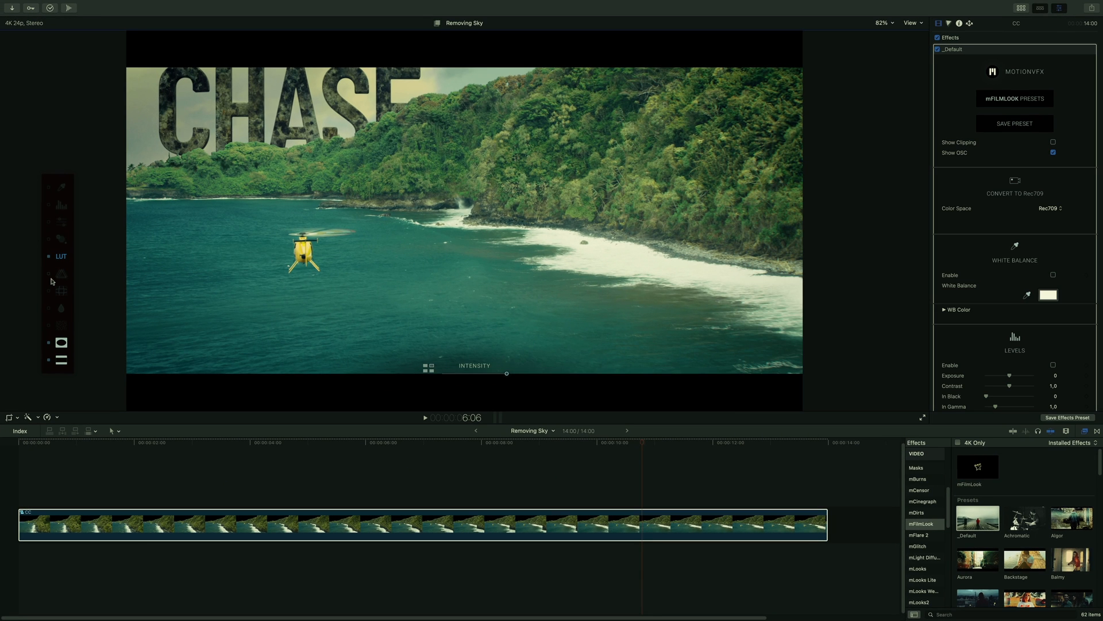
left_click(1053, 364)
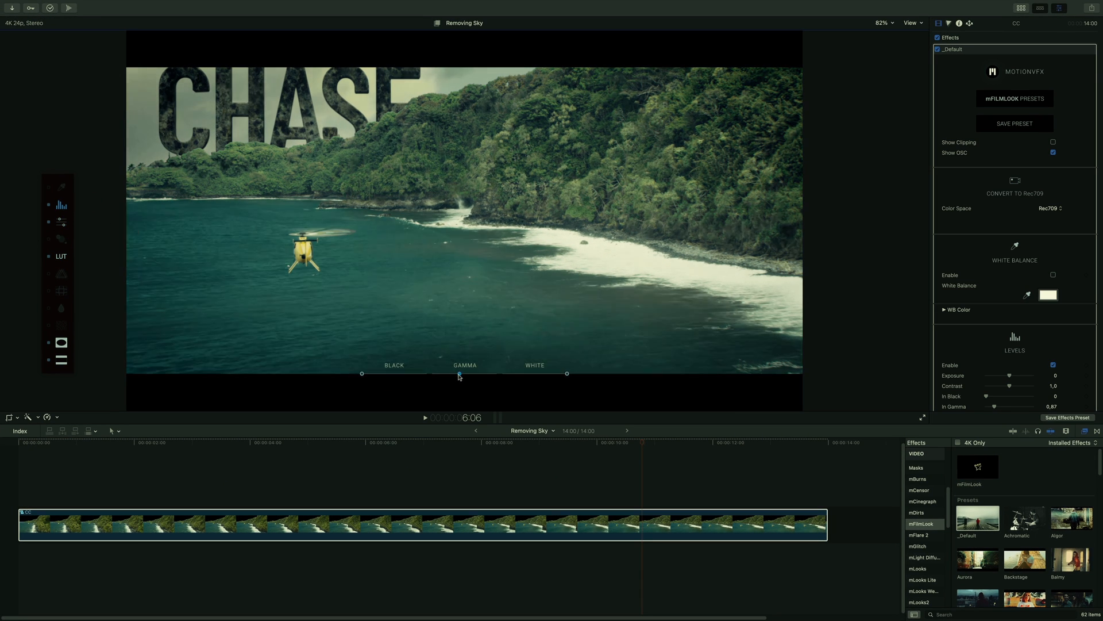